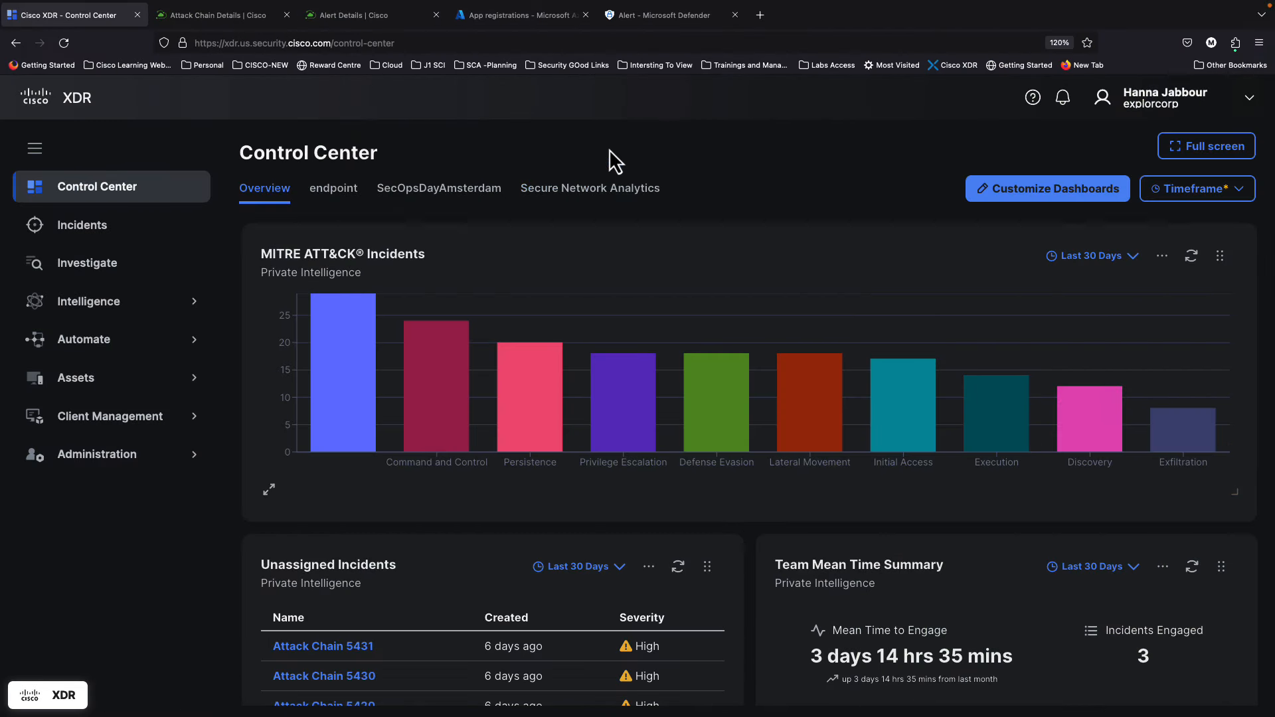
Open Administration > Integrations and search 'microso' to list Microsoft Cloud and Defender cards.
left_click(97, 453)
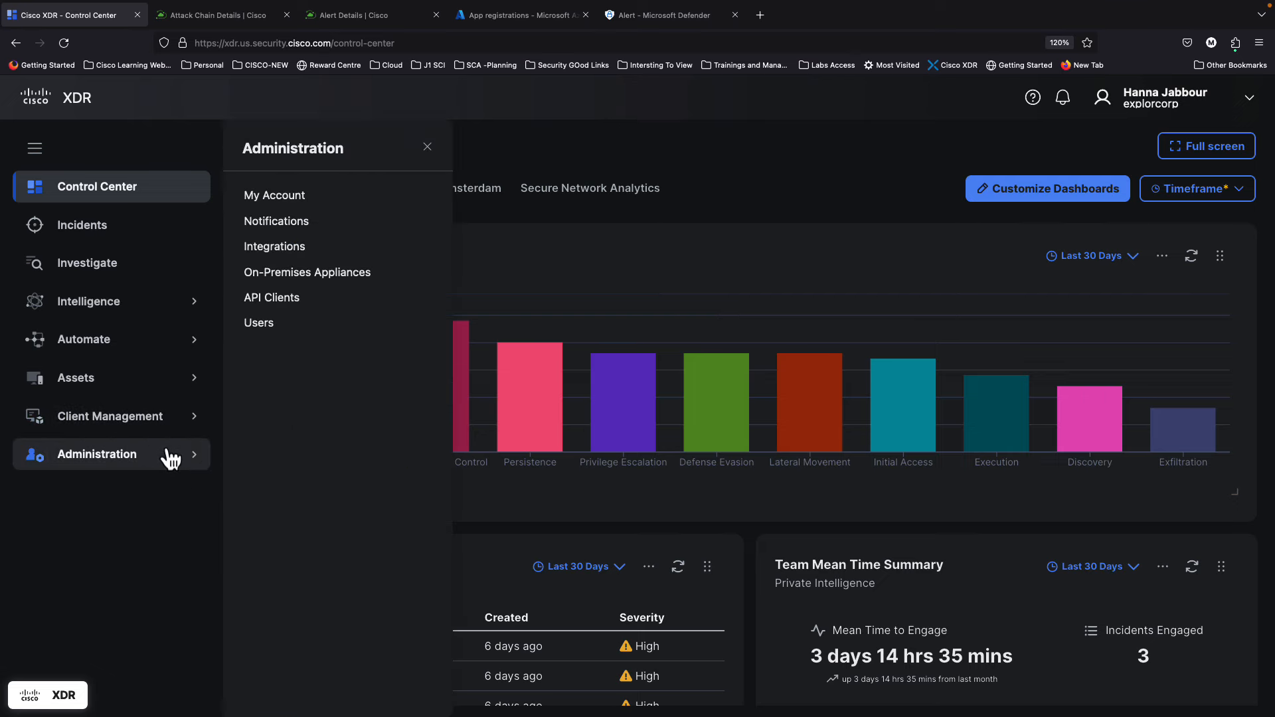
left_click(274, 247)
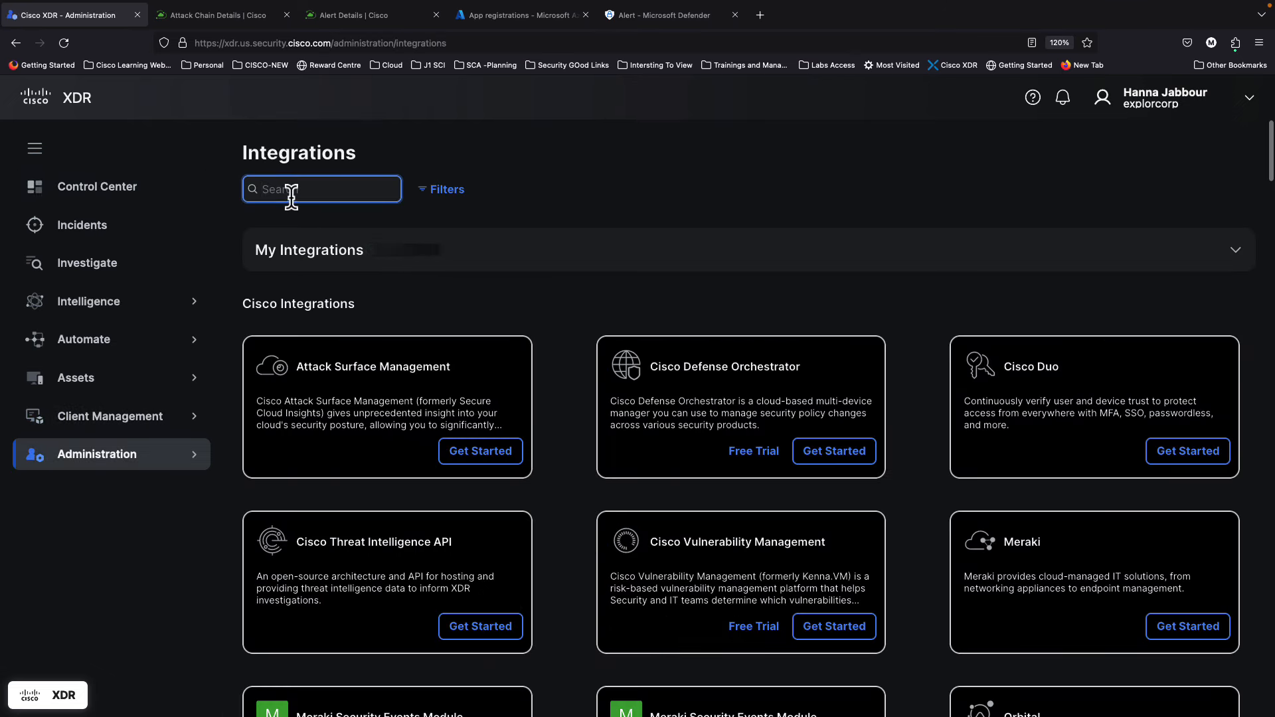
type("micro")
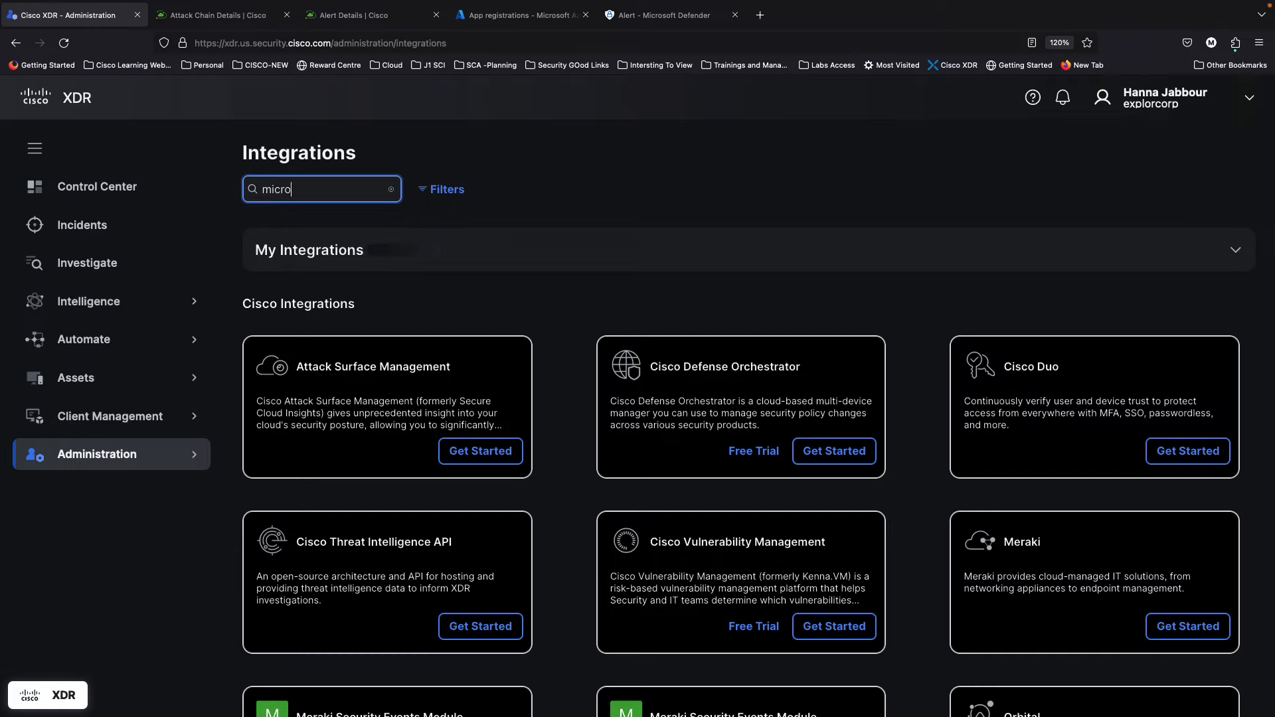
type("so")
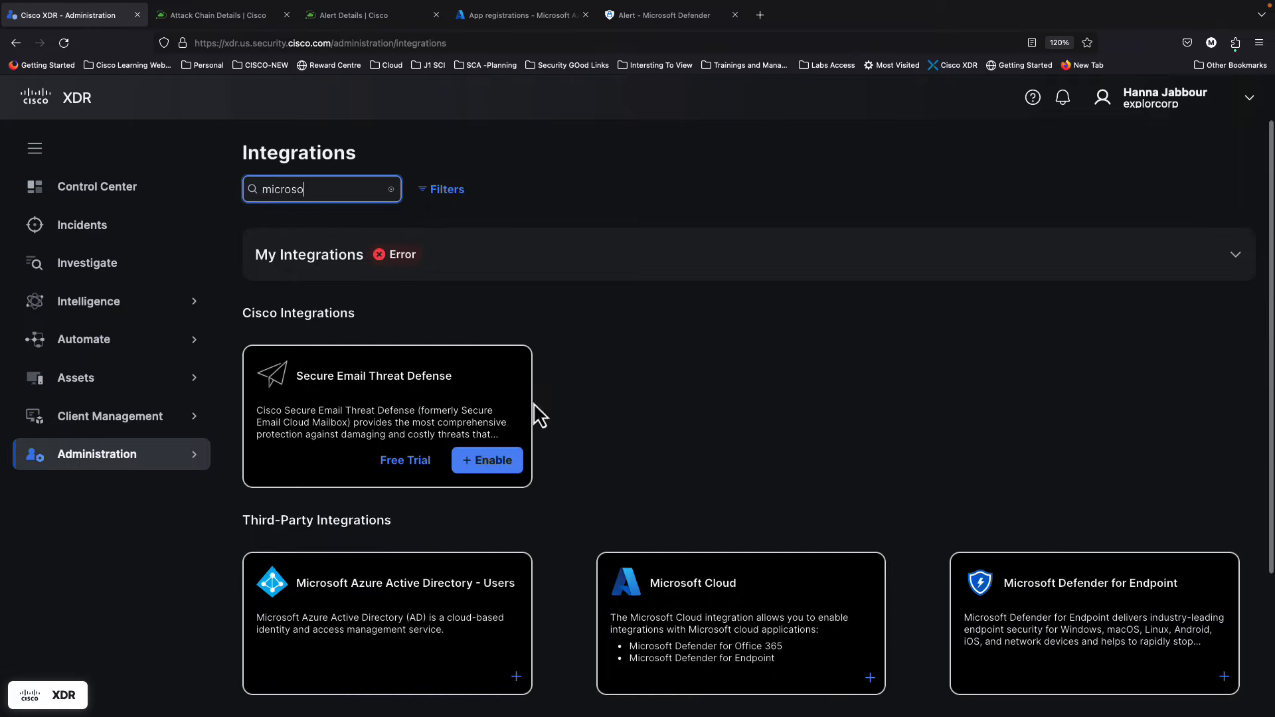
scroll("down", 3)
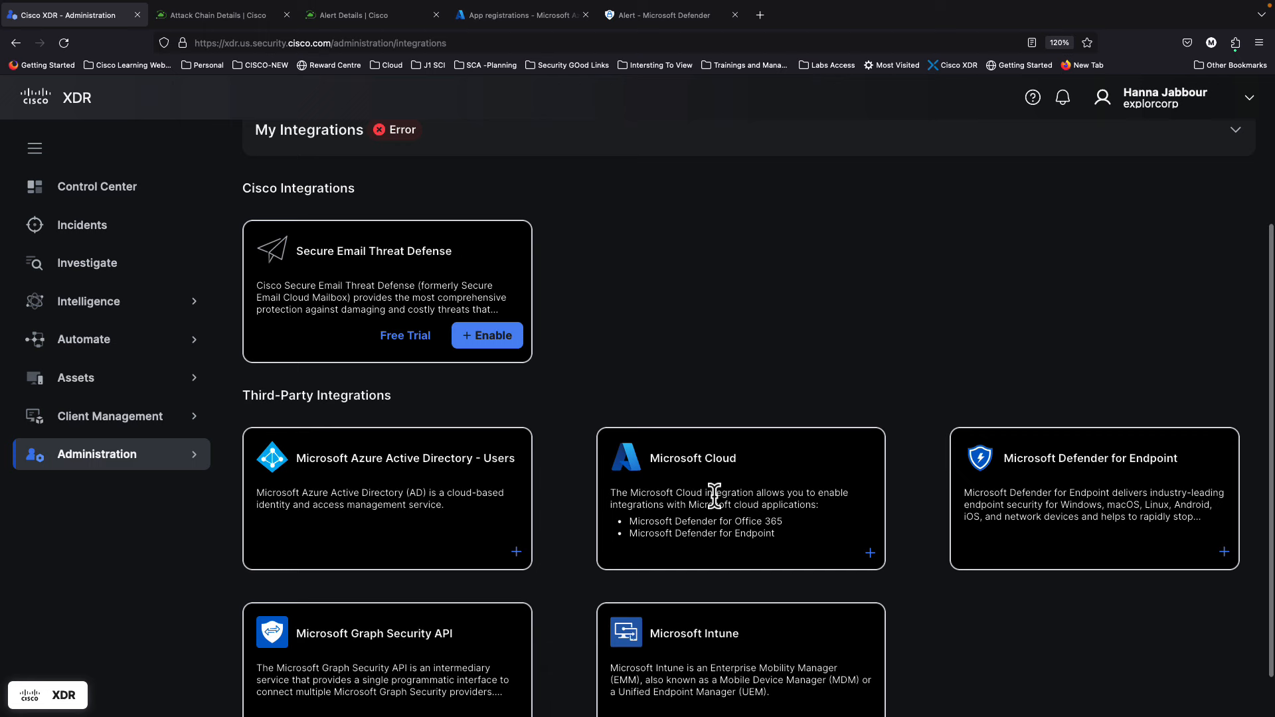
mouse_move(691, 456)
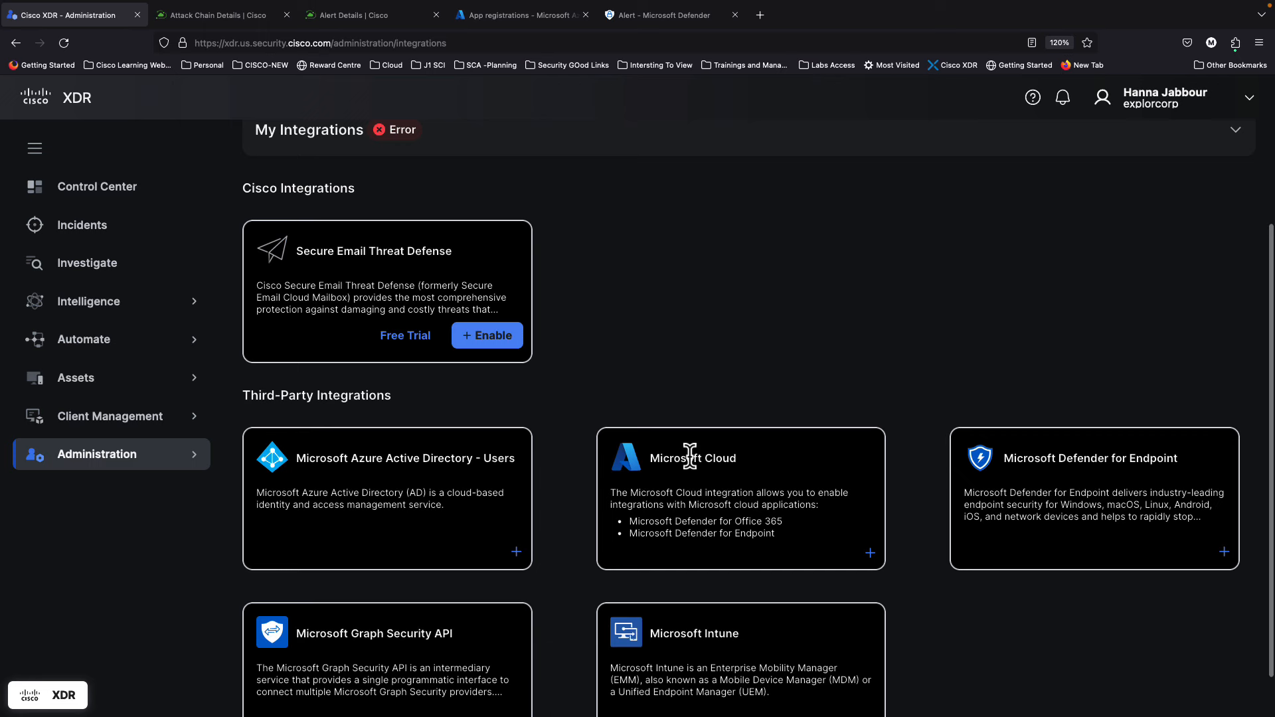
Add a Microsoft Cloud integration and append 'V3' to its name, making 'Microsoft Cloud V3'.
left_click(870, 553)
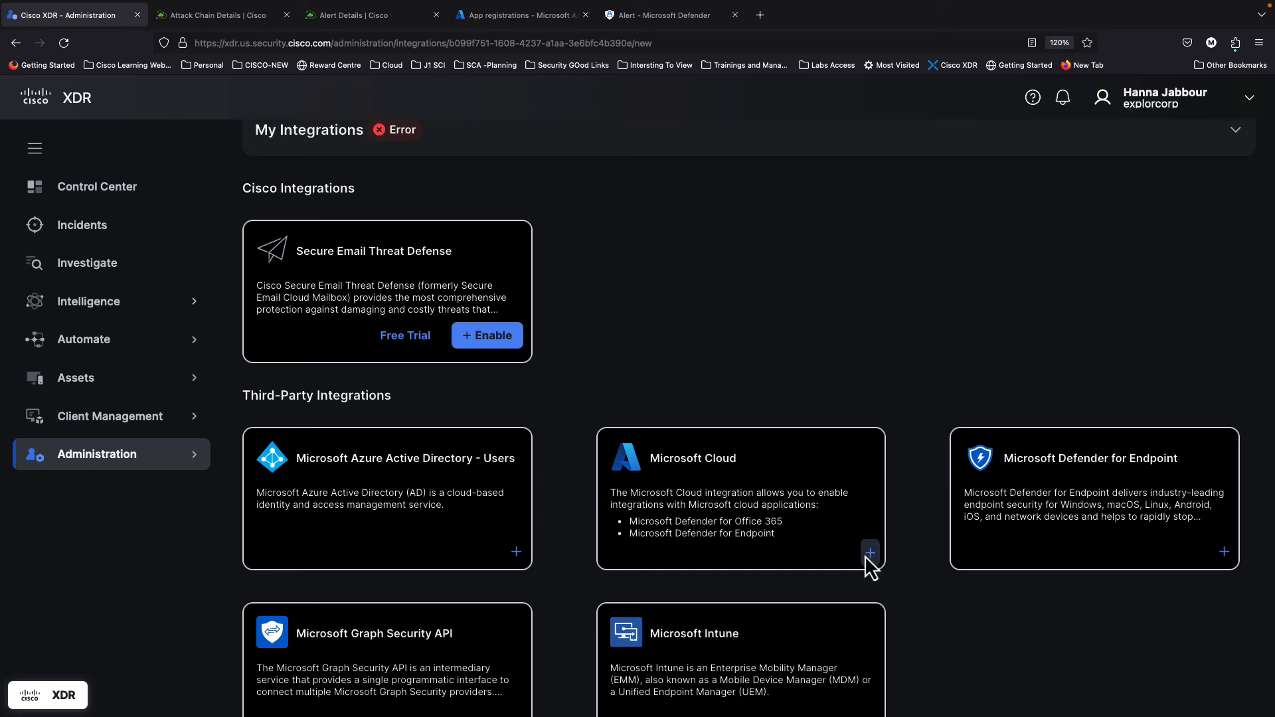
left_click(869, 554)
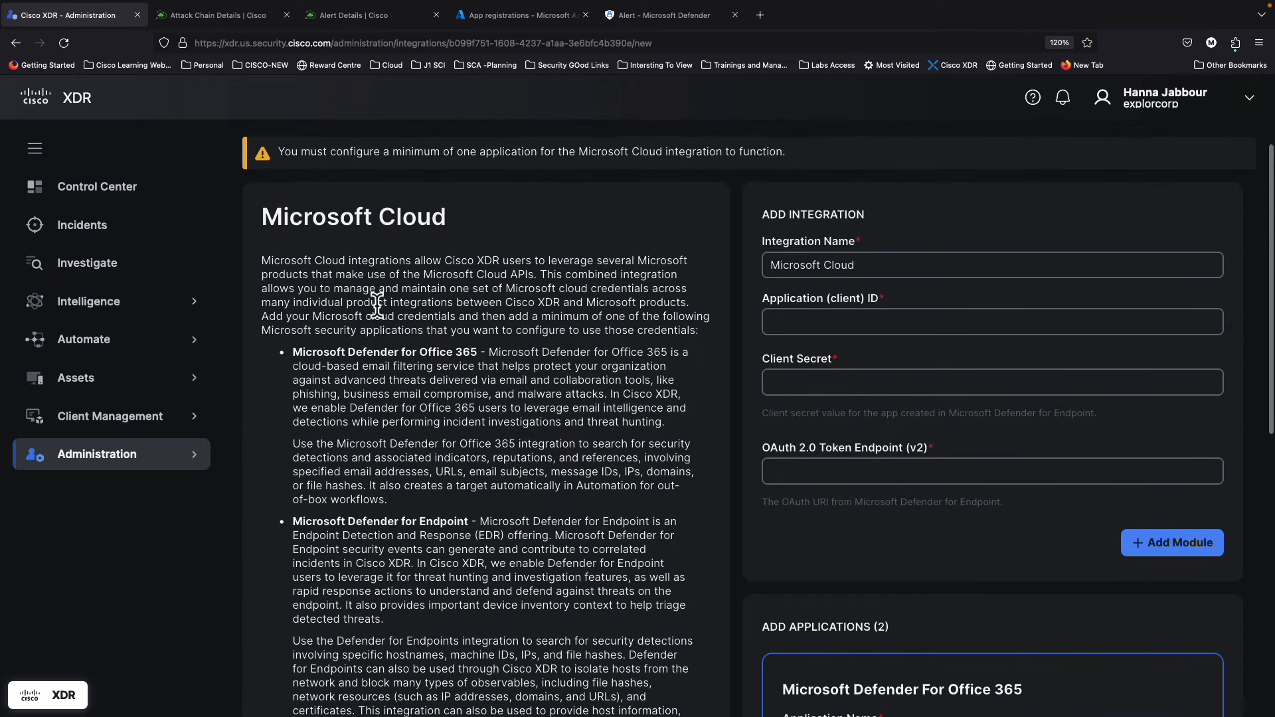
mouse_move(373, 348)
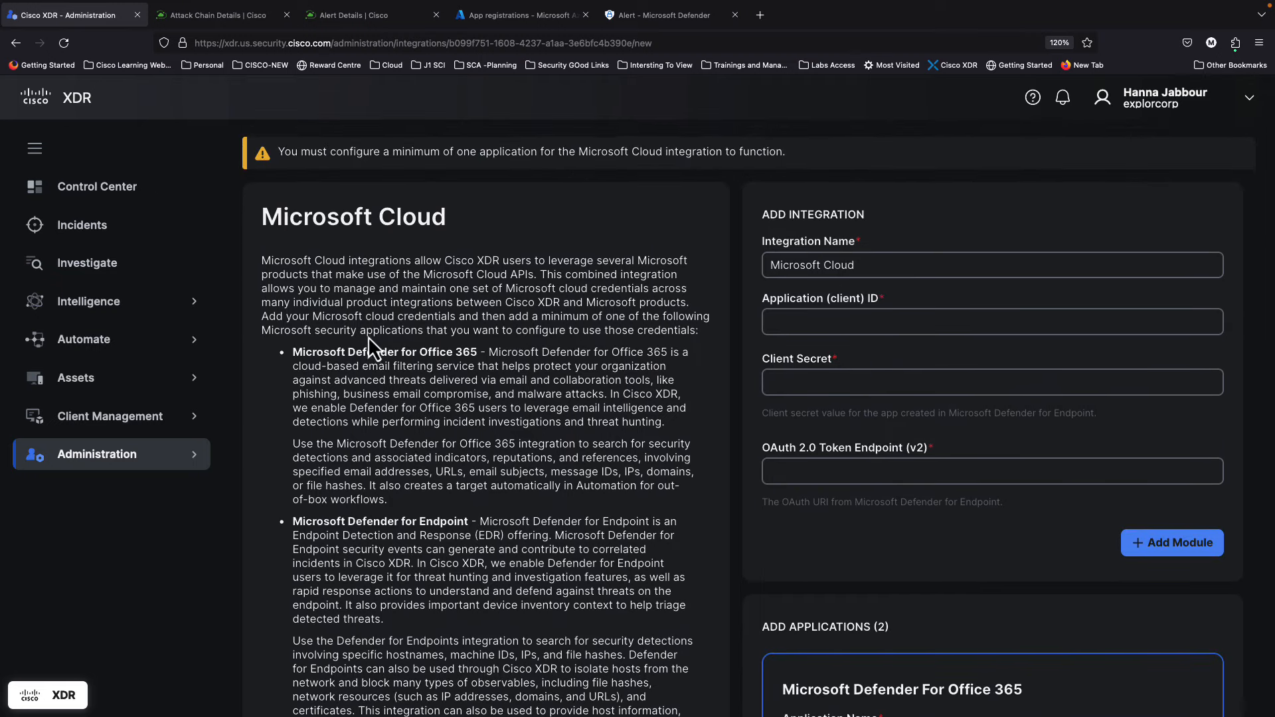
mouse_move(438, 436)
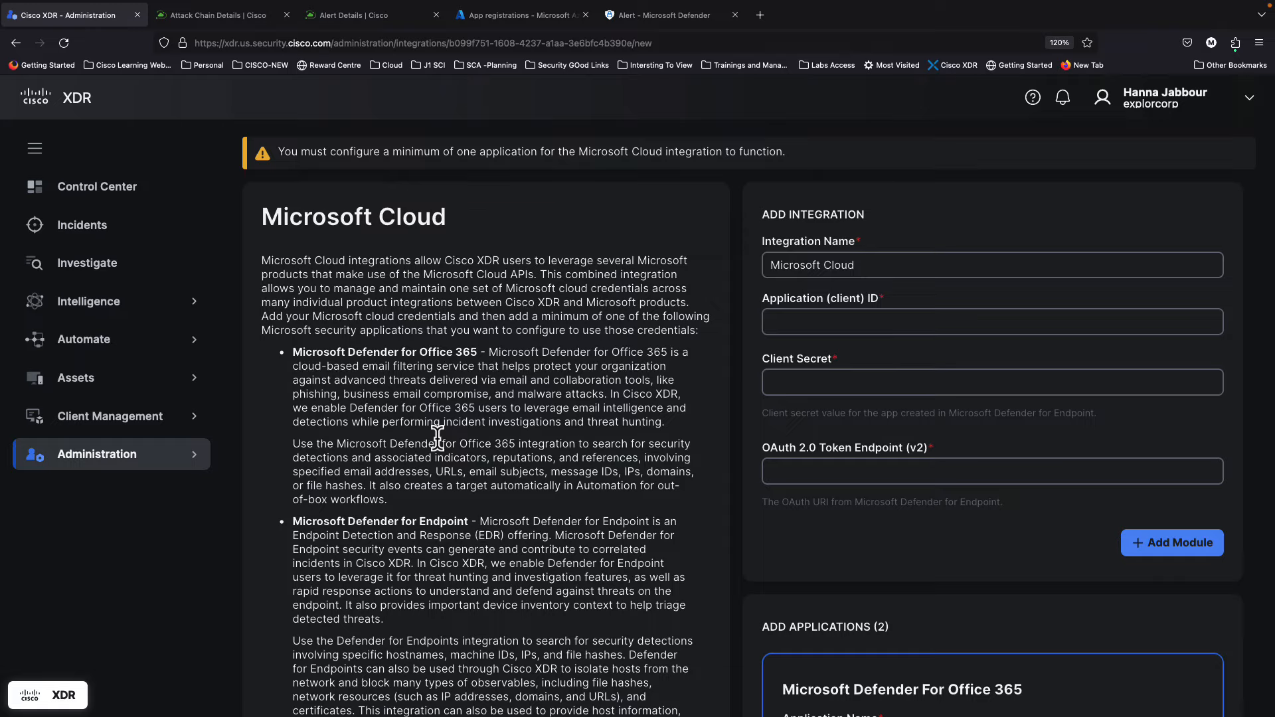
mouse_move(456, 447)
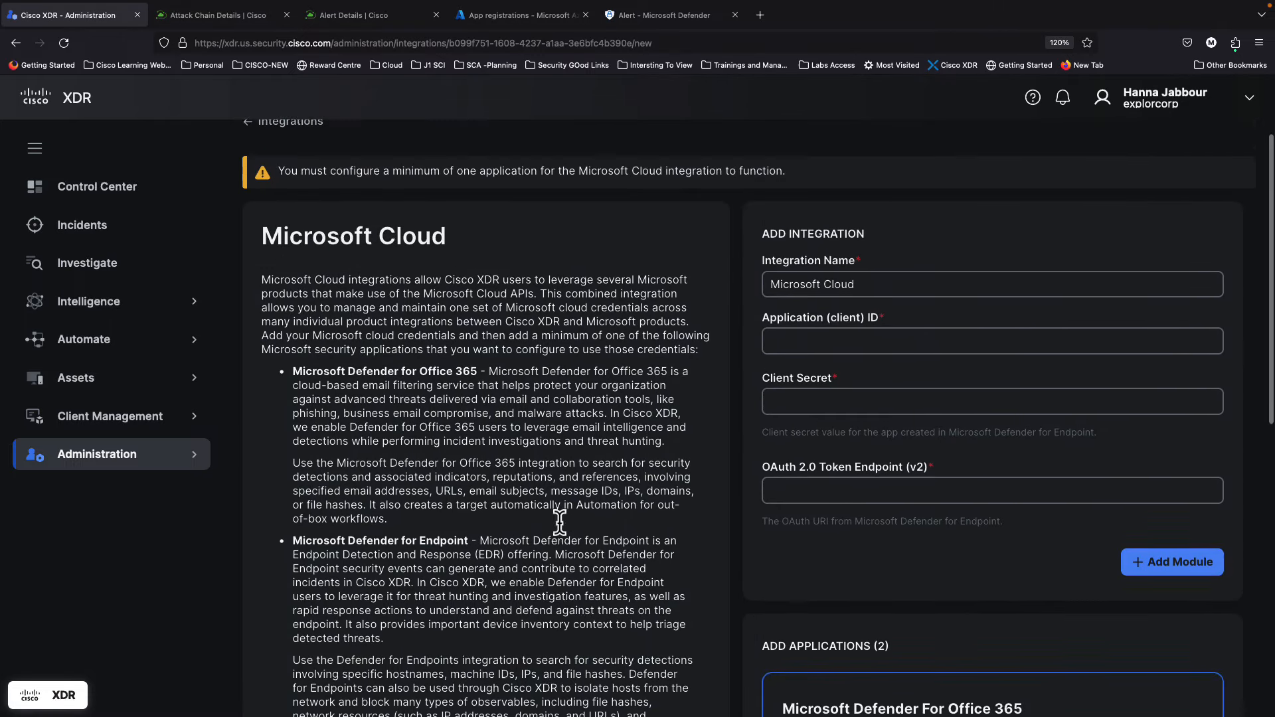
left_click(895, 298)
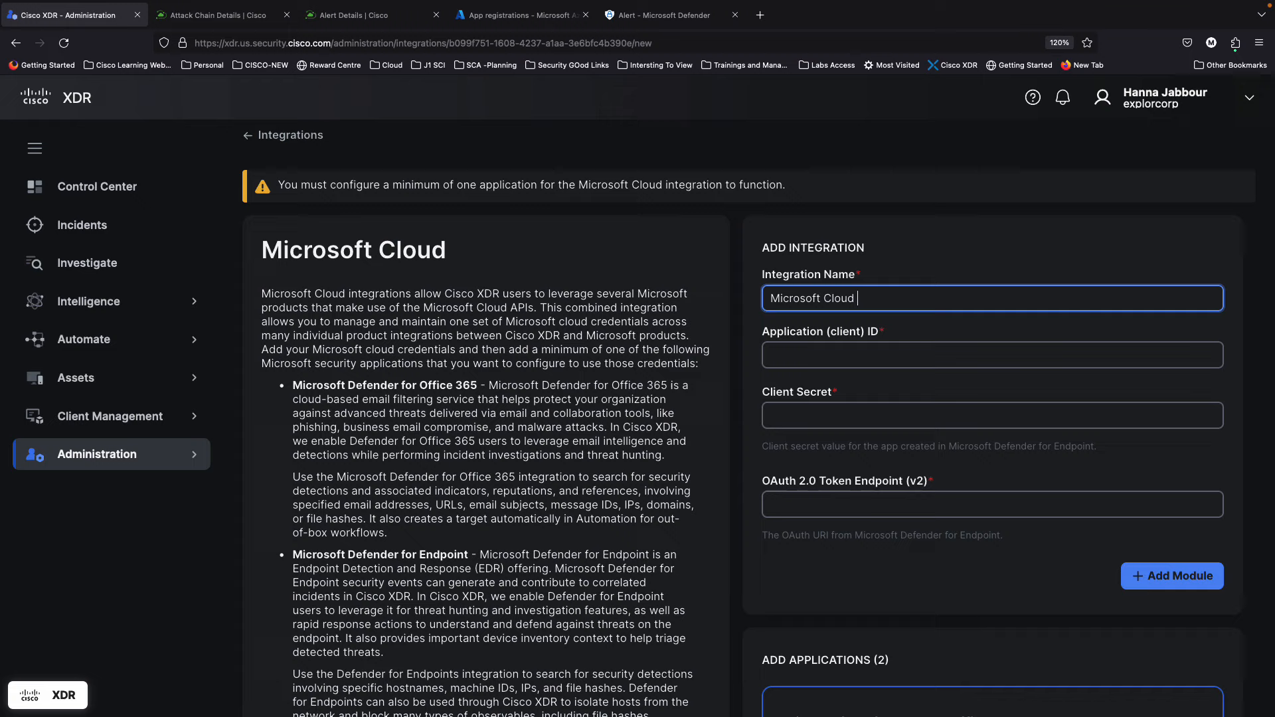
type("V3")
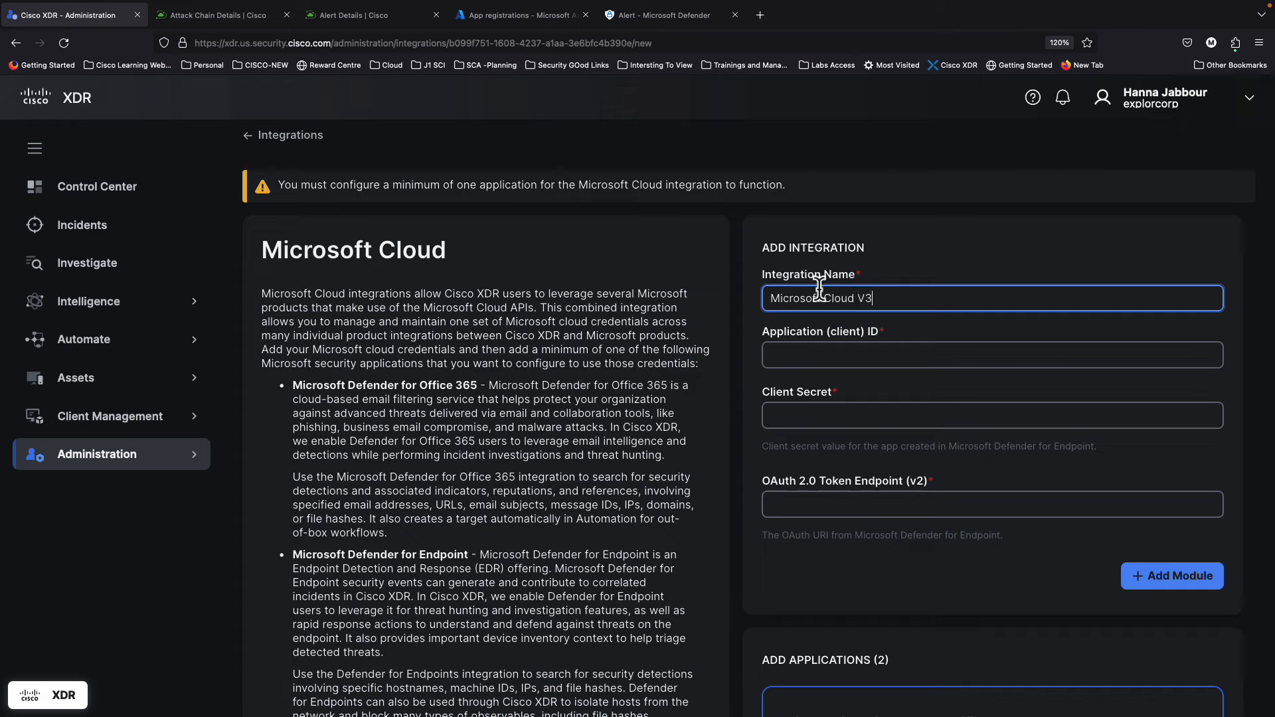
mouse_move(854, 352)
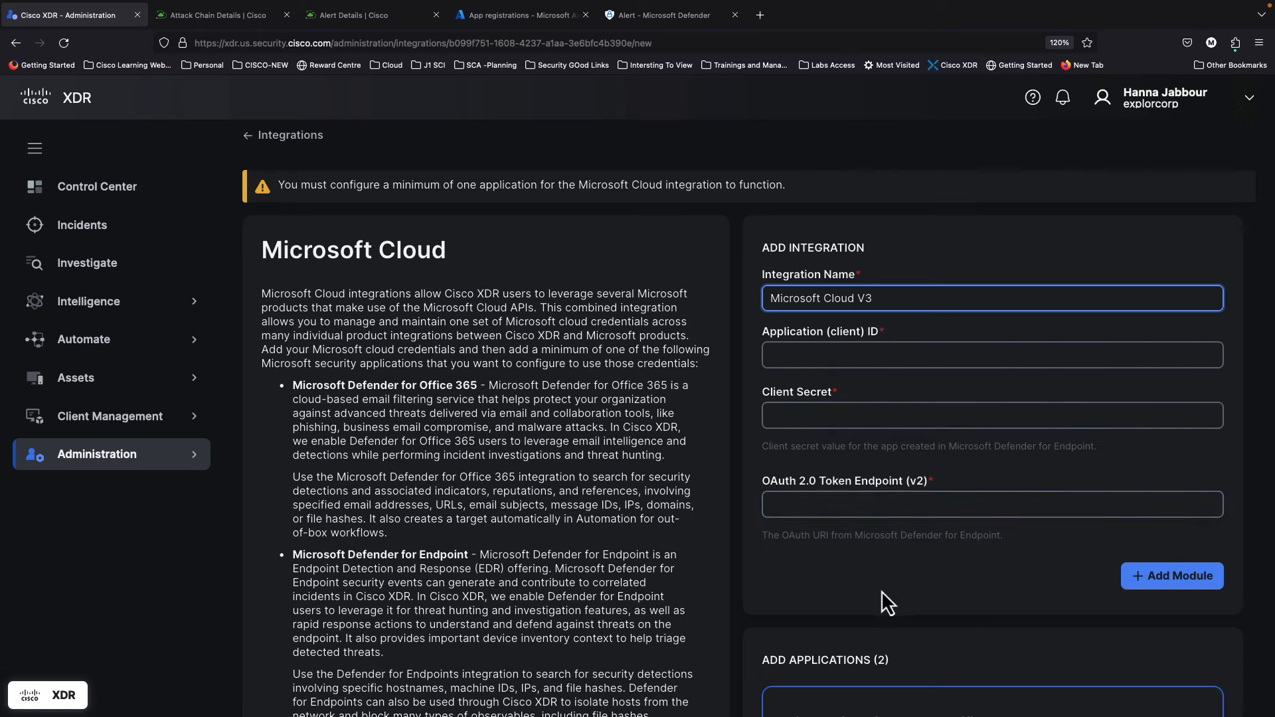
Expand the Integration Guide and read its Azure app-registration and client-secret steps.
scroll("down", 3)
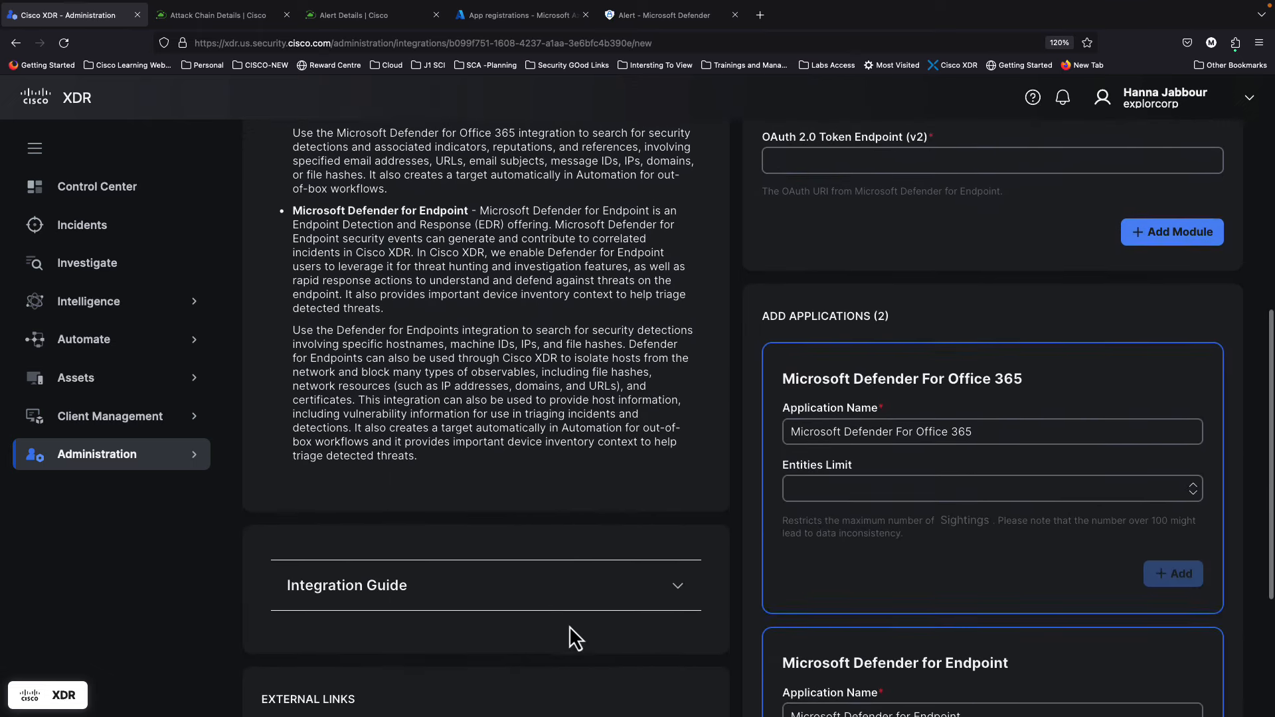
left_click(676, 586)
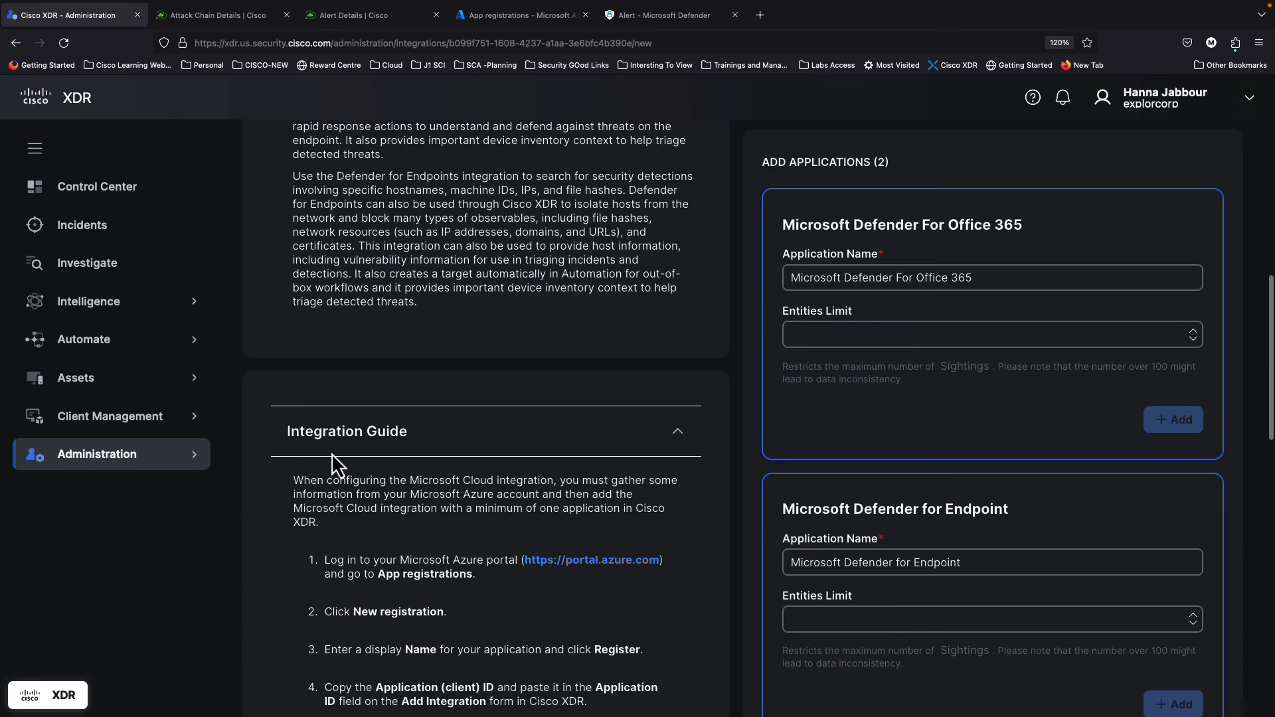
scroll("down", 3)
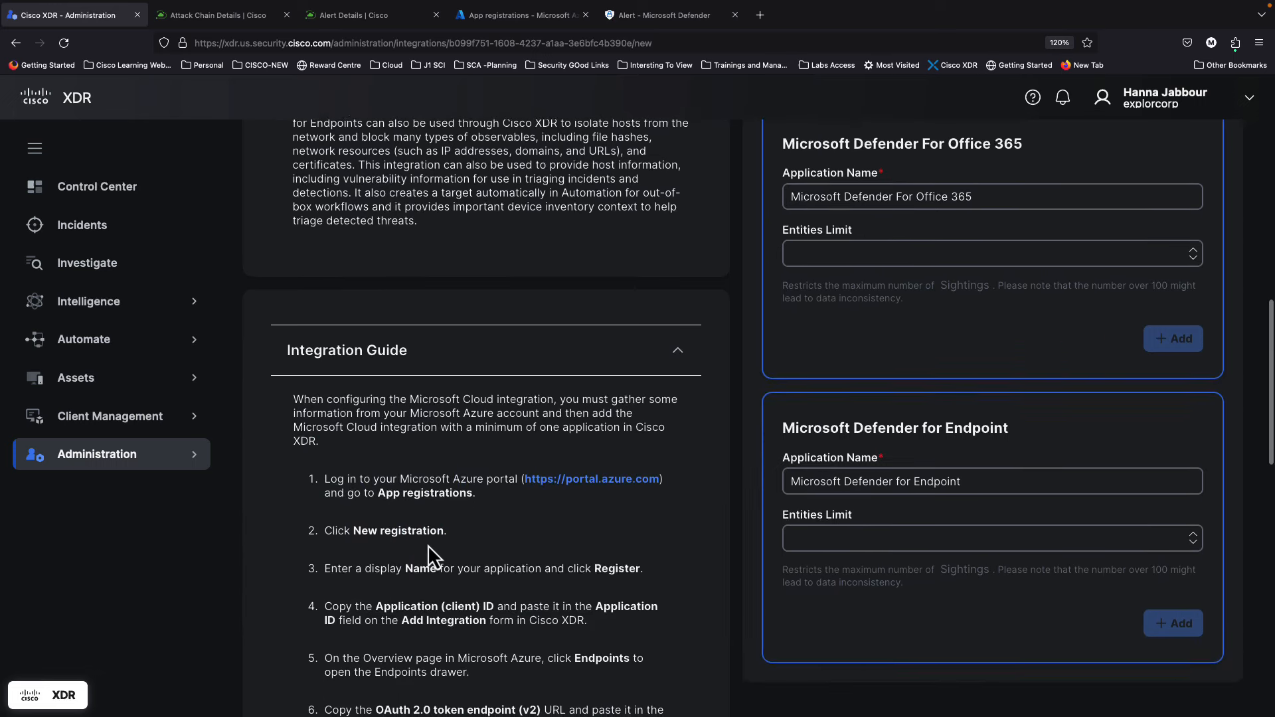
scroll("down", 3)
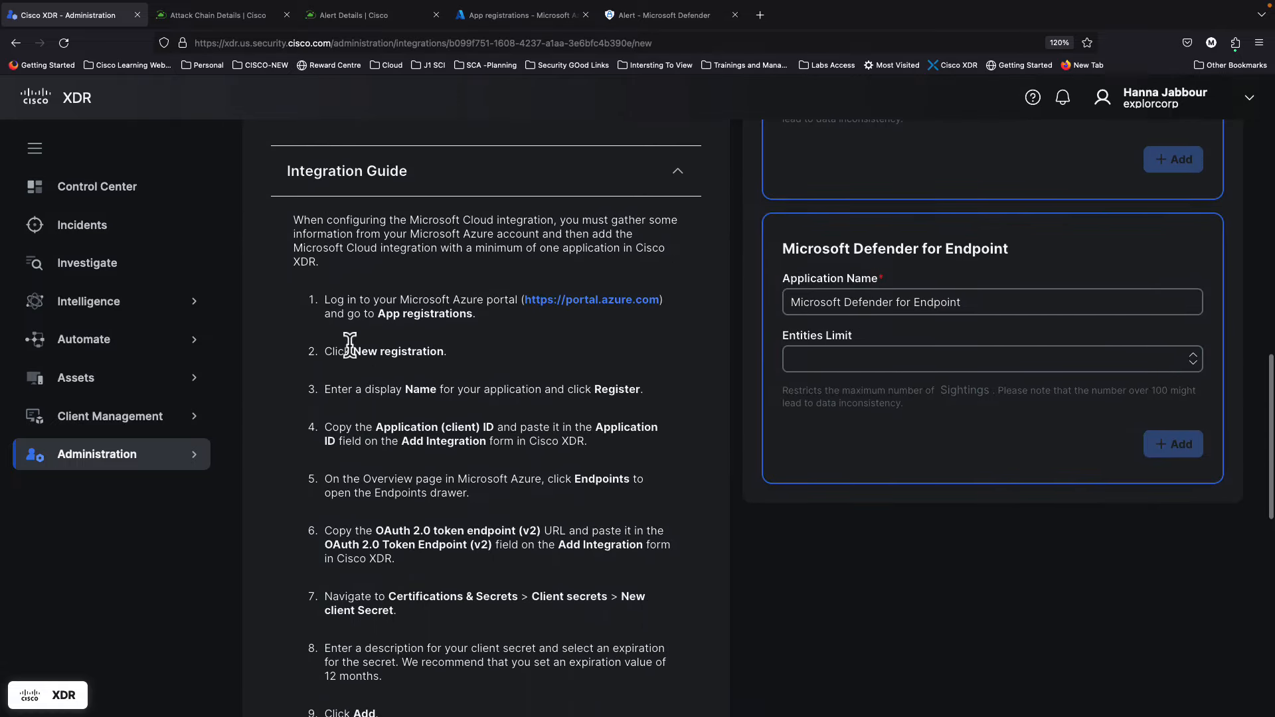
mouse_move(633, 348)
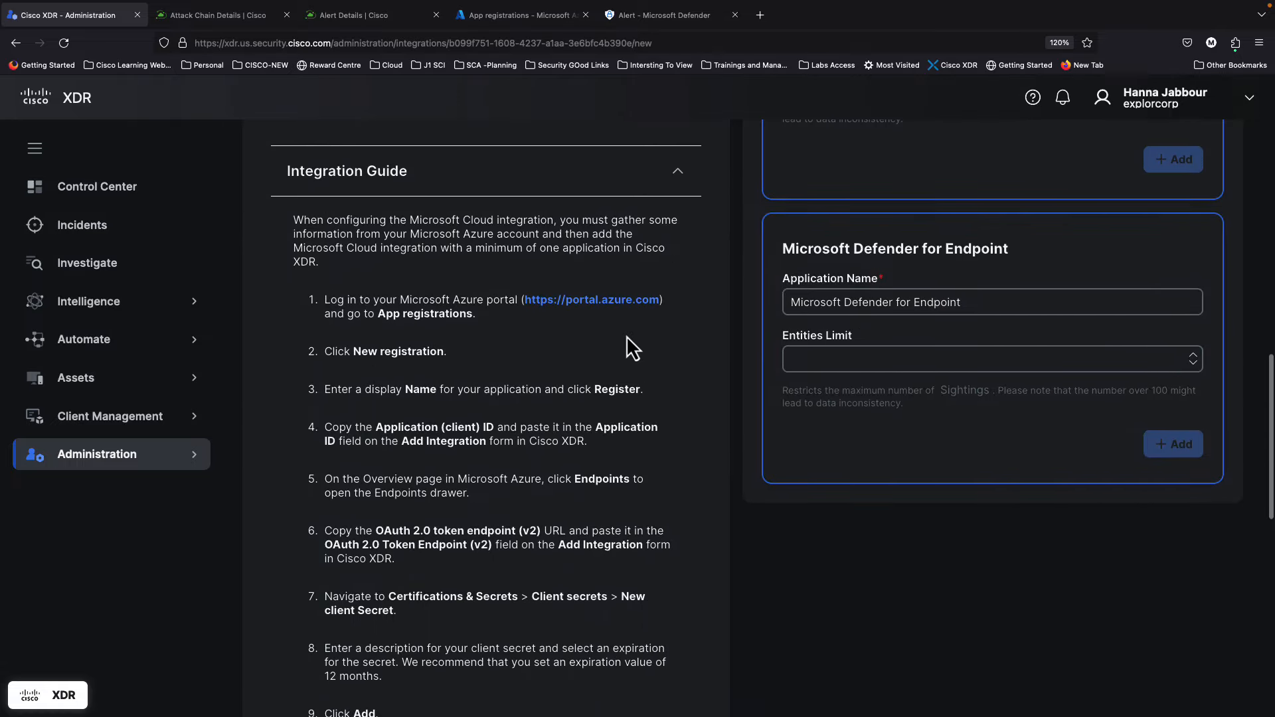
mouse_move(565, 338)
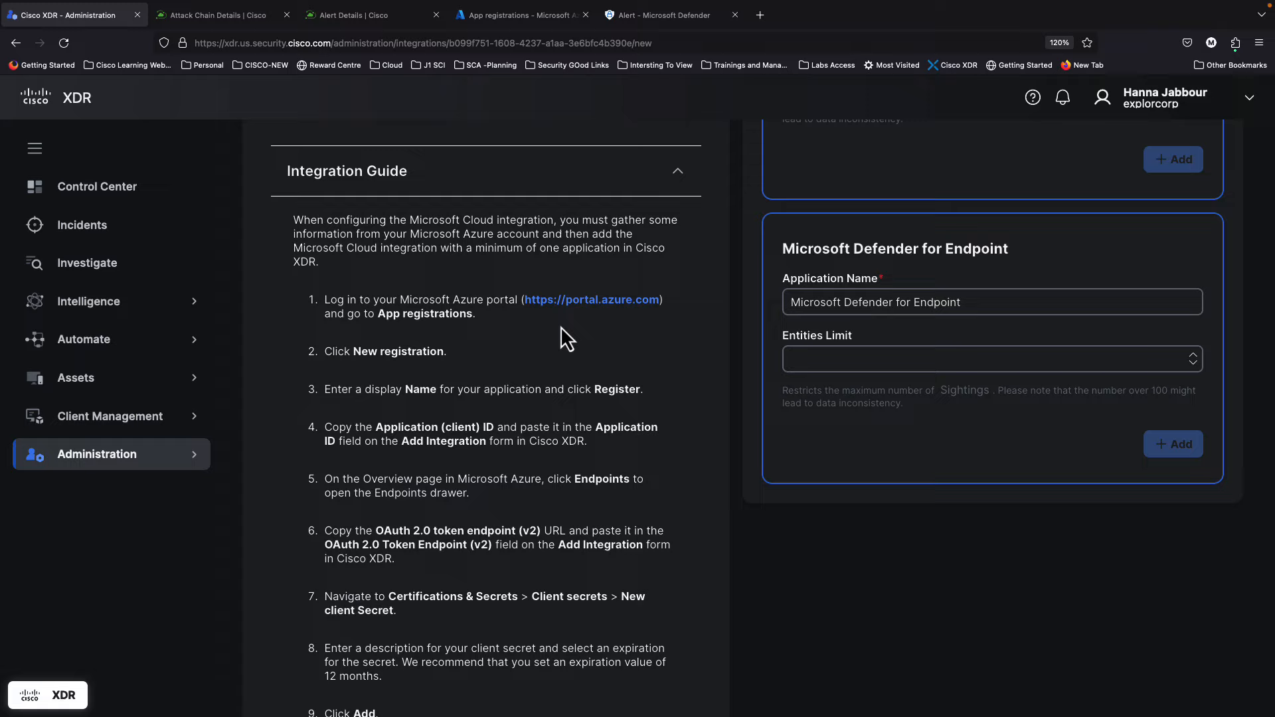
mouse_move(551, 585)
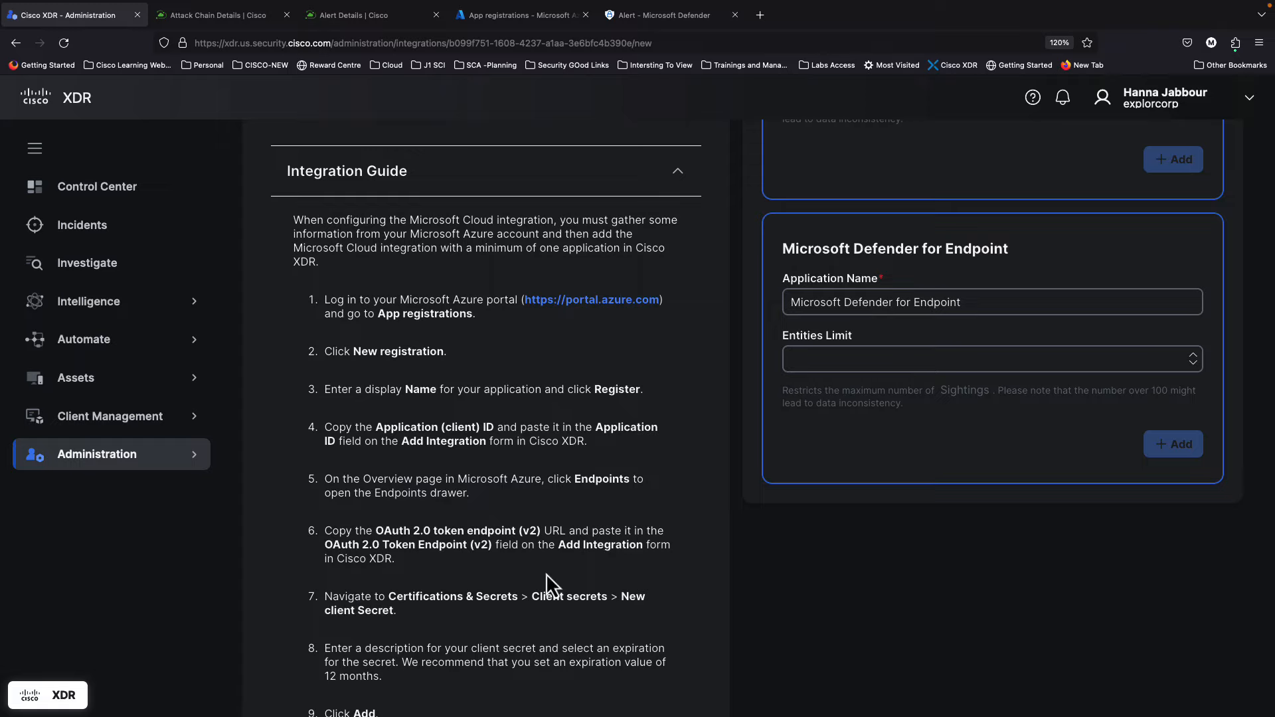
scroll("down", 3)
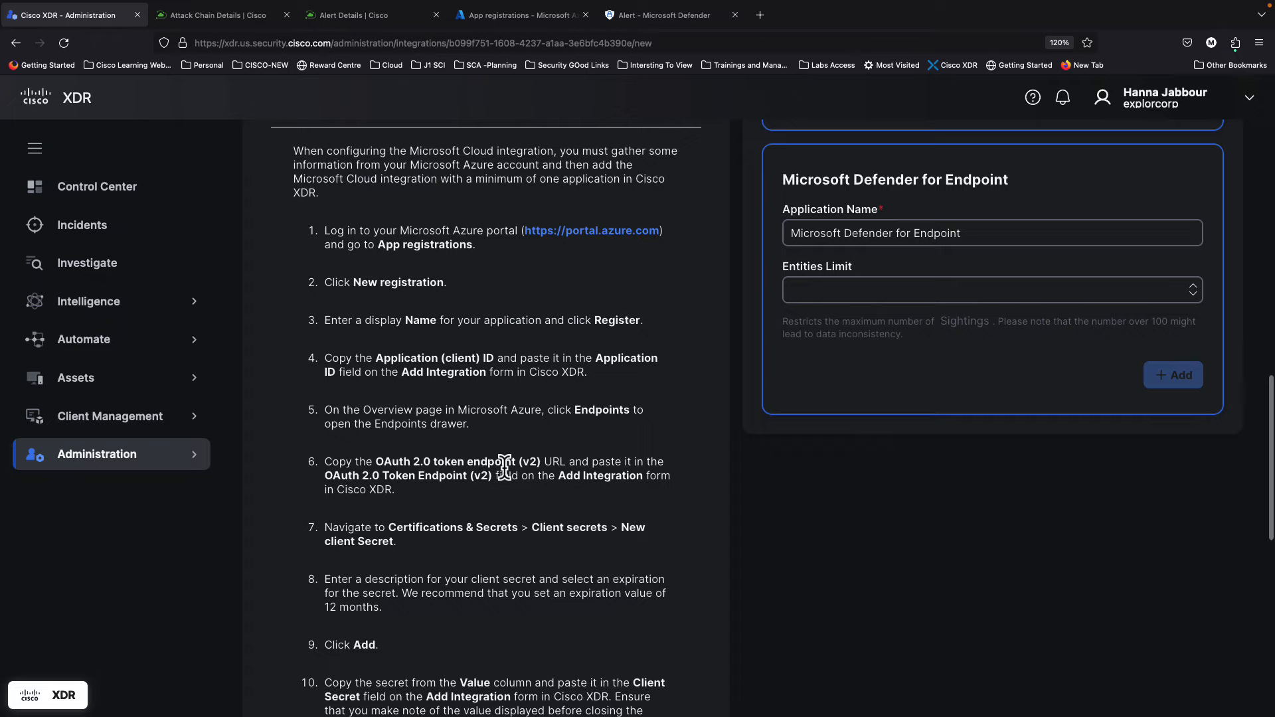
scroll("down", 3)
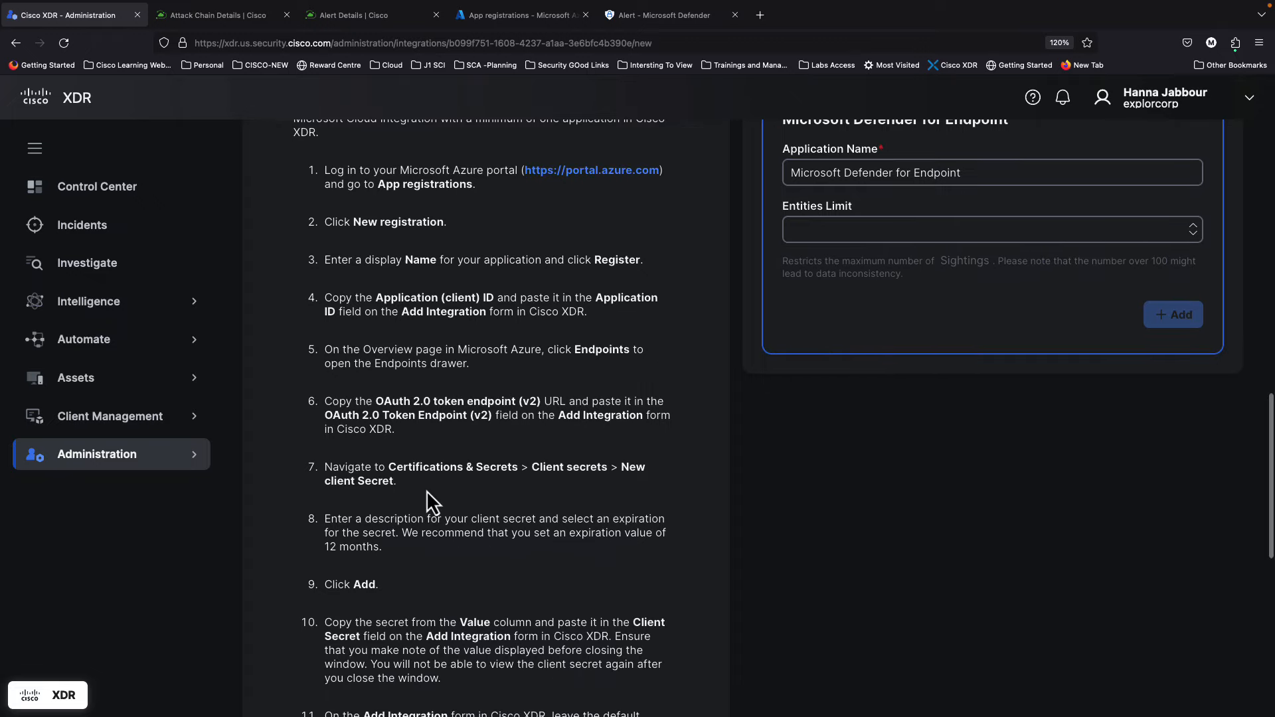
scroll("down", 3)
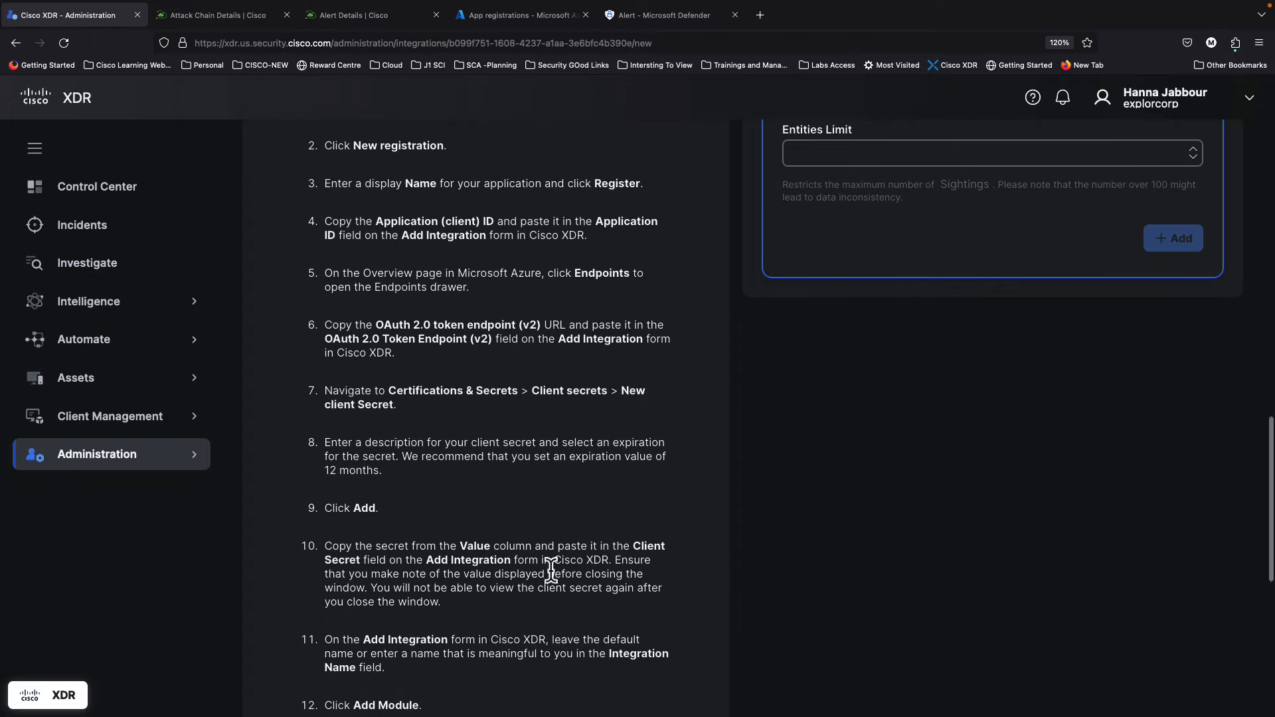
scroll("down", 3)
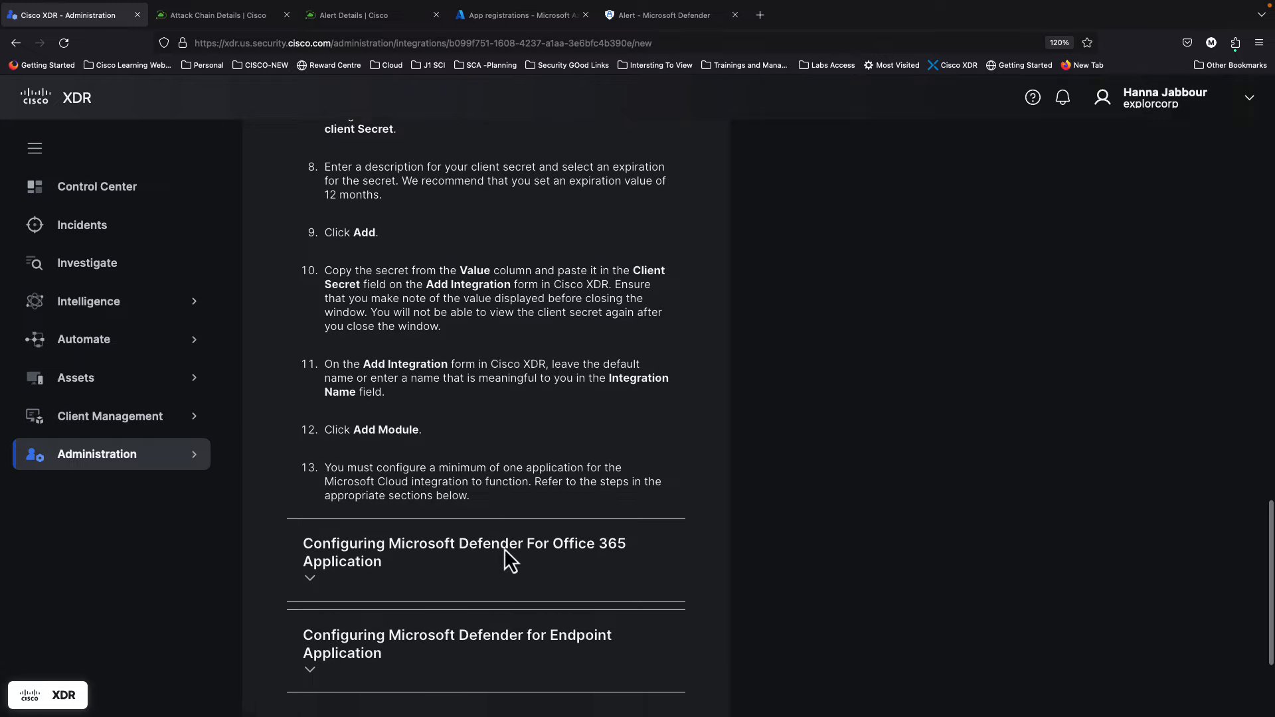
Scroll through the Defender for Endpoint configuration docs and required permissions tables.
scroll("down", 3)
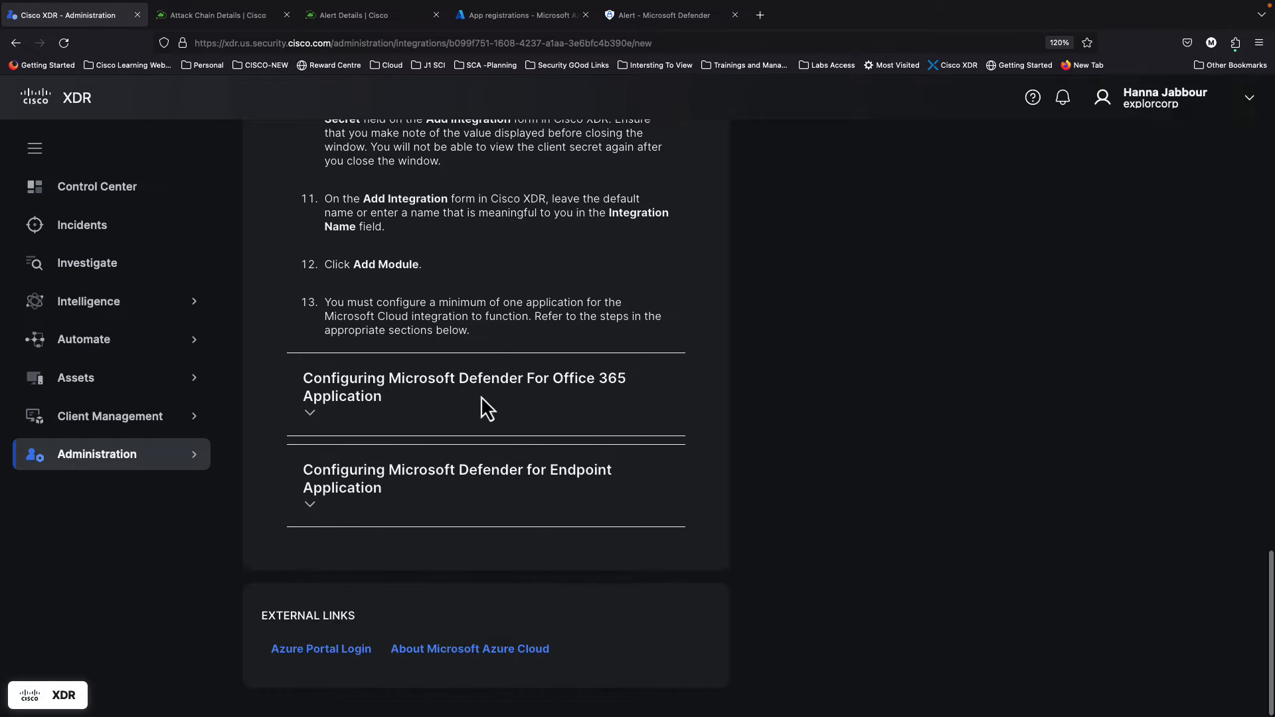
mouse_move(614, 406)
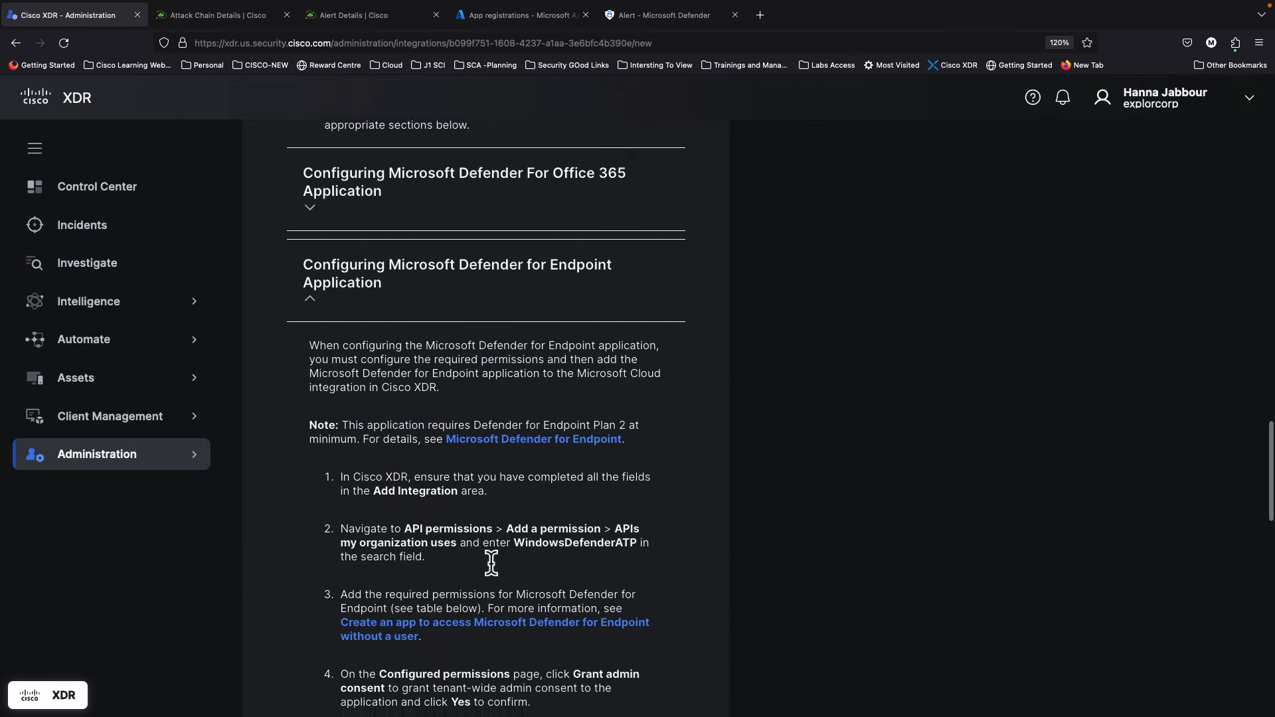
scroll("down", 3)
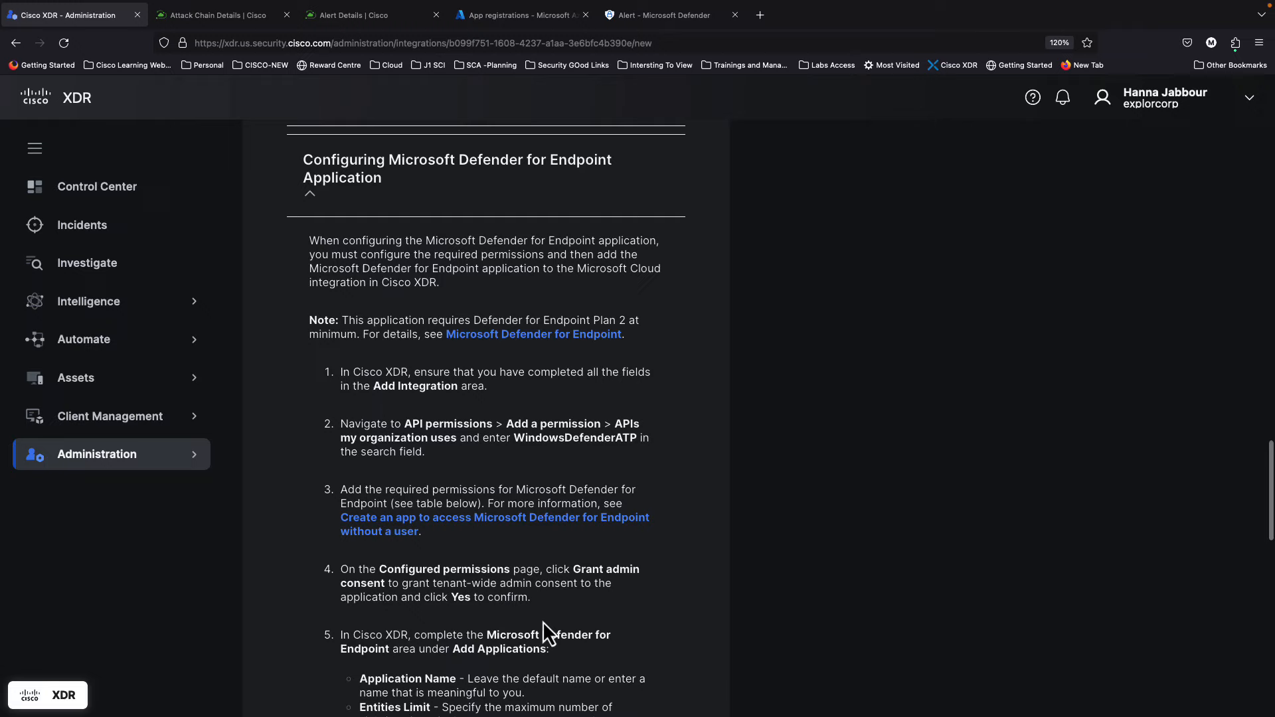
mouse_move(376, 374)
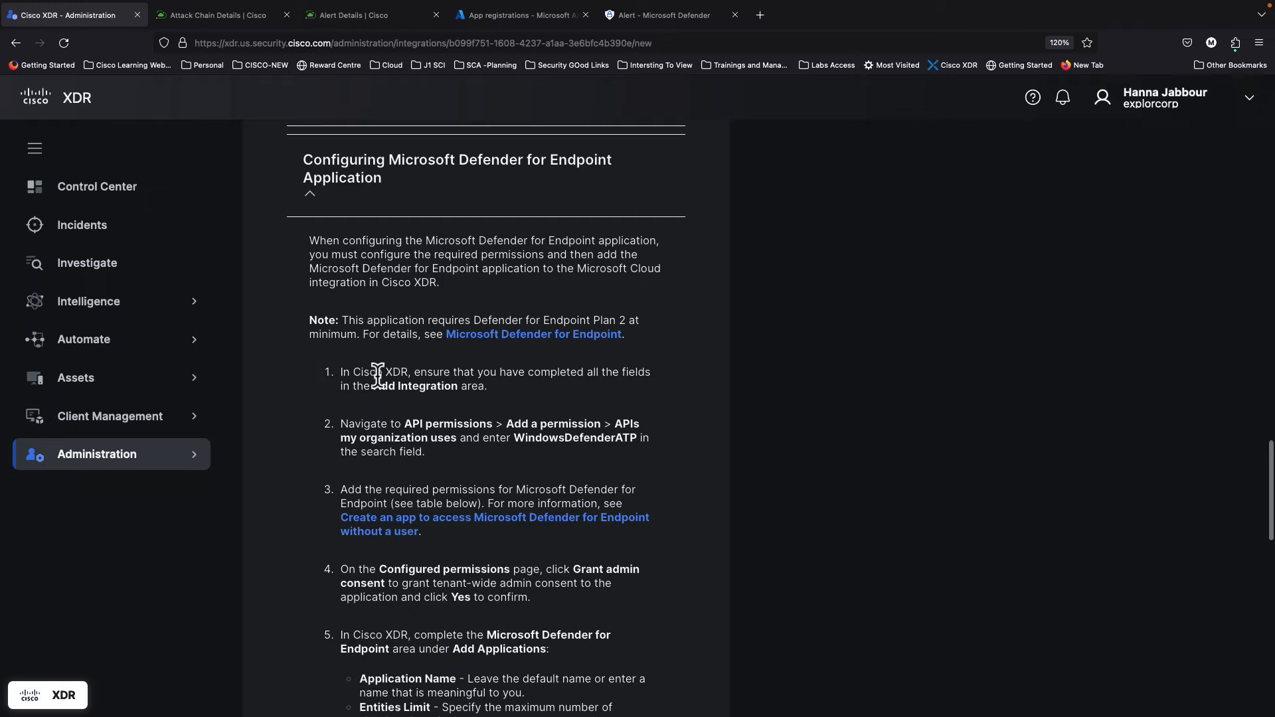
mouse_move(400, 494)
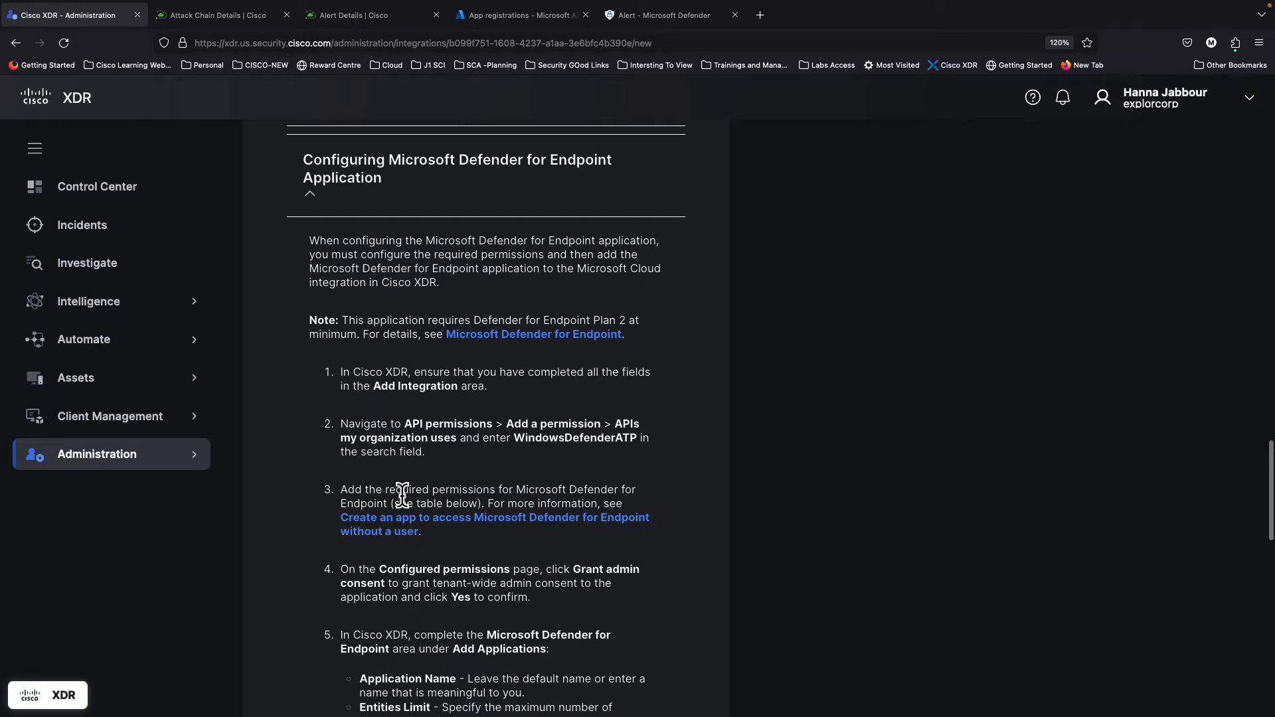
mouse_move(574, 434)
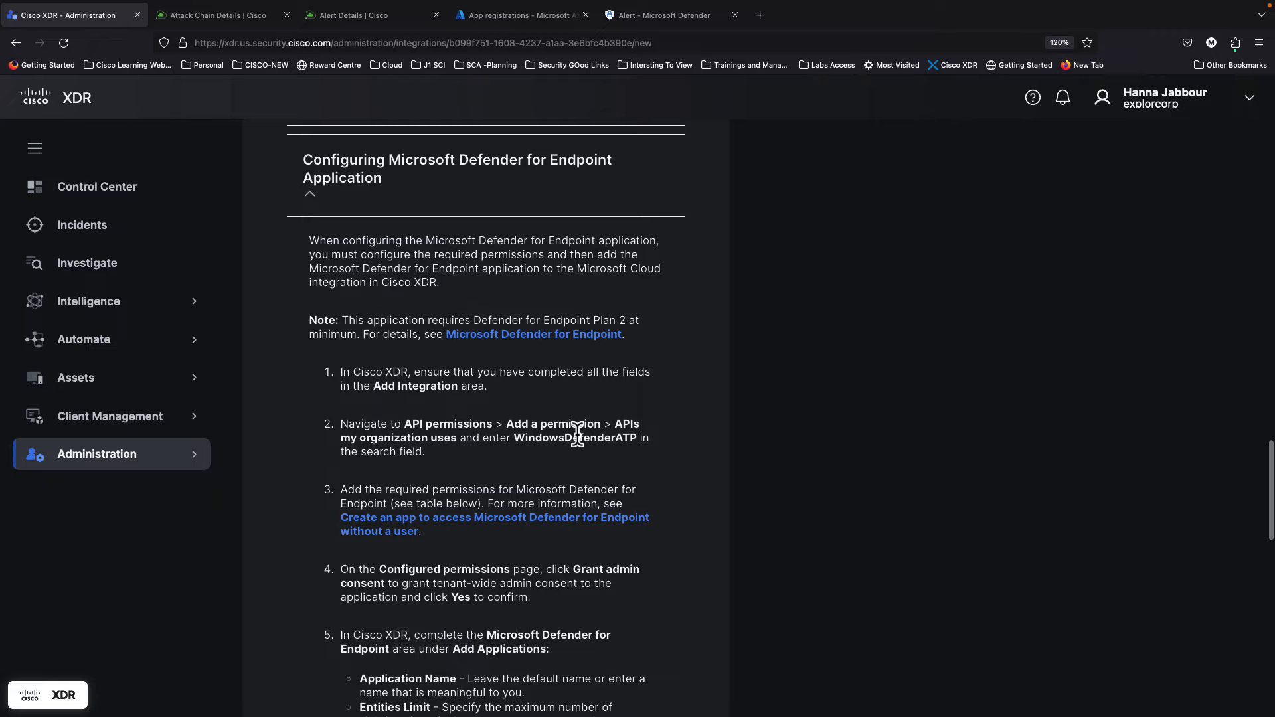
mouse_move(601, 457)
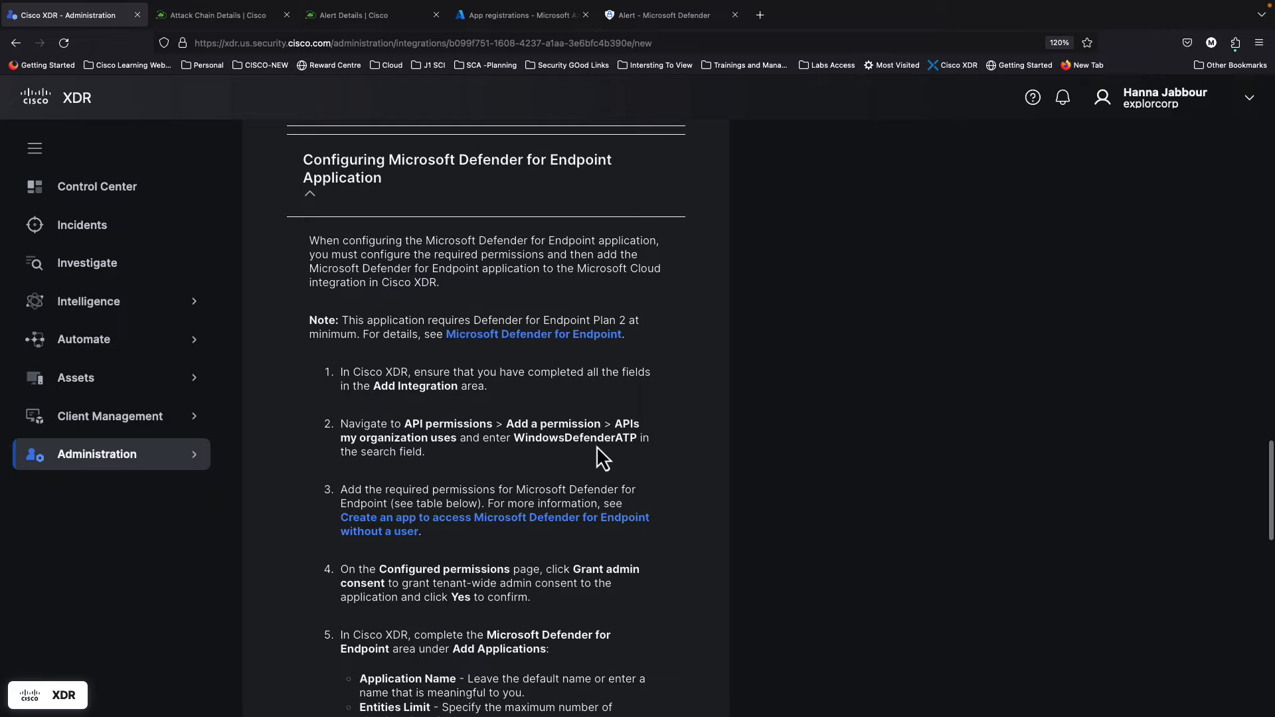
mouse_move(606, 443)
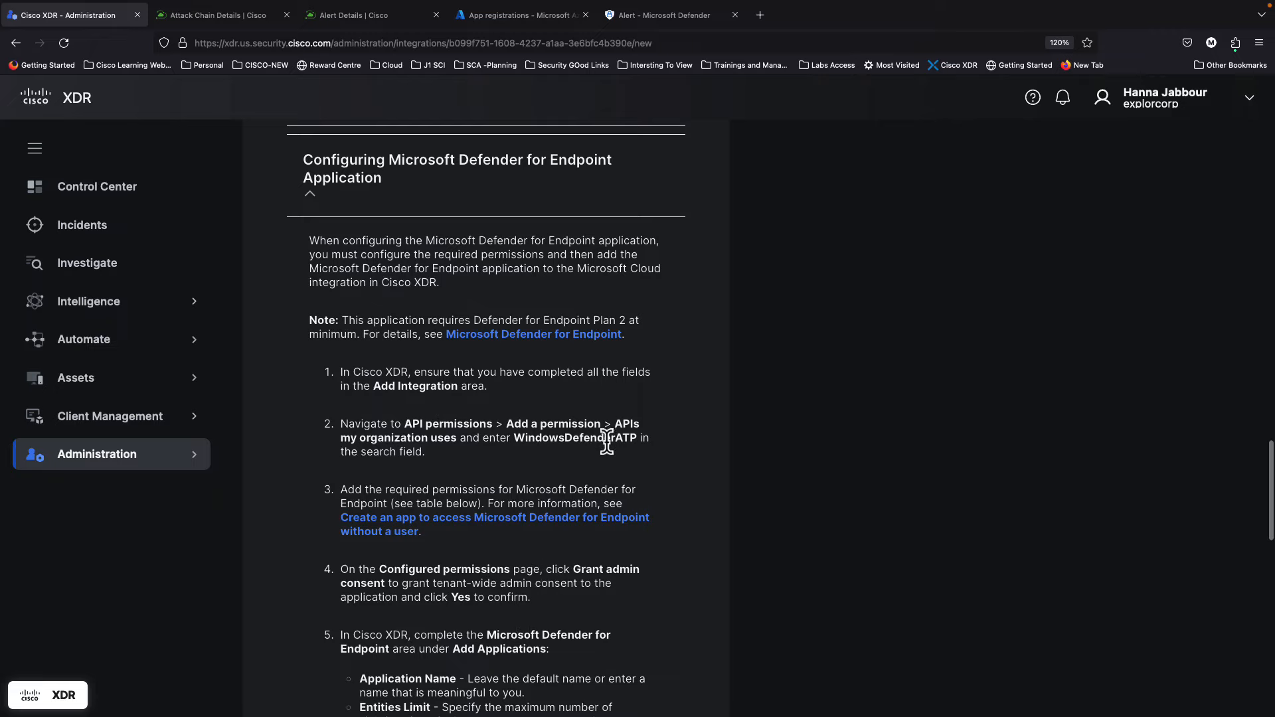
scroll("down", 3)
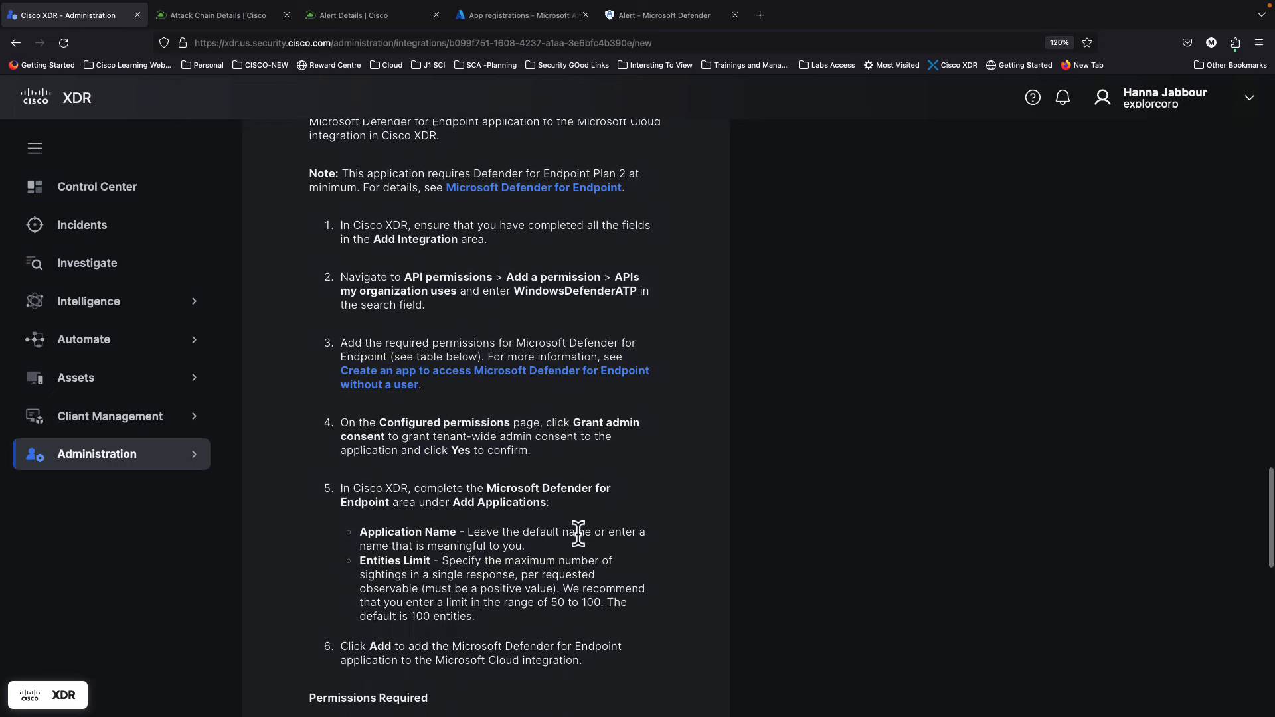
mouse_move(467, 497)
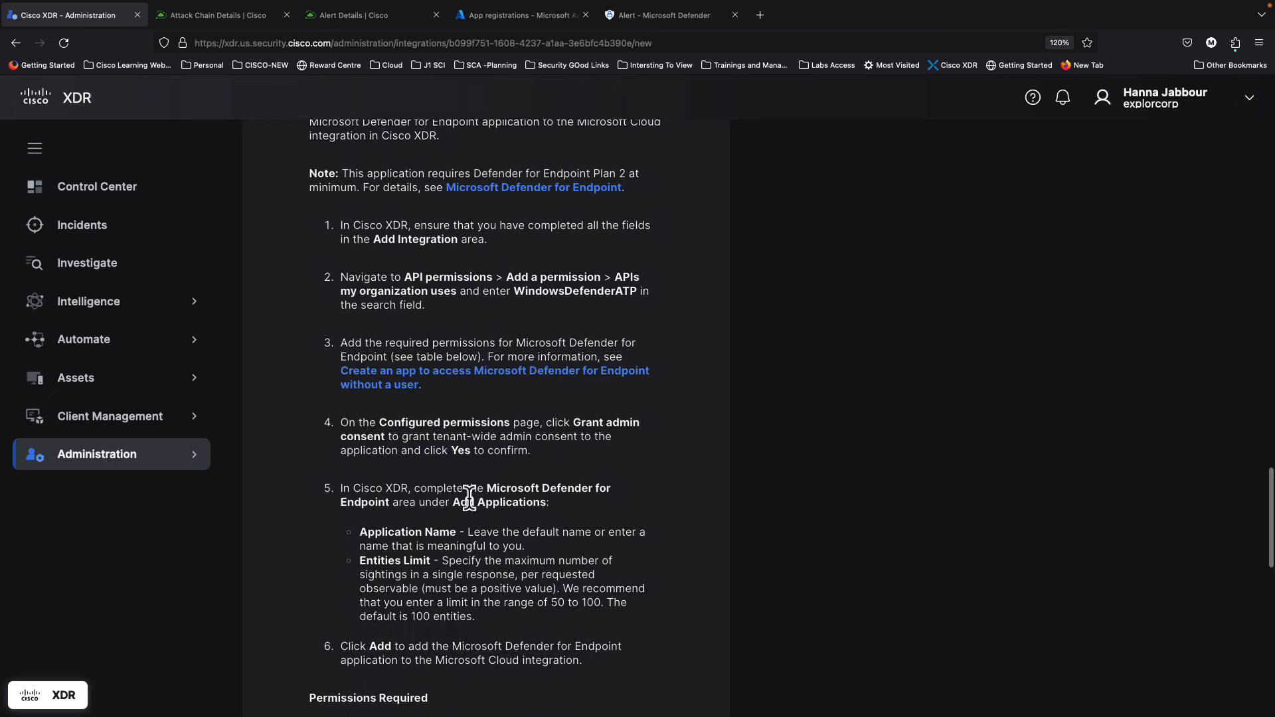
scroll("down", 3)
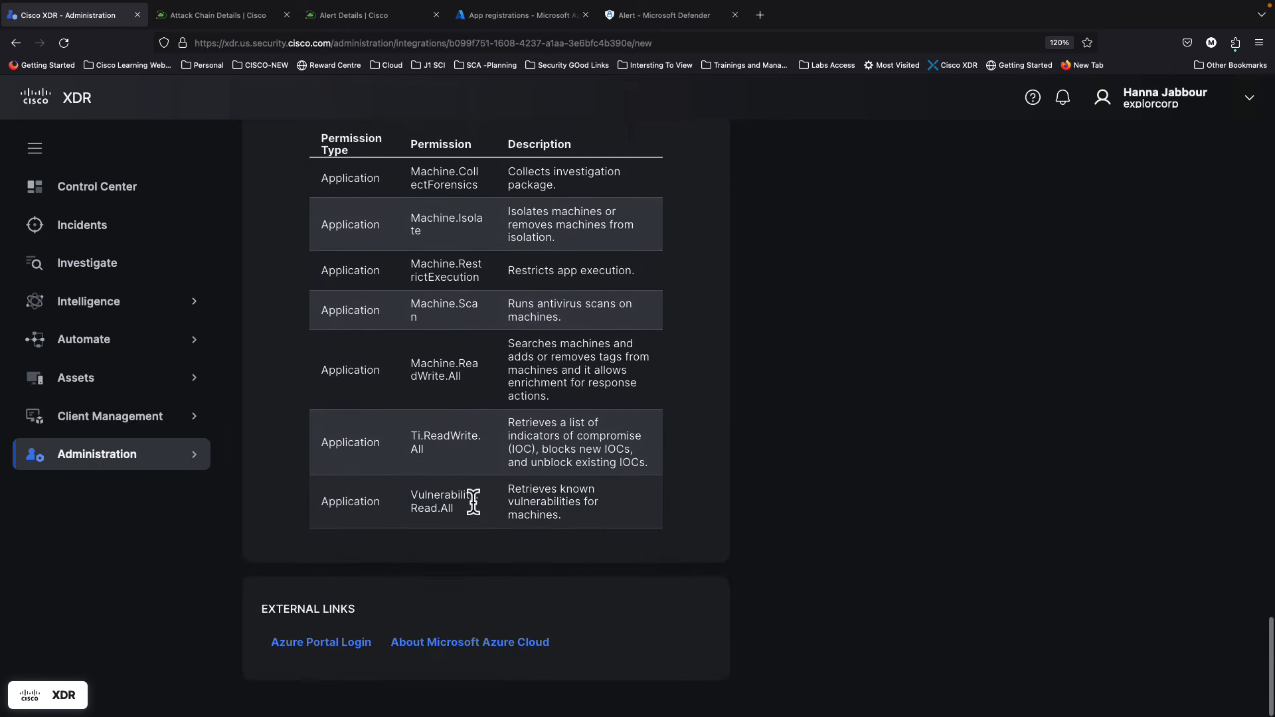
scroll("up", 3)
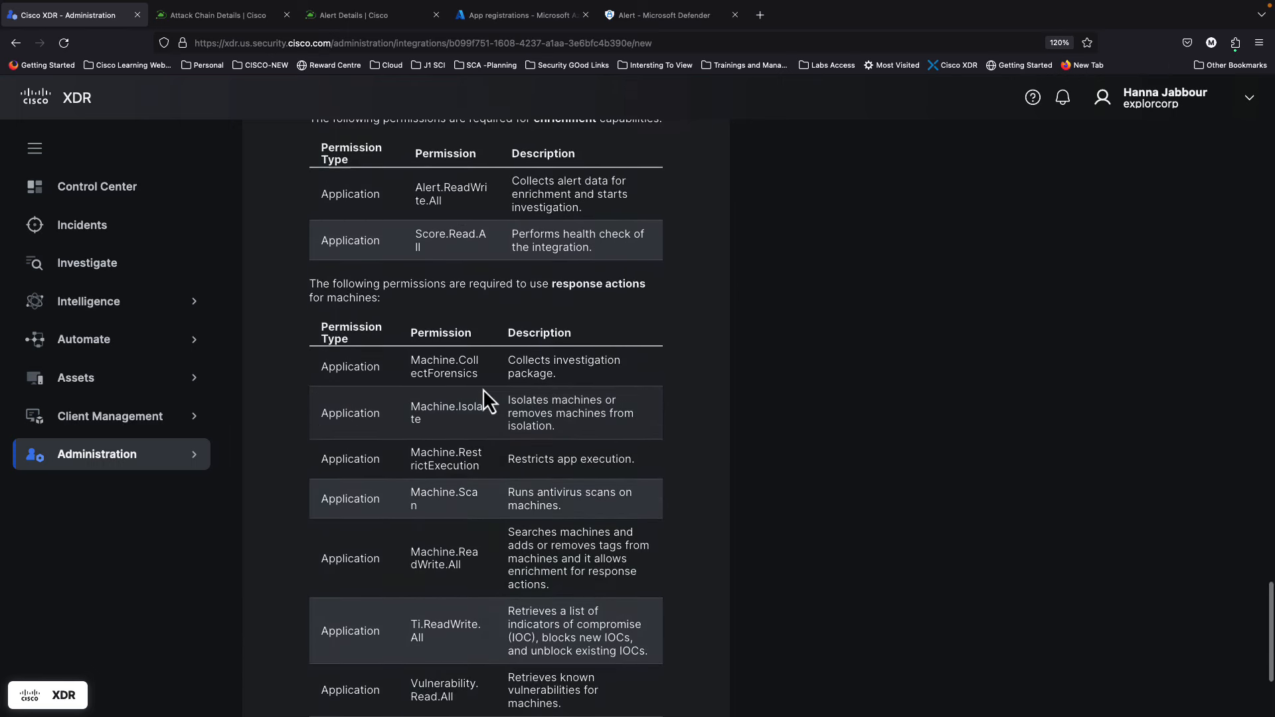
scroll("up", 3)
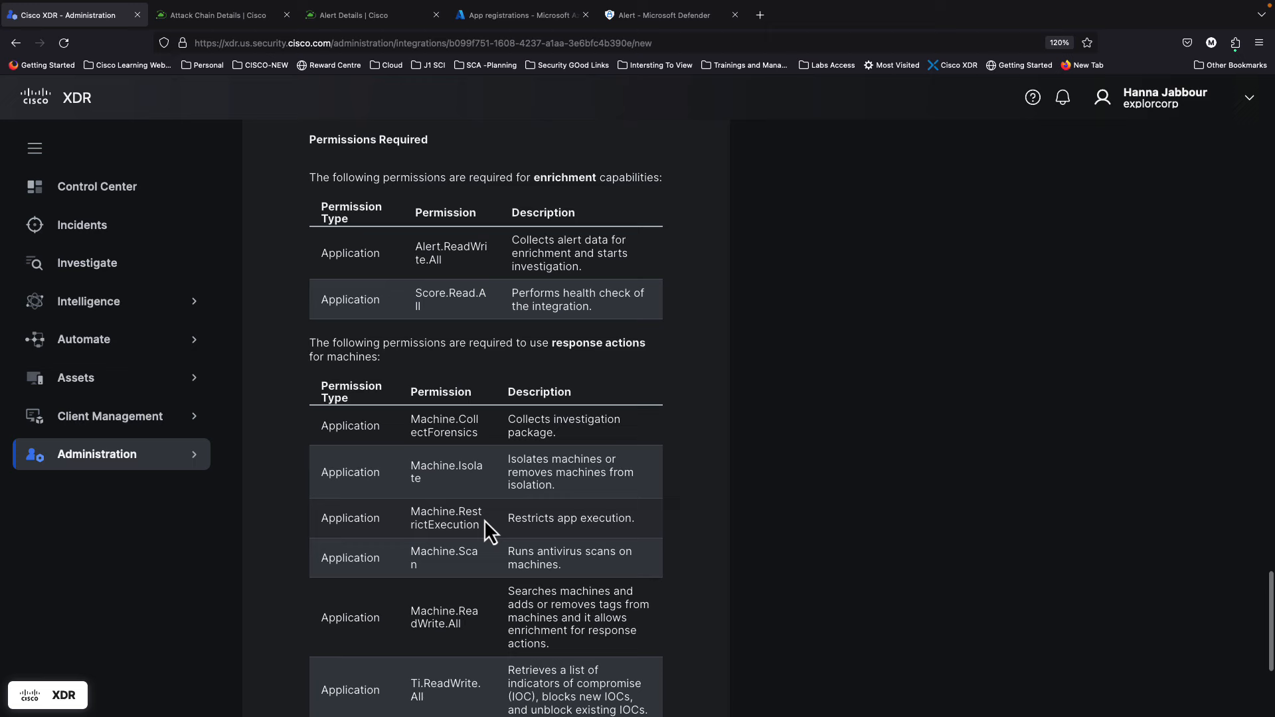
scroll("up", 3)
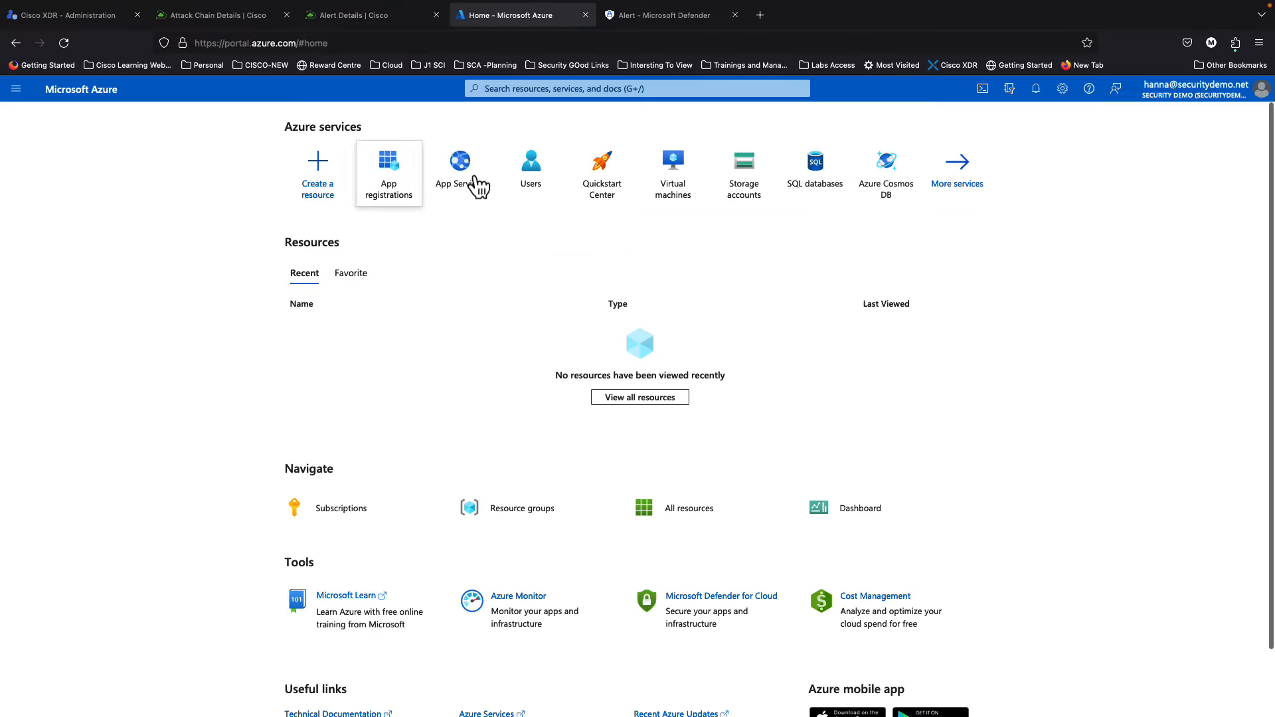
In App registrations, register 'MyXDRDefenderIntegration' with single-tenant access.
left_click(388, 172)
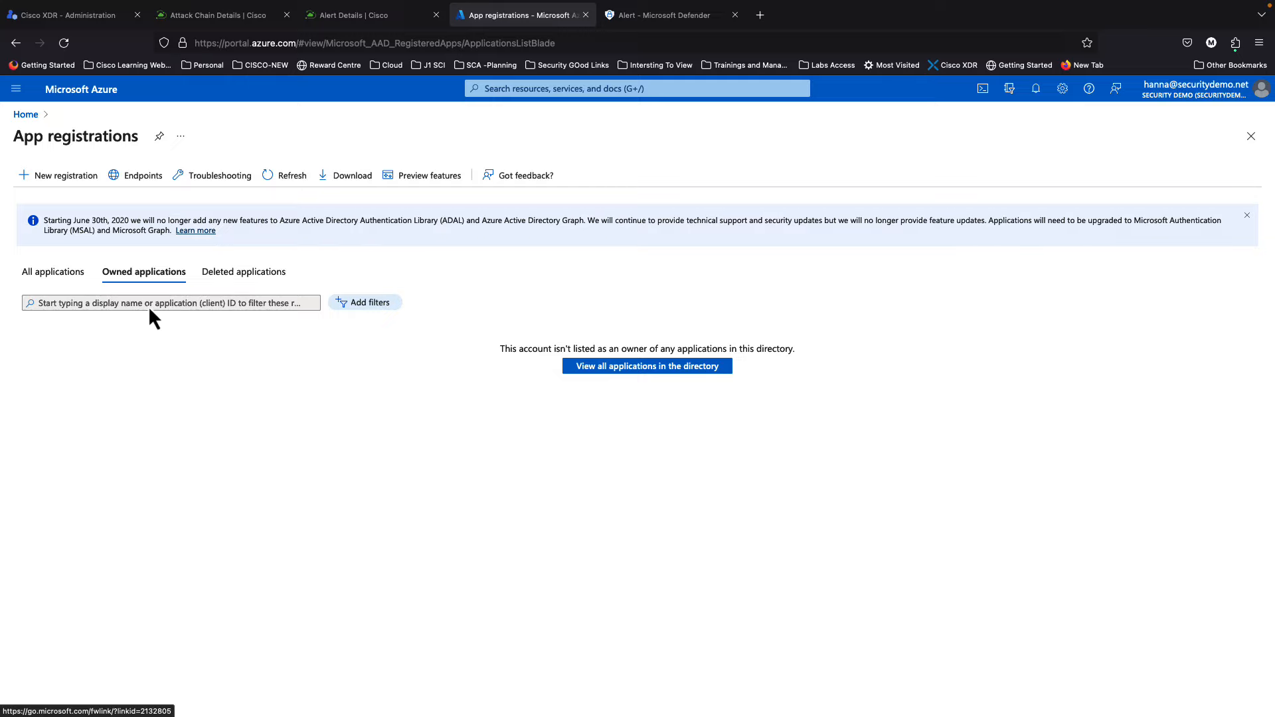
mouse_move(67, 175)
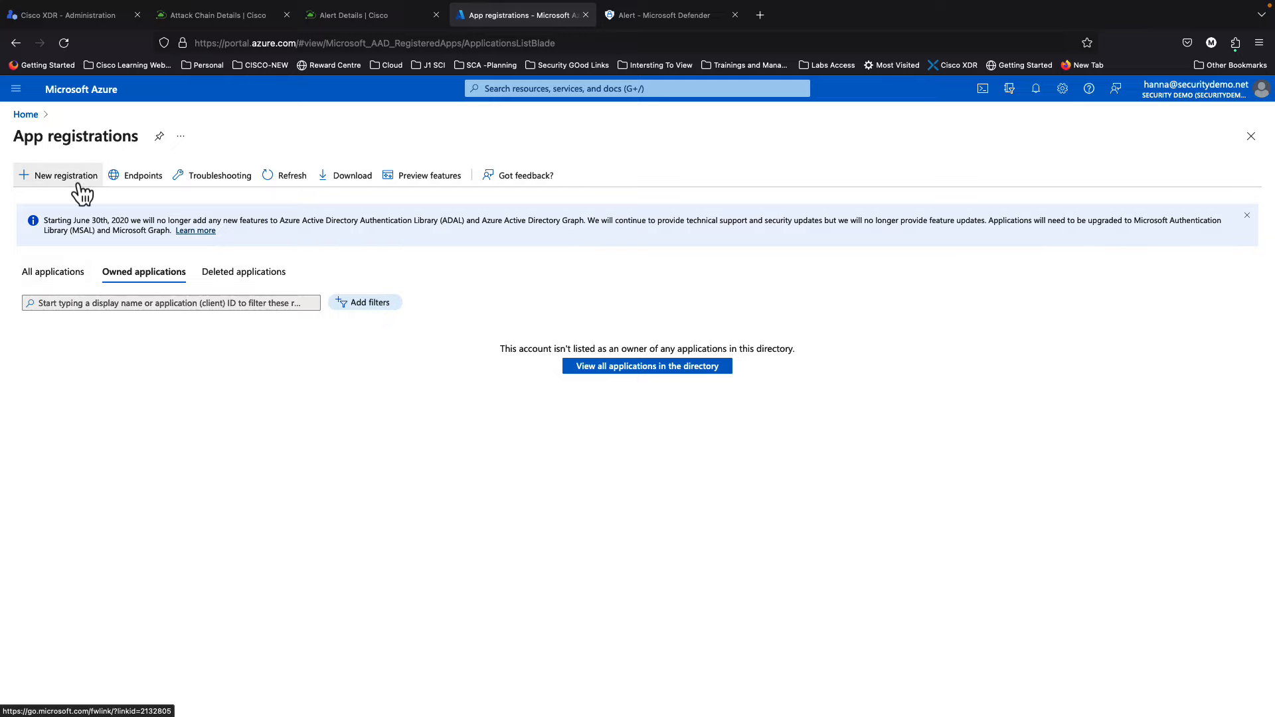
left_click(65, 174)
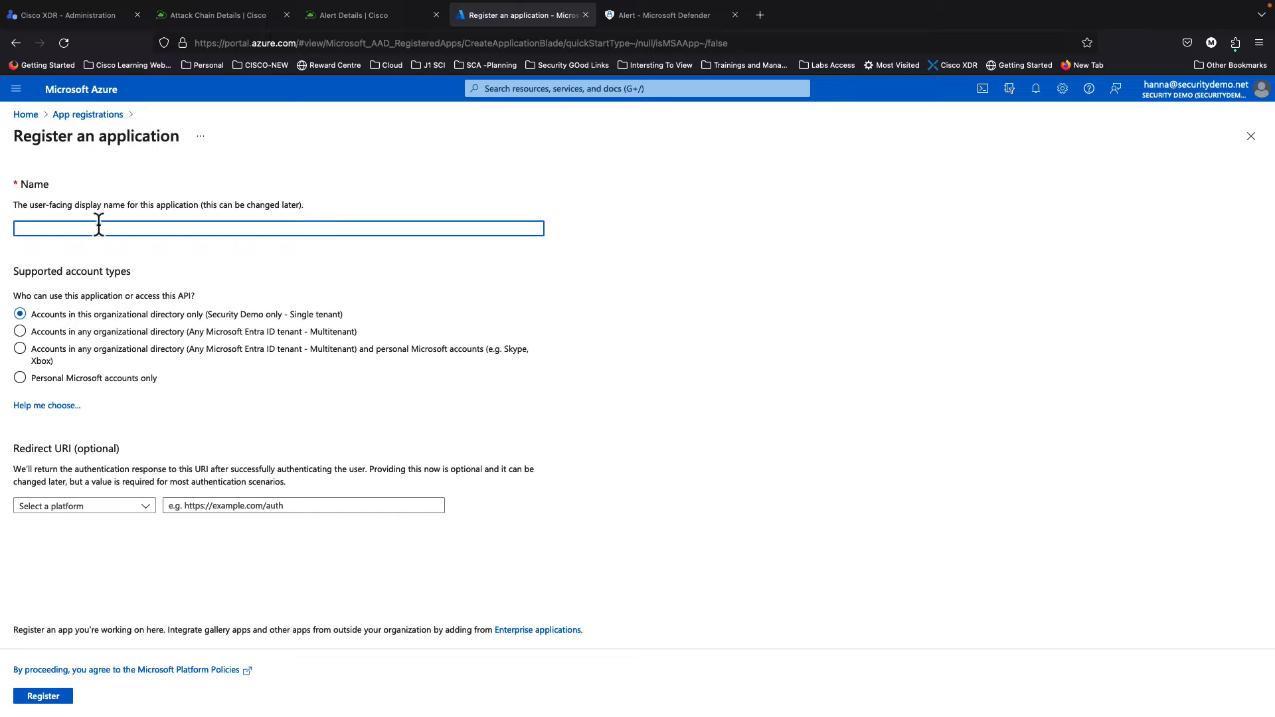
type("MyXD")
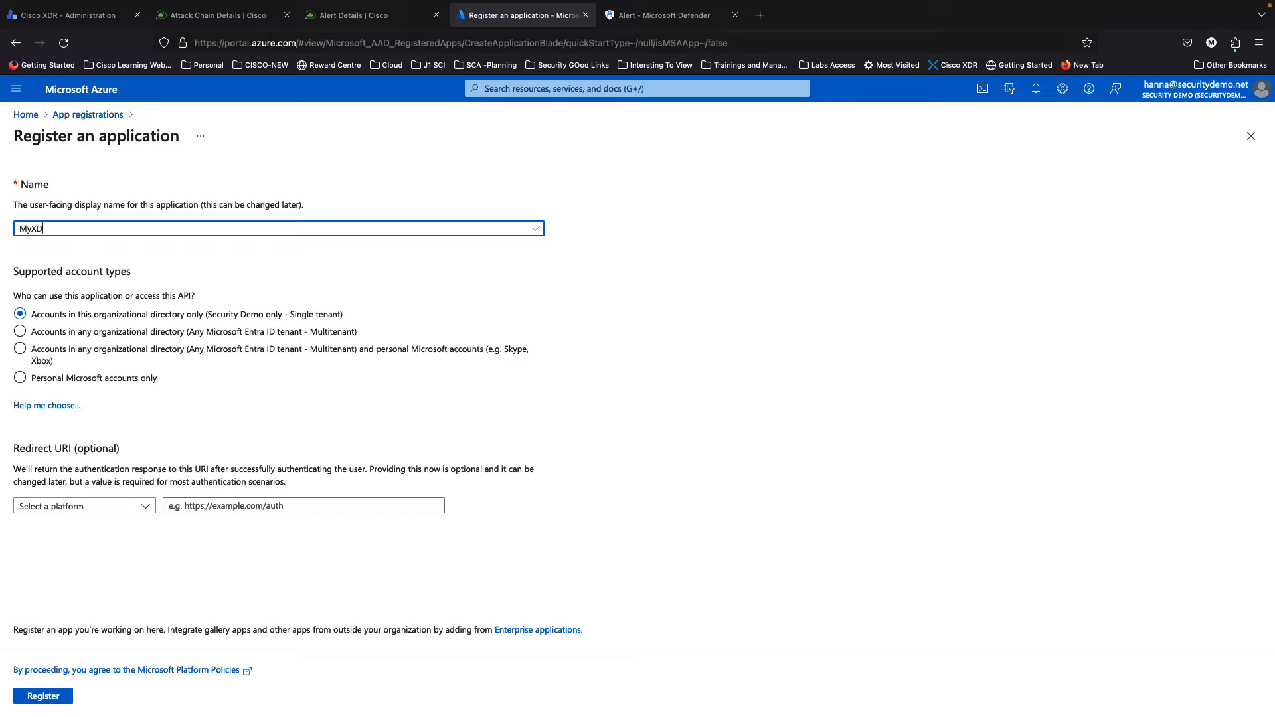
type("RDefe")
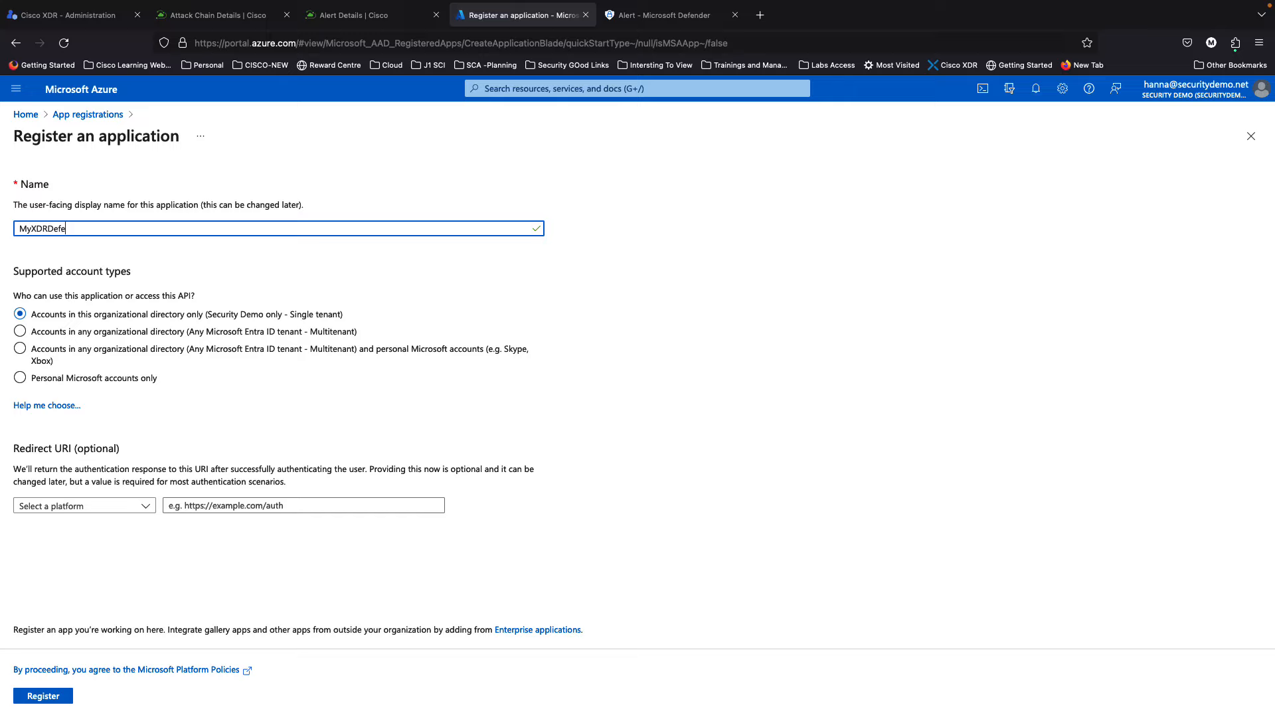
type("nder")
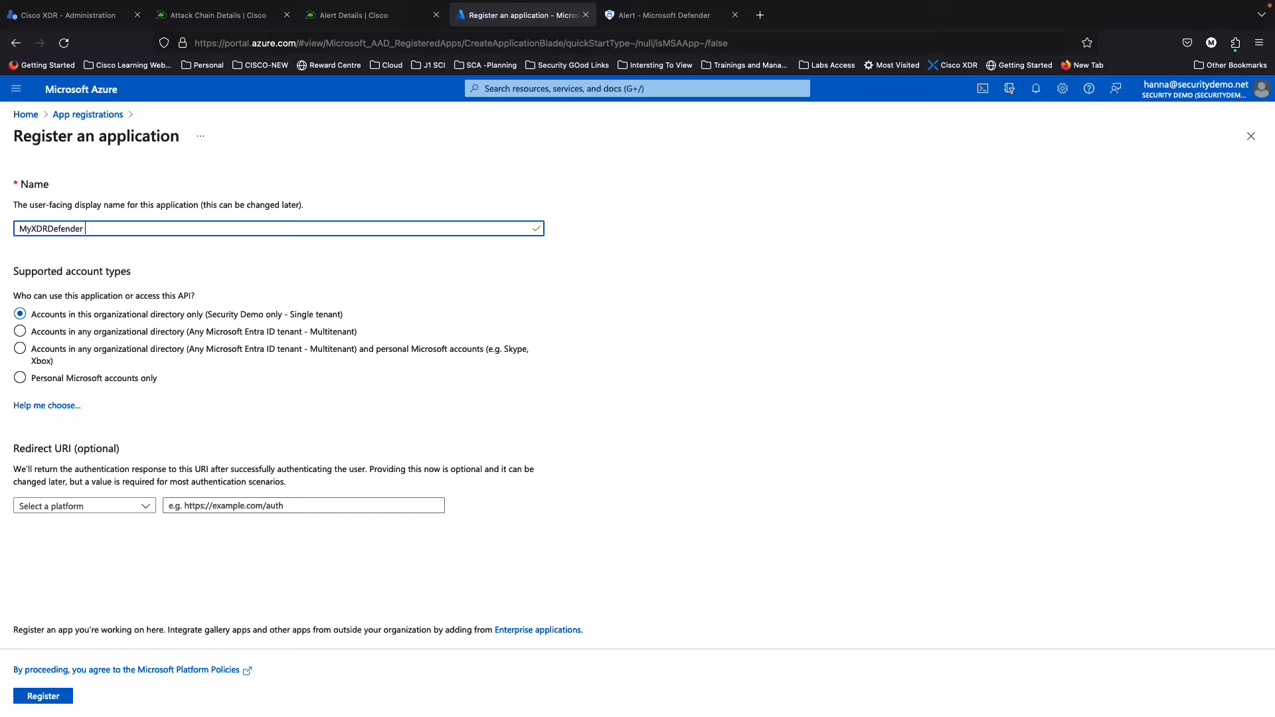
type("Integration")
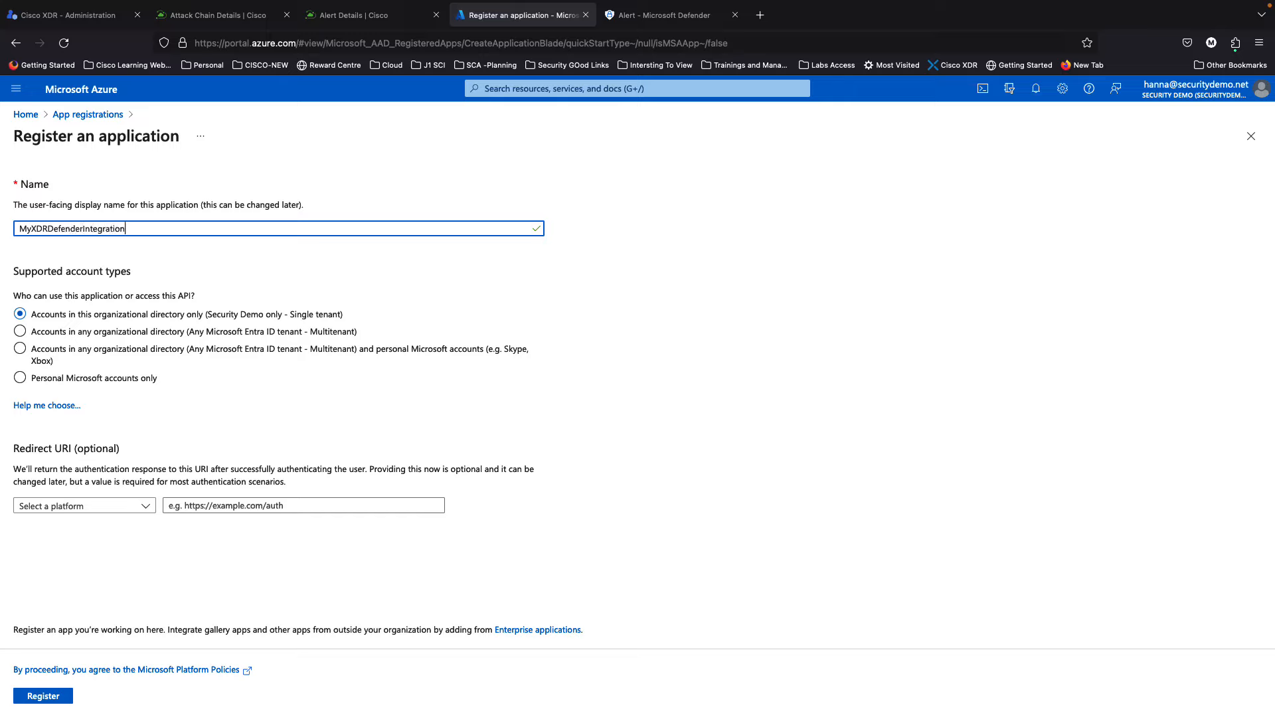
mouse_move(116, 336)
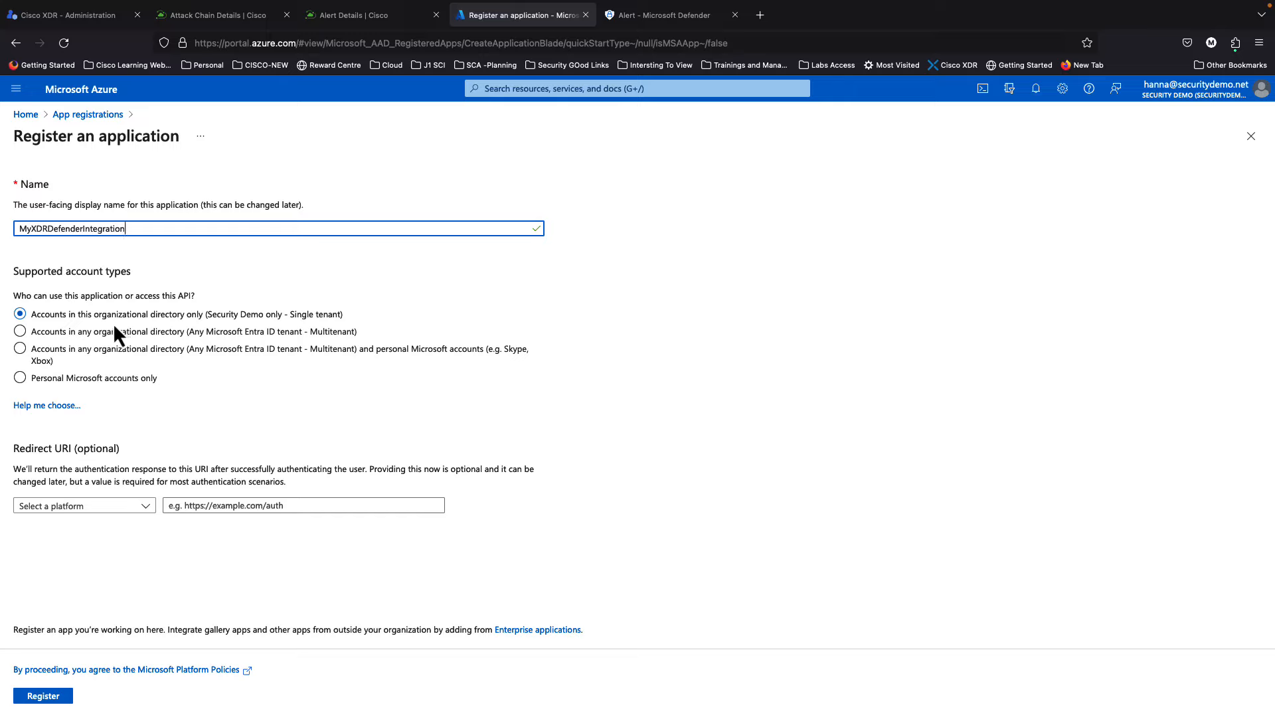
mouse_move(254, 425)
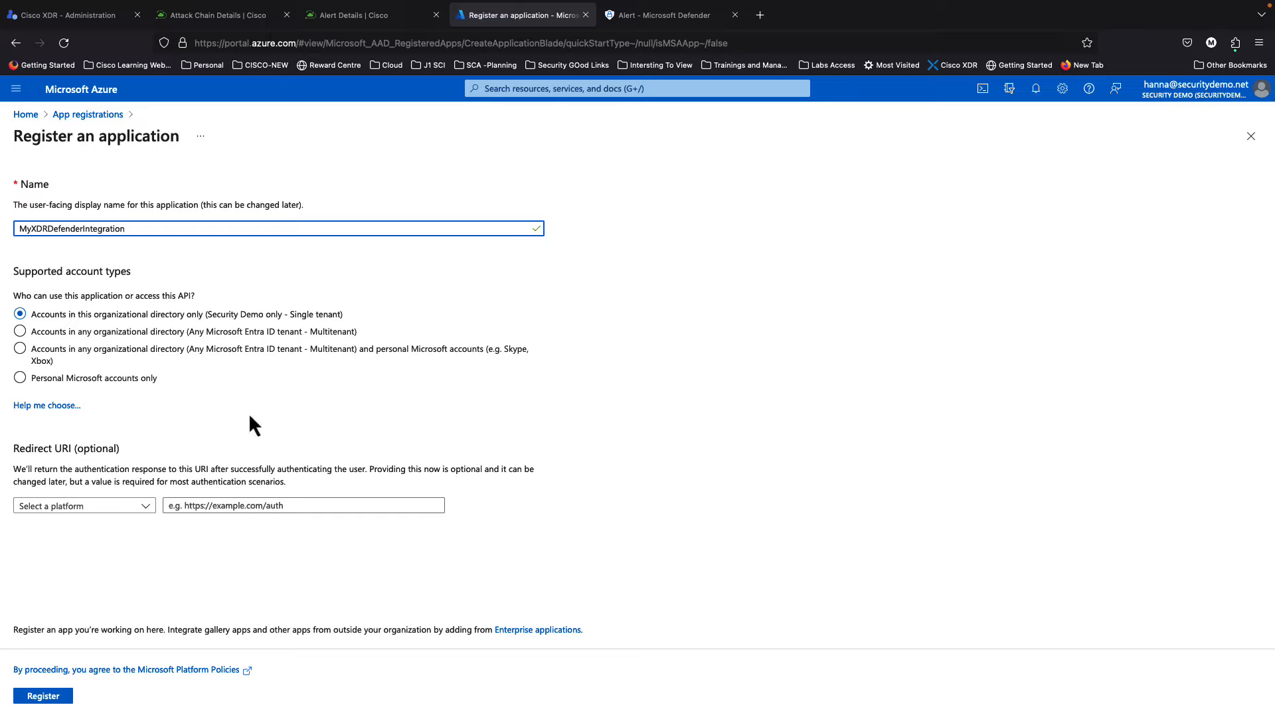
mouse_move(123, 545)
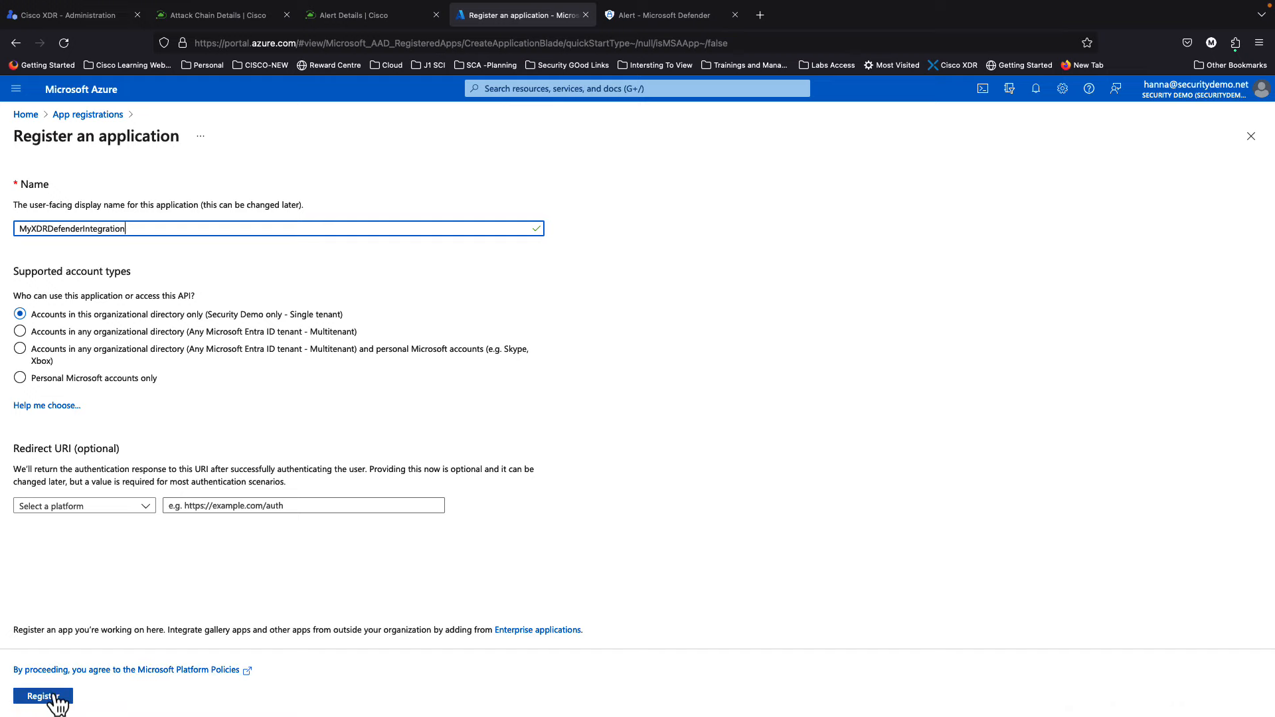
left_click(43, 695)
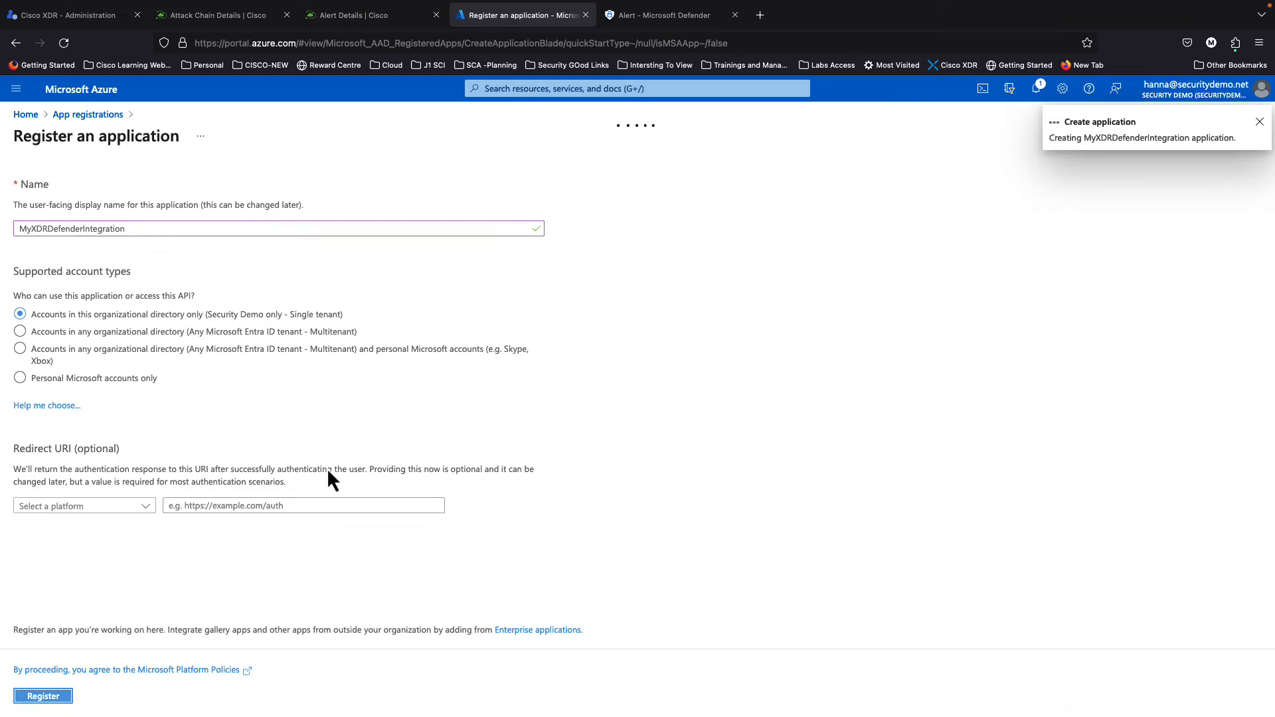
left_click(42, 695)
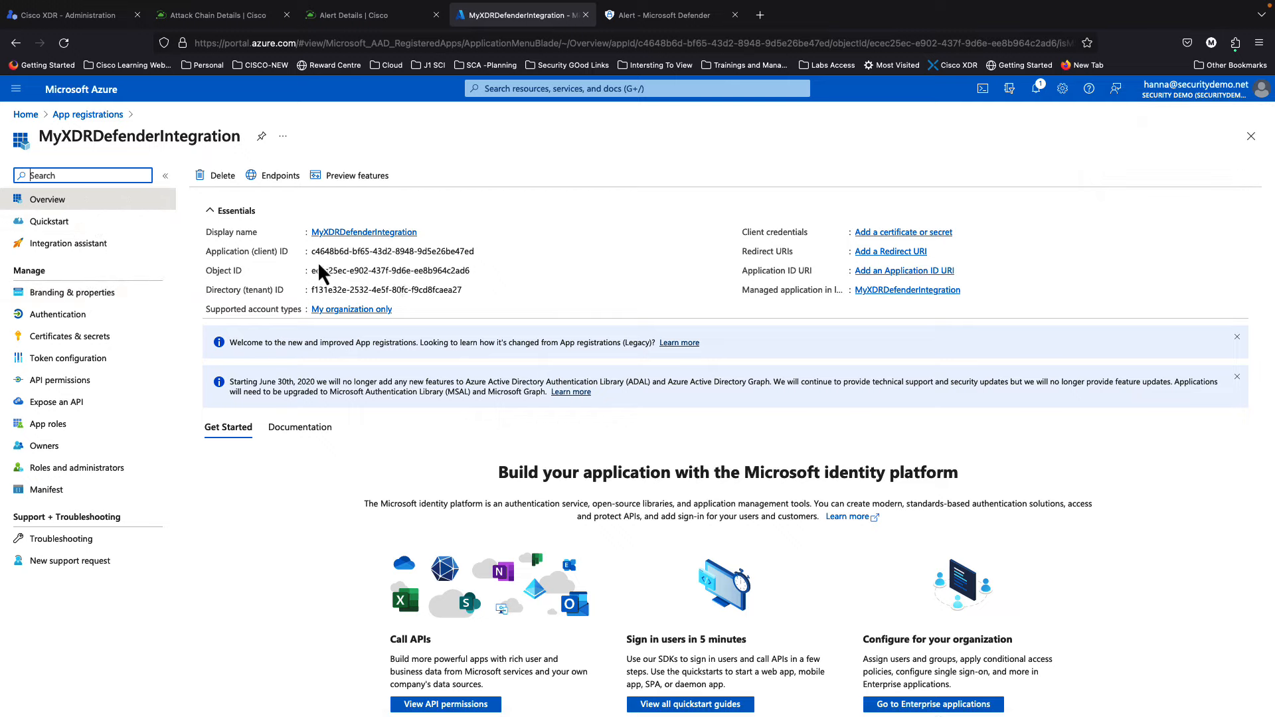
mouse_move(435, 251)
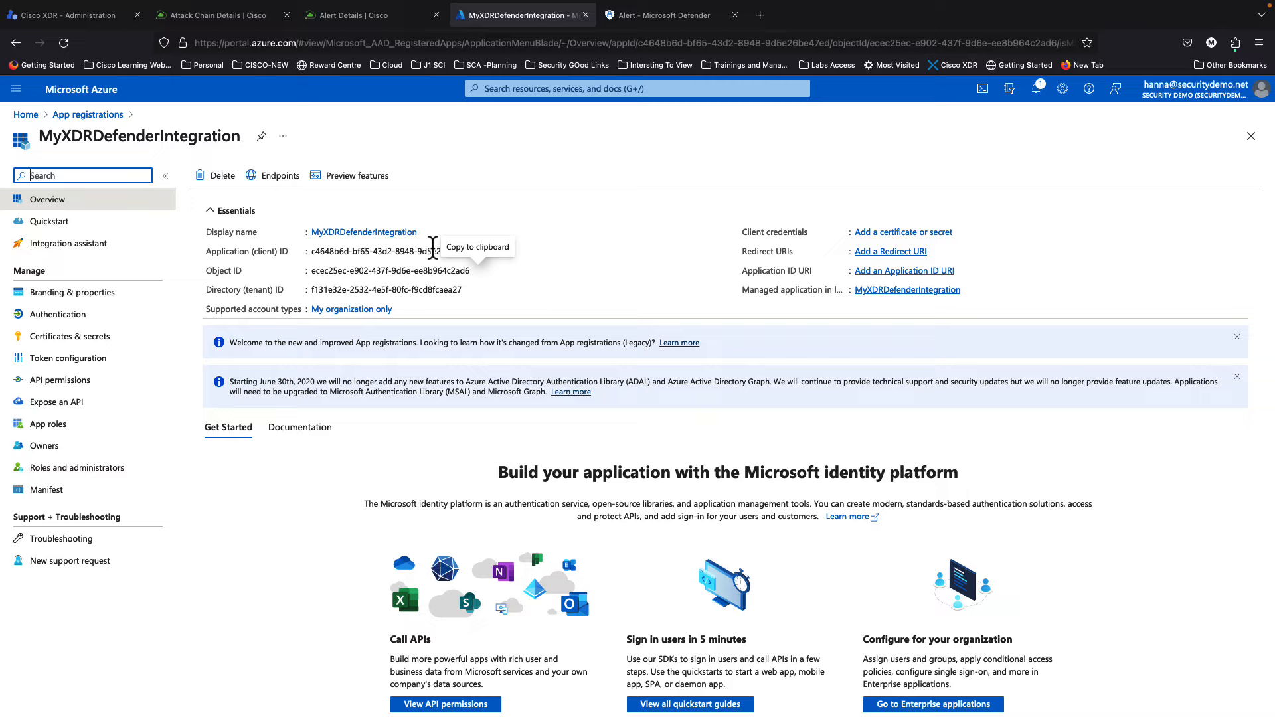
Enter client ID c4648b6d-bf65-43d2-8948-9d5e26be47ed in Cisco XDR, then return to Azure.
left_click(485, 252)
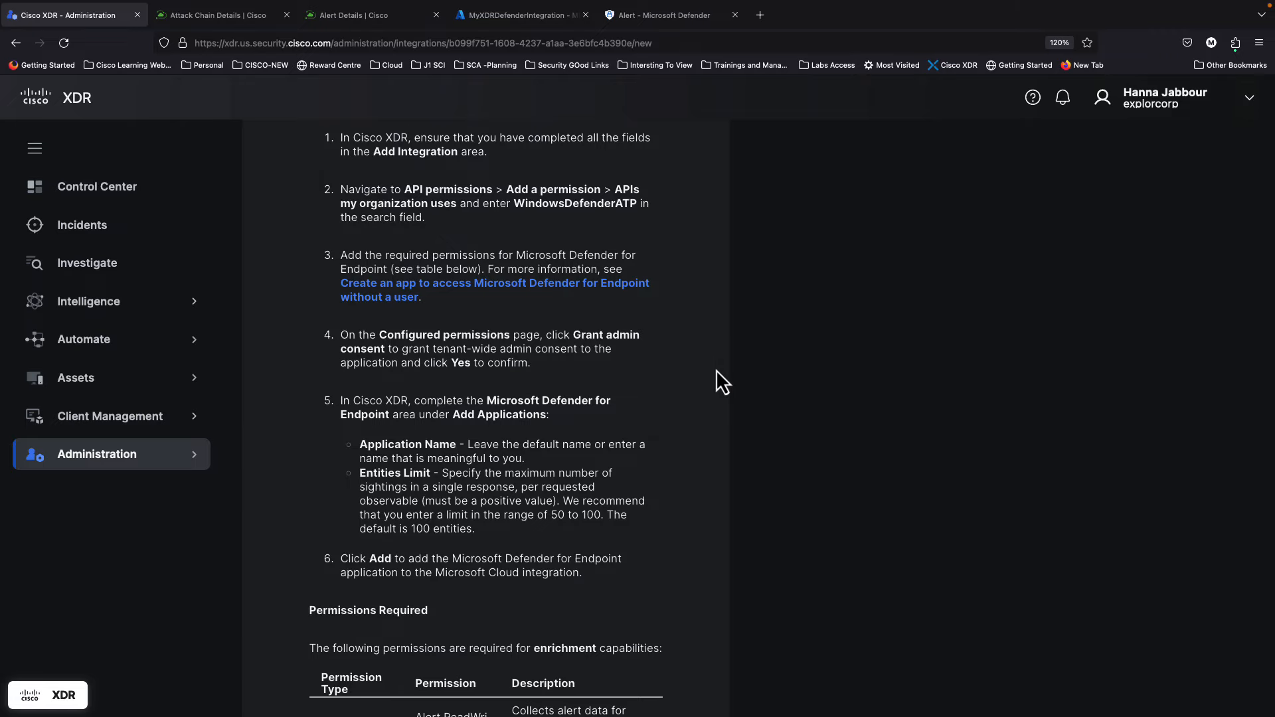
left_click(991, 355)
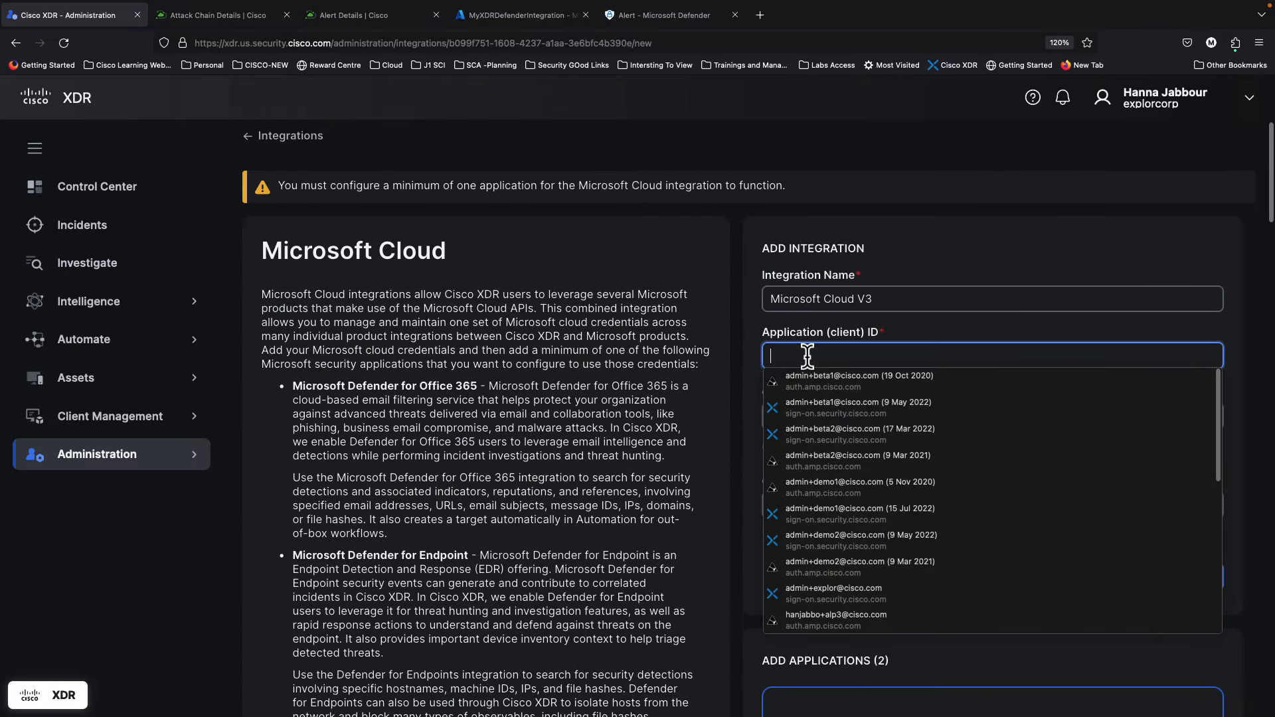
type("c4648b6d-bf65-43d2-8948-9d5e26be47ed")
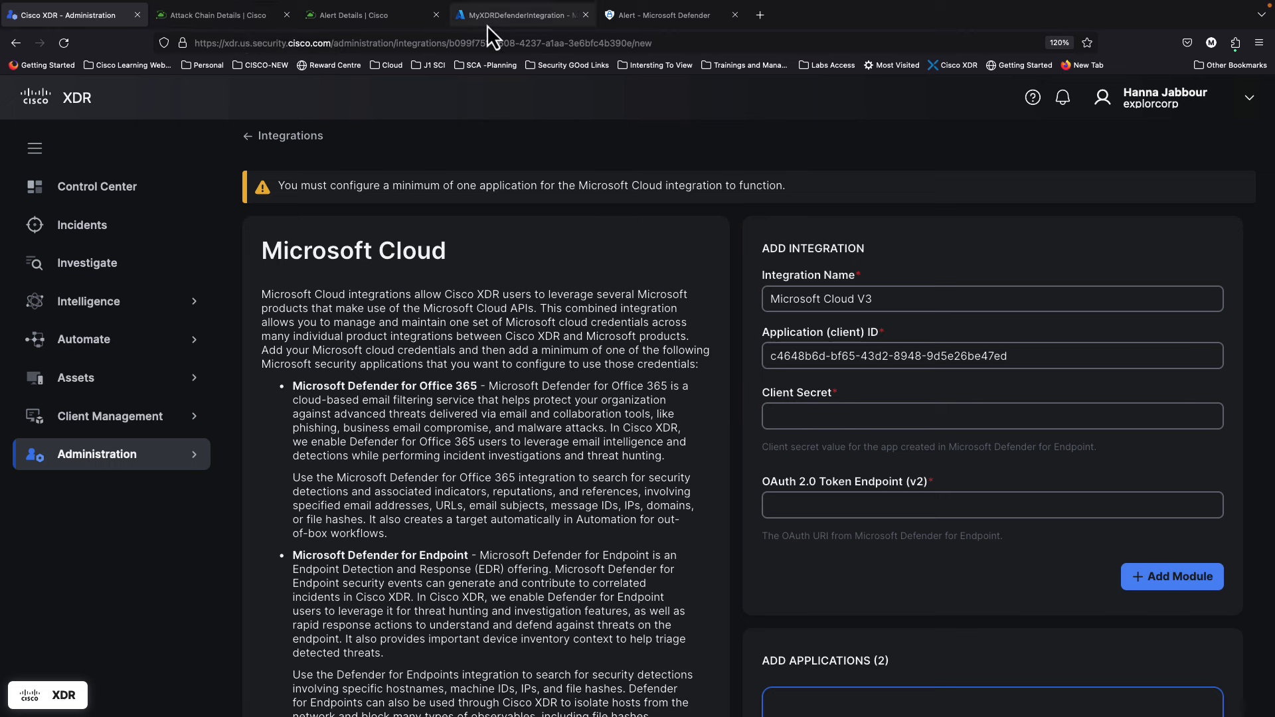
left_click(521, 15)
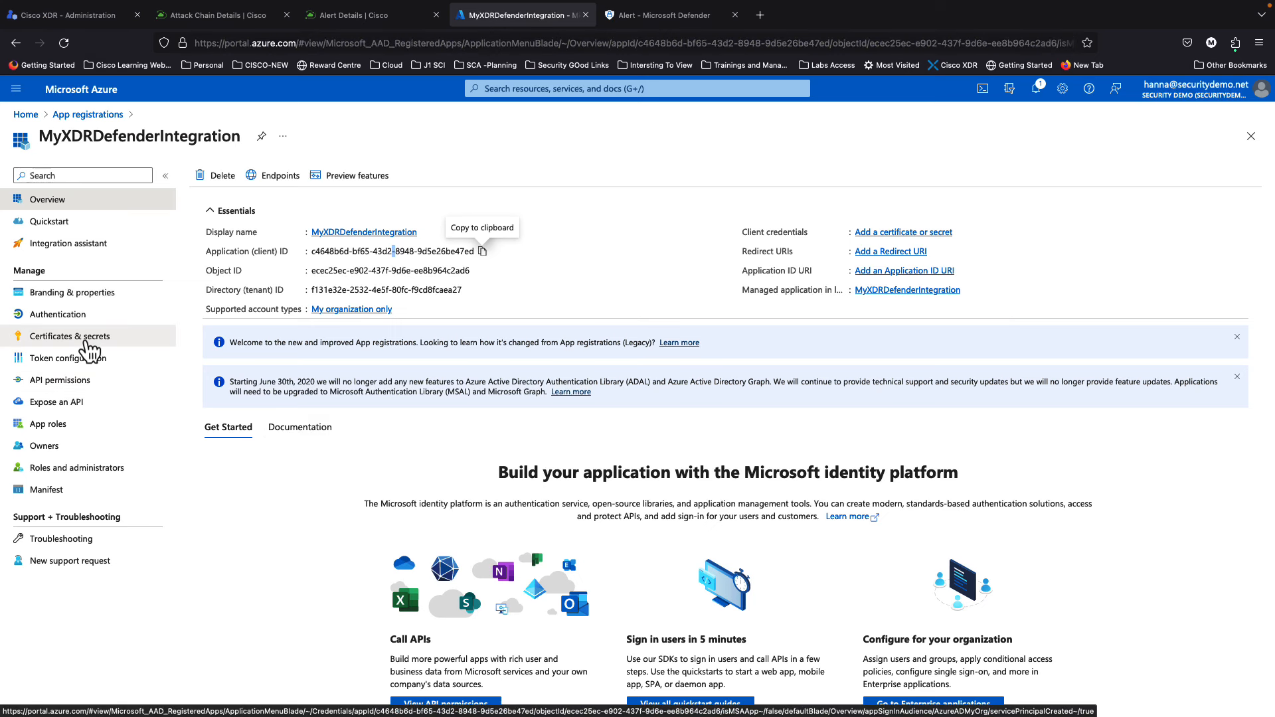
Create a client secret described 'MYXDRIntegrationSecret' under Certificates & secrets.
left_click(71, 336)
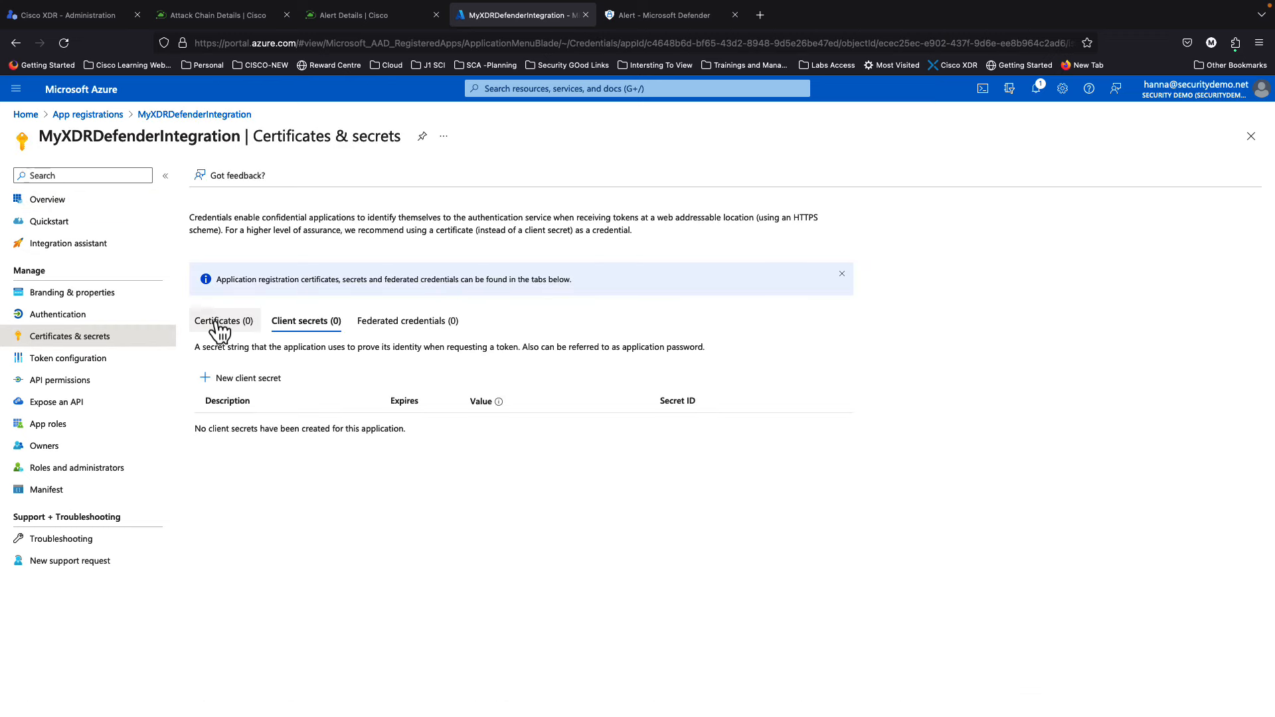
left_click(246, 378)
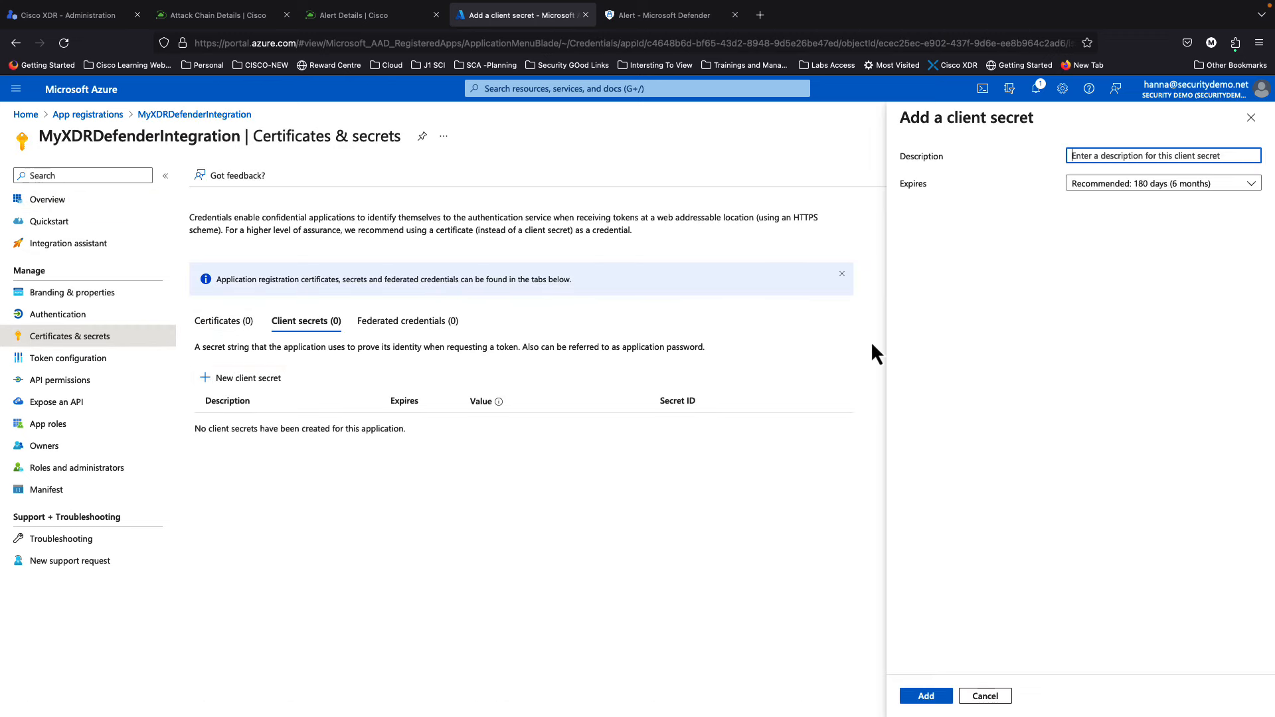
mouse_move(985, 300)
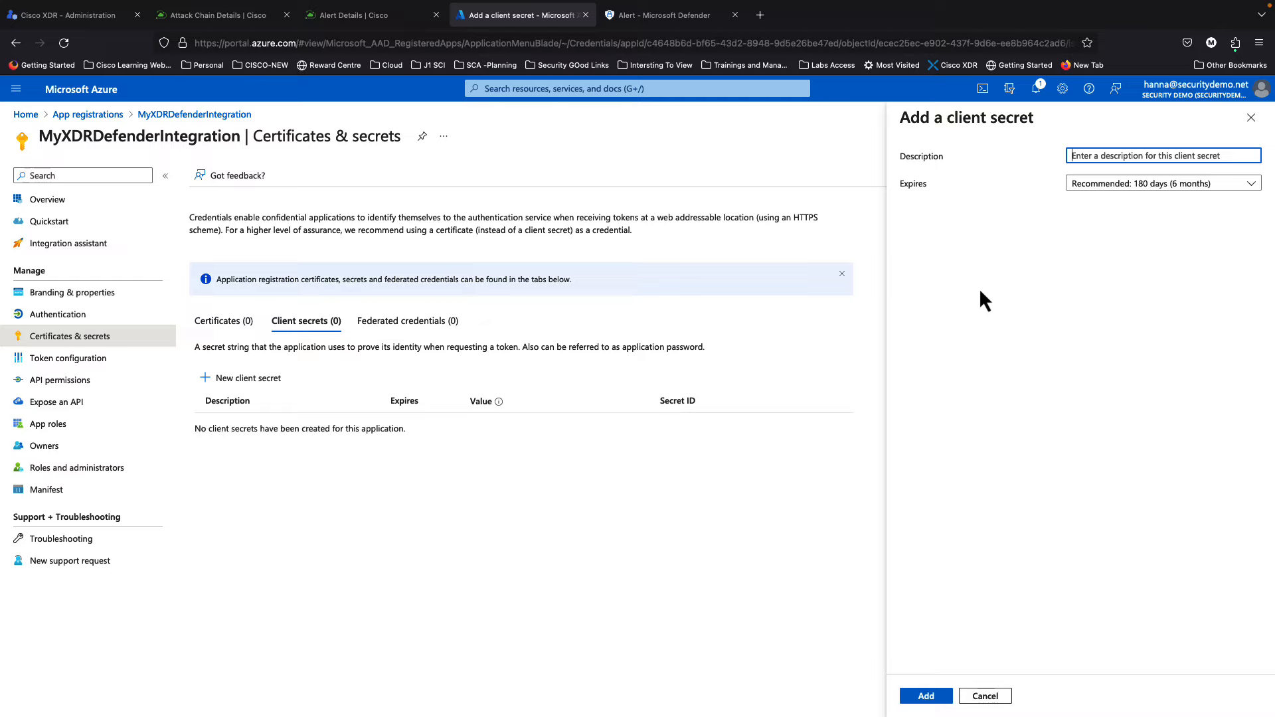
type("MYXDRI")
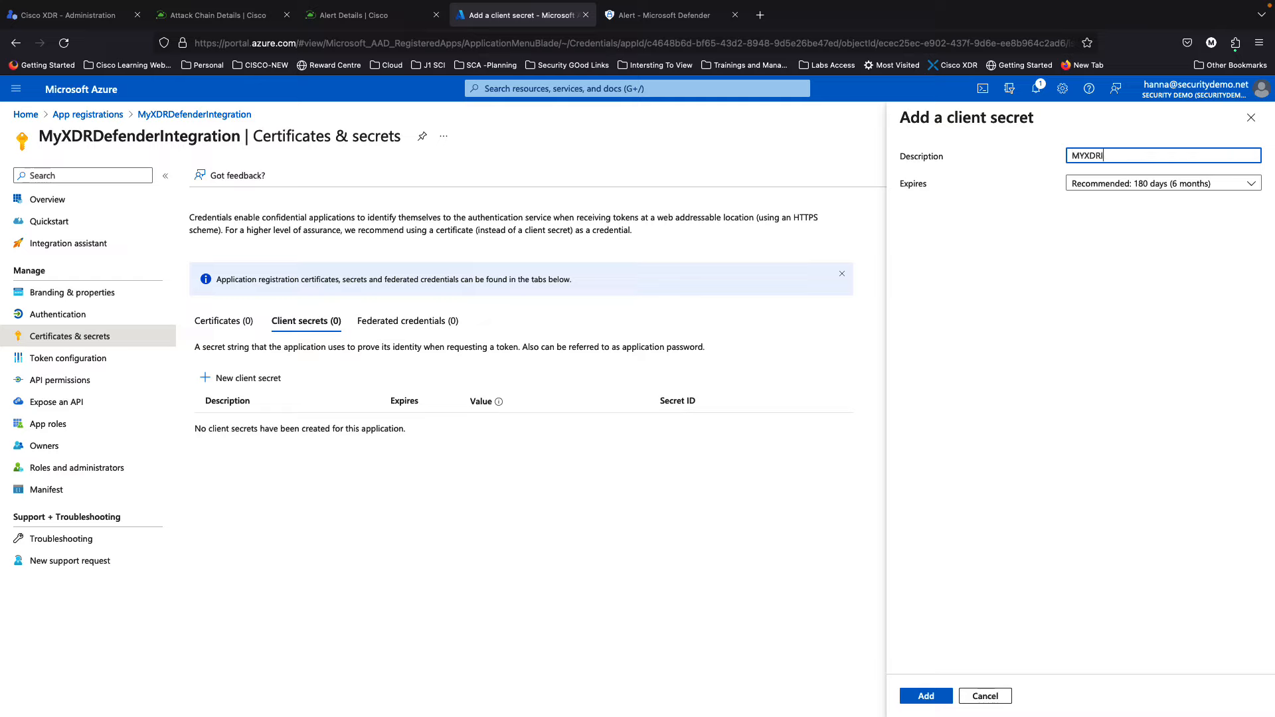
type("IntegrationSecre")
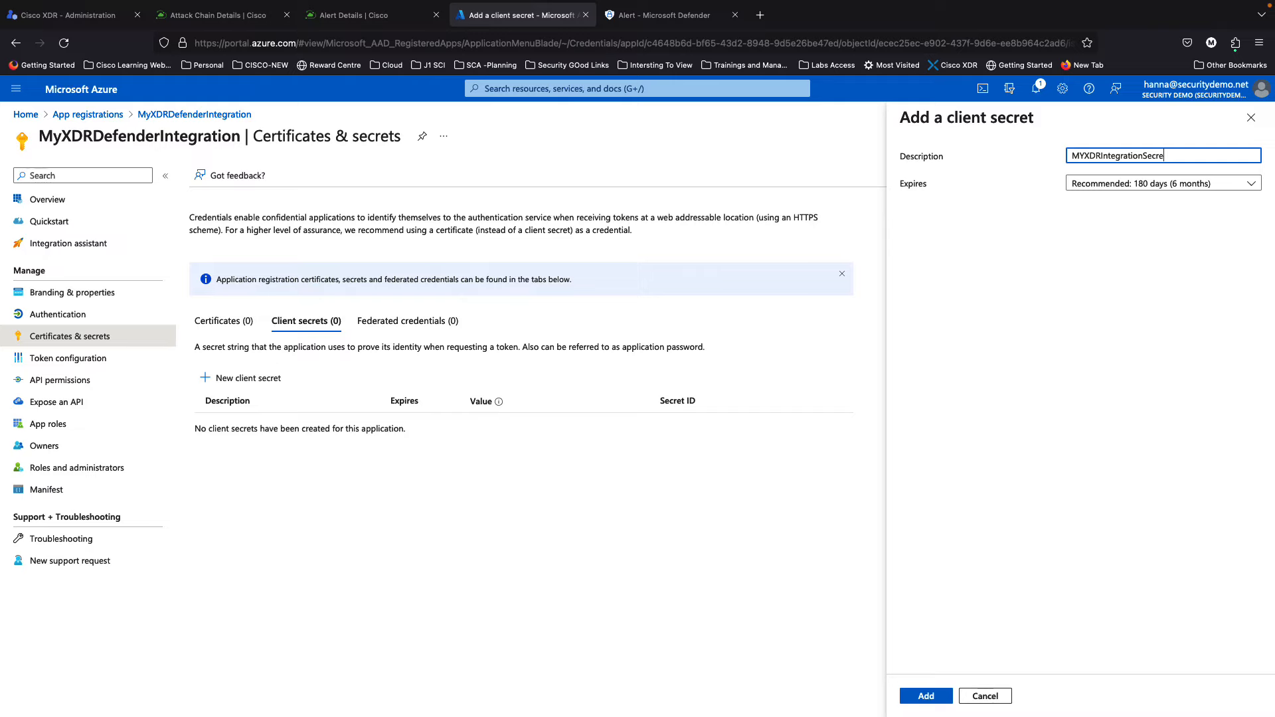
left_click(925, 696)
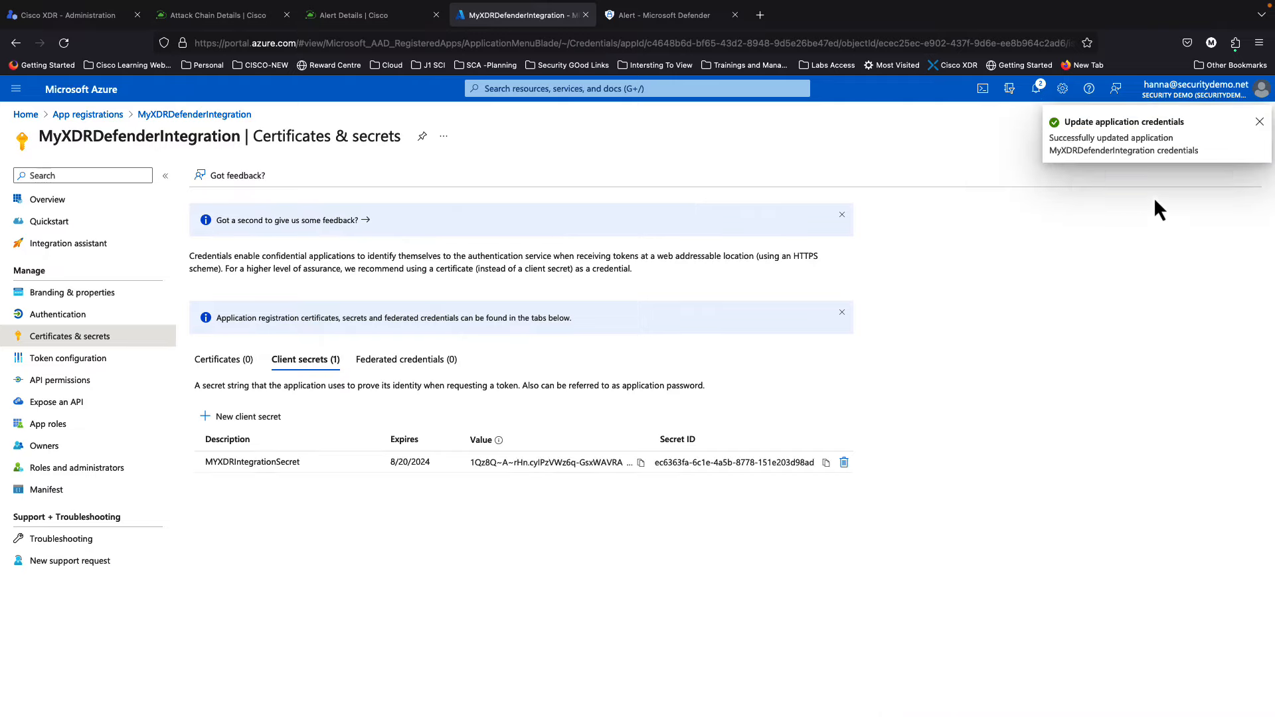
mouse_move(641, 462)
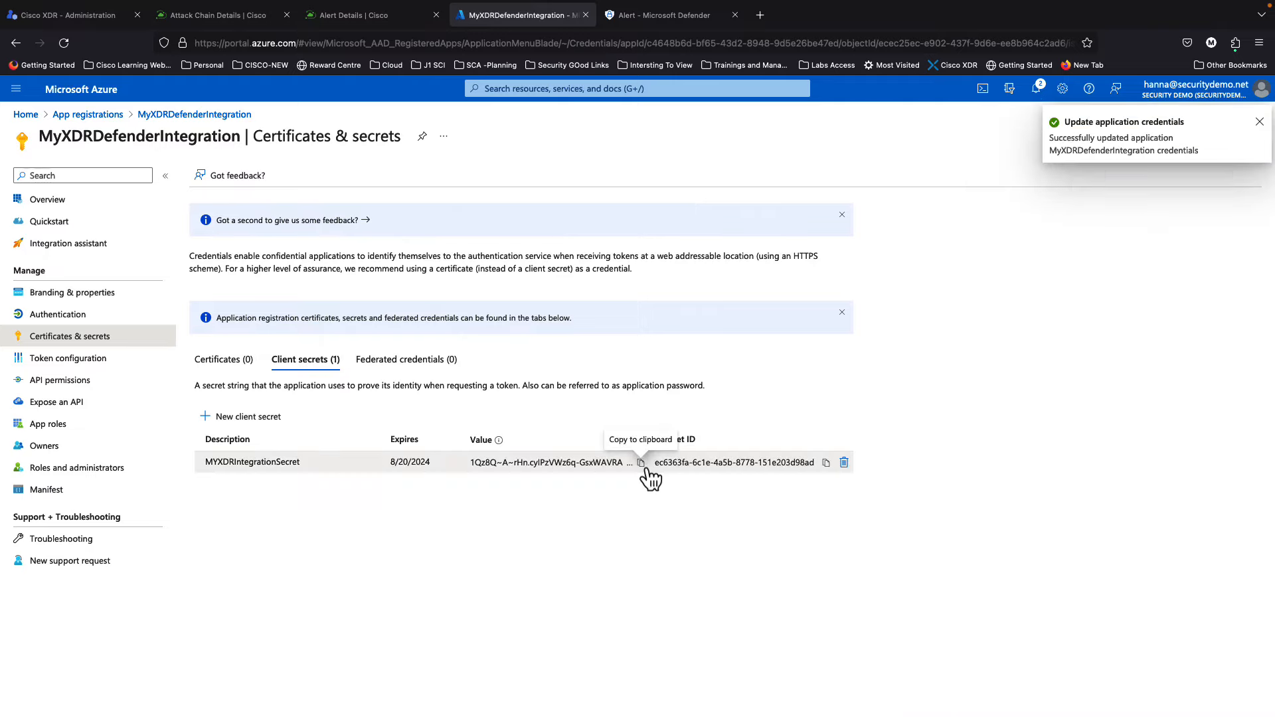
Copy the secret value into Cisco XDR's Client Secret field, then return to Azure.
left_click(641, 462)
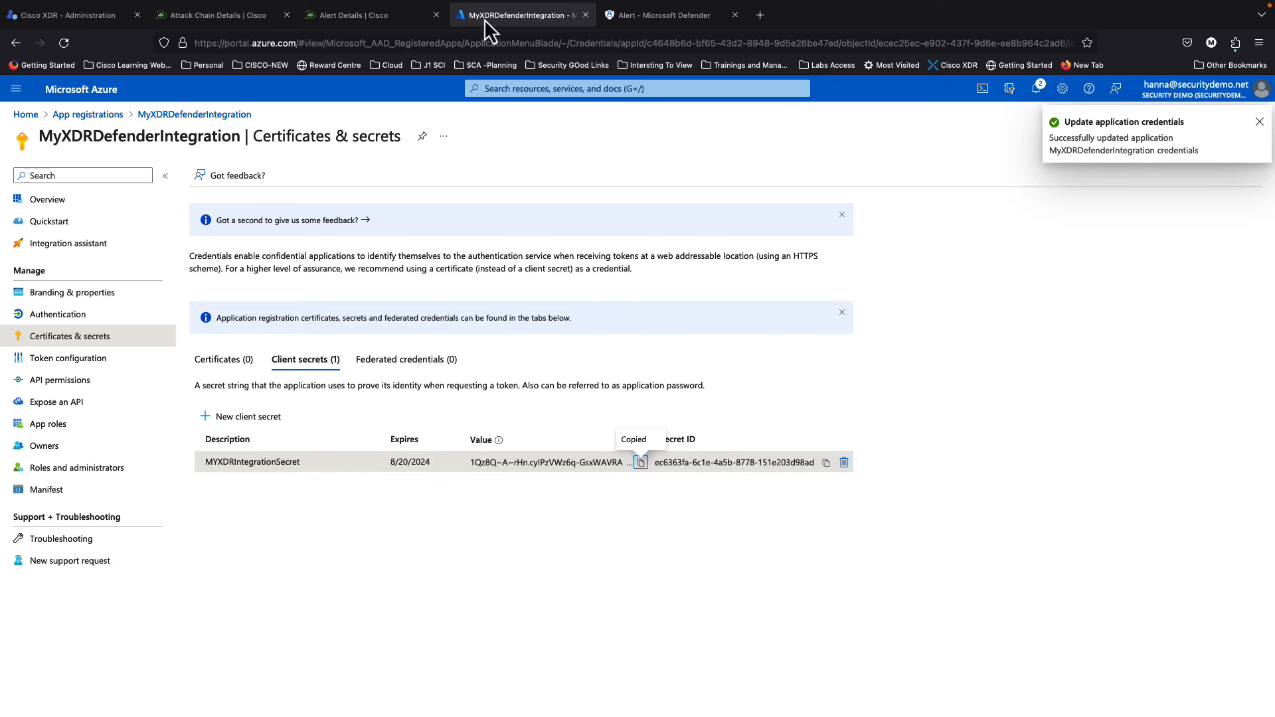
left_click(69, 15)
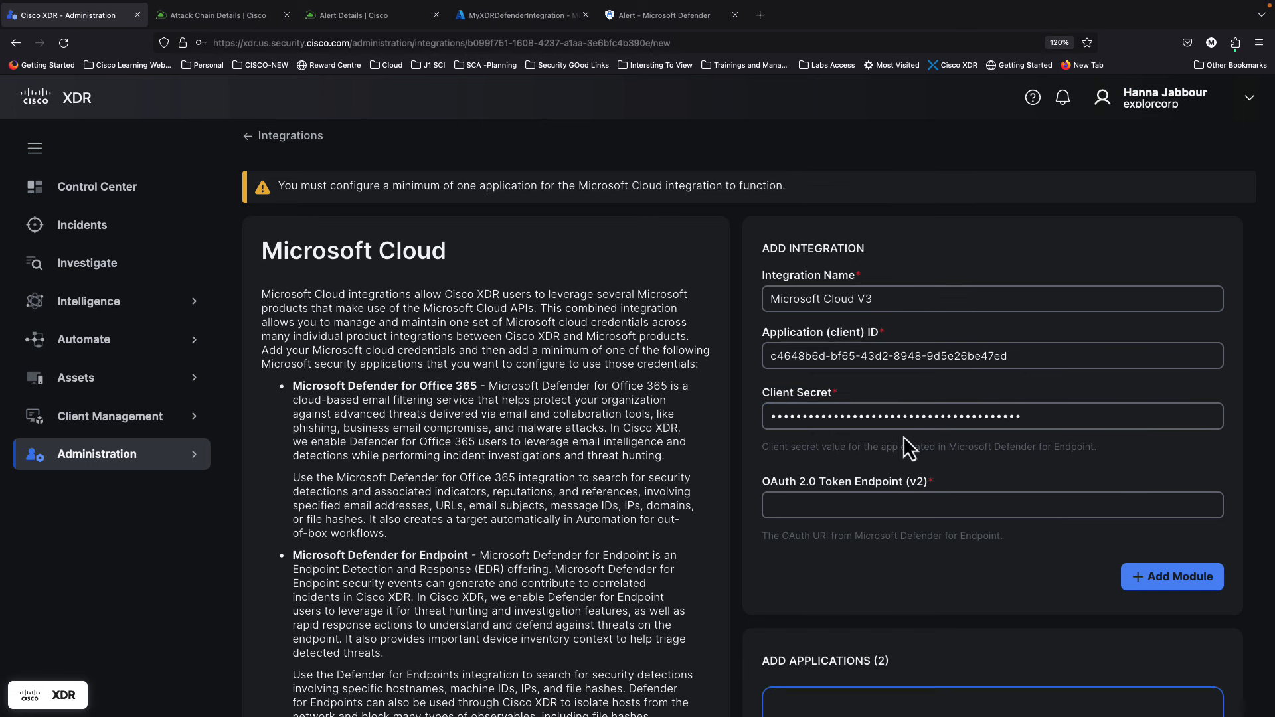
left_click(991, 505)
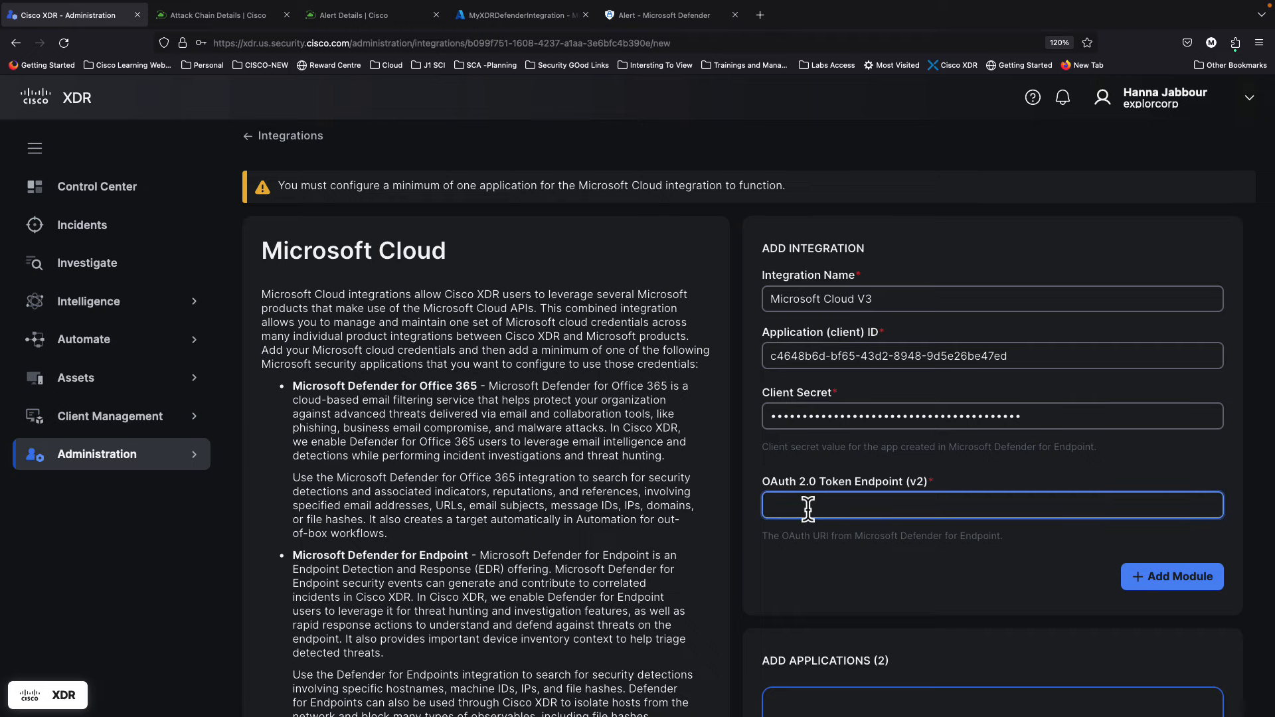
mouse_move(844, 479)
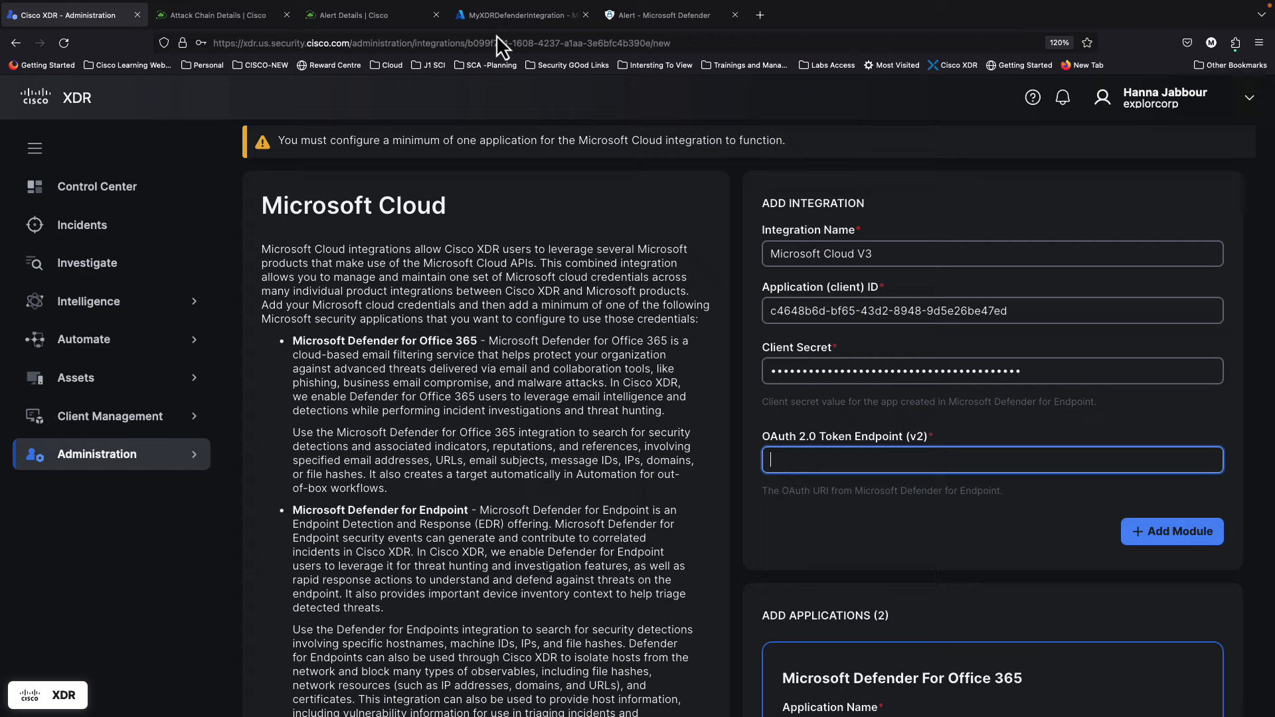
left_click(520, 14)
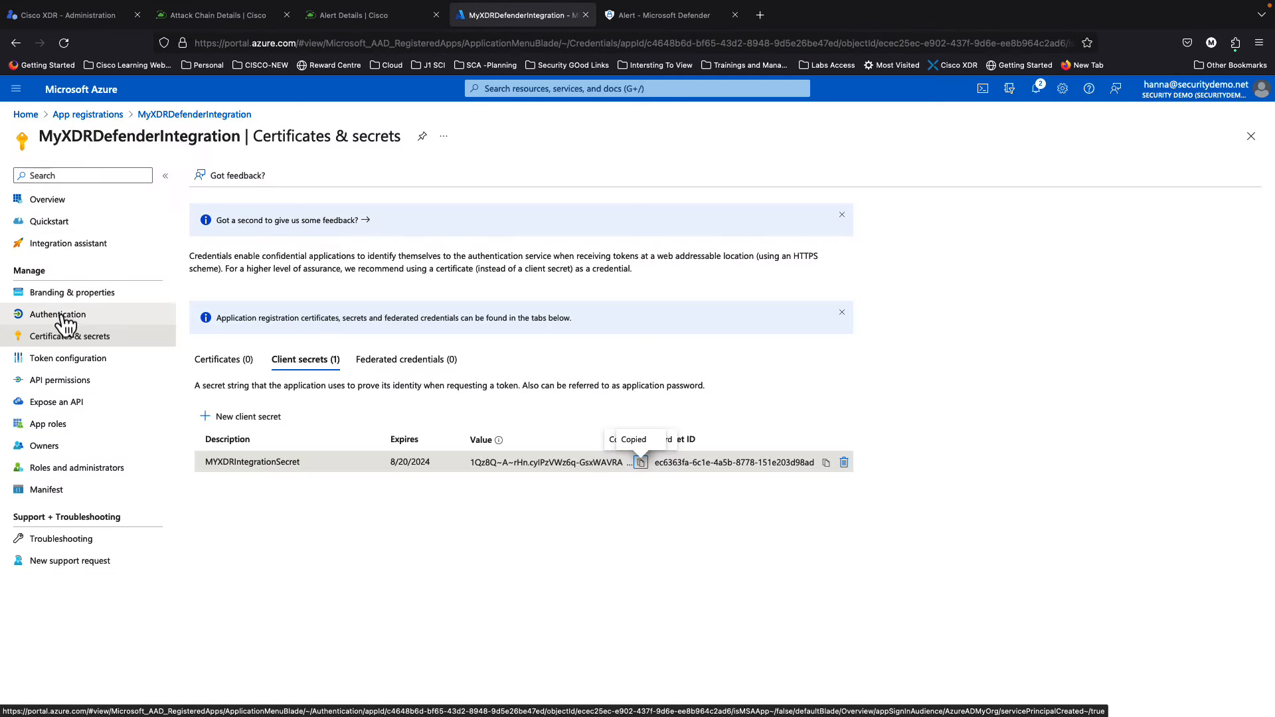
From the app Overview's Endpoints list, copy the OAuth 2.0 token endpoint (v2) URL.
left_click(47, 200)
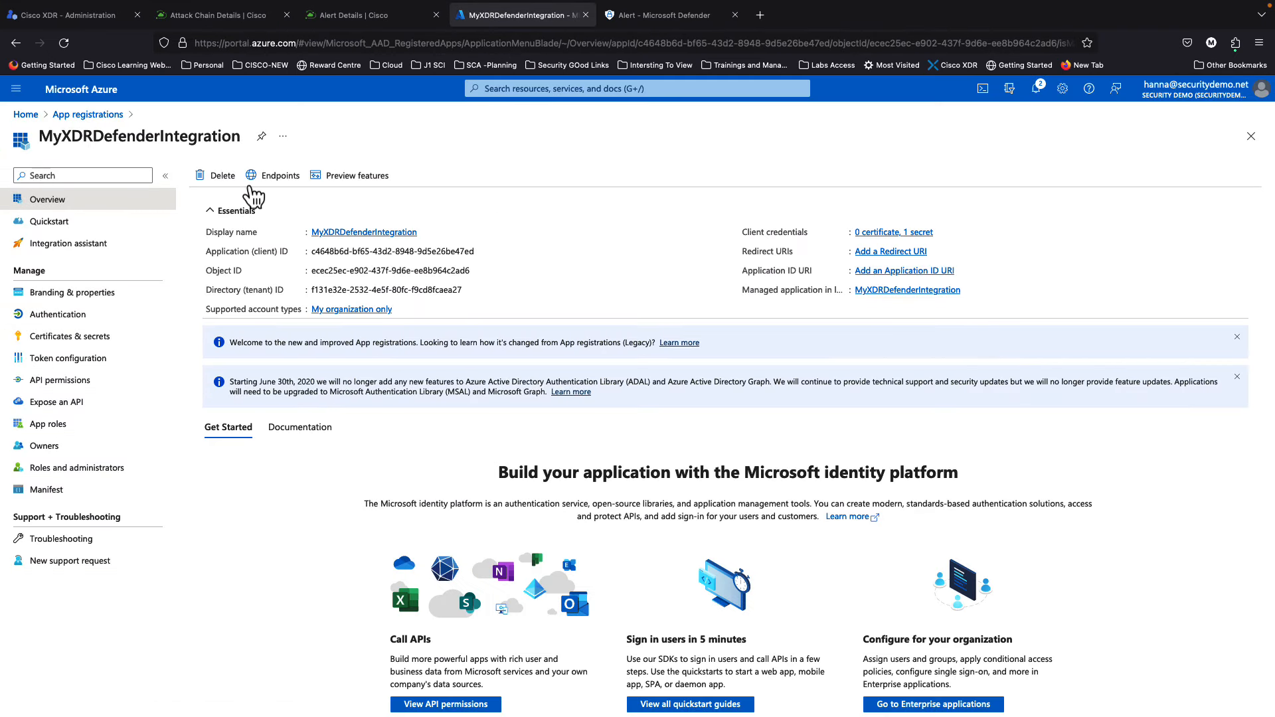
left_click(280, 174)
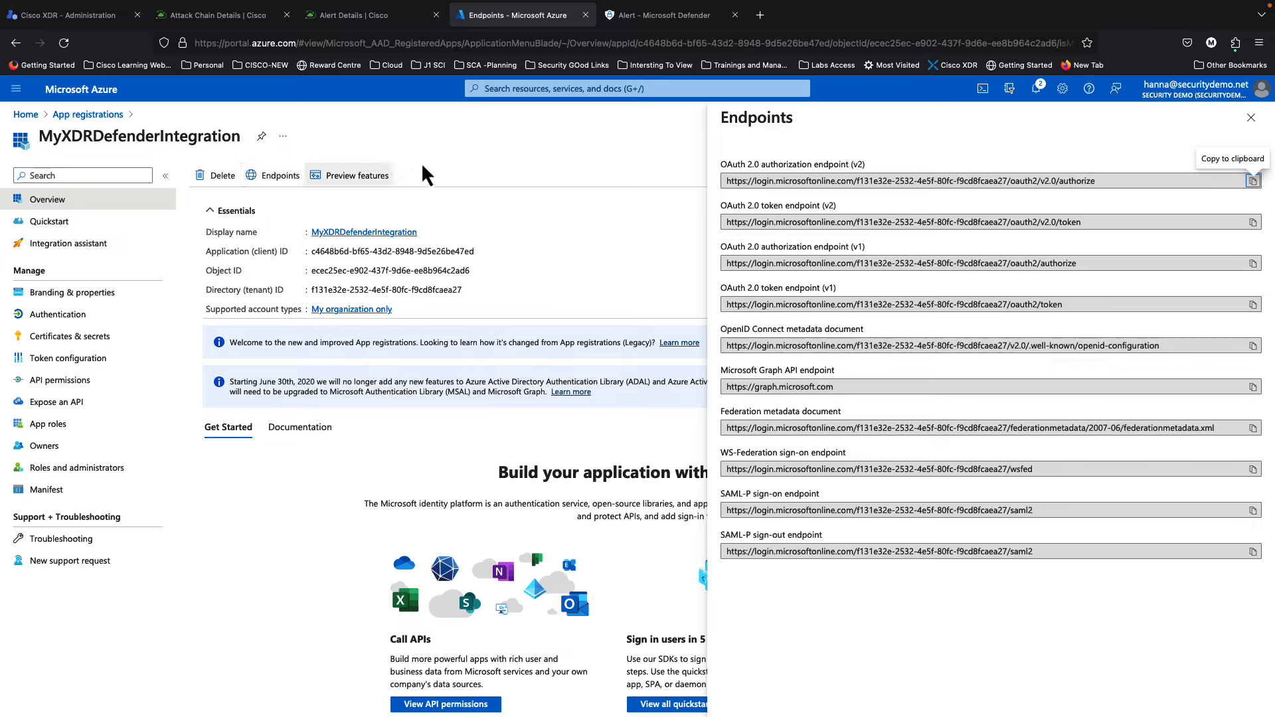
mouse_move(746, 264)
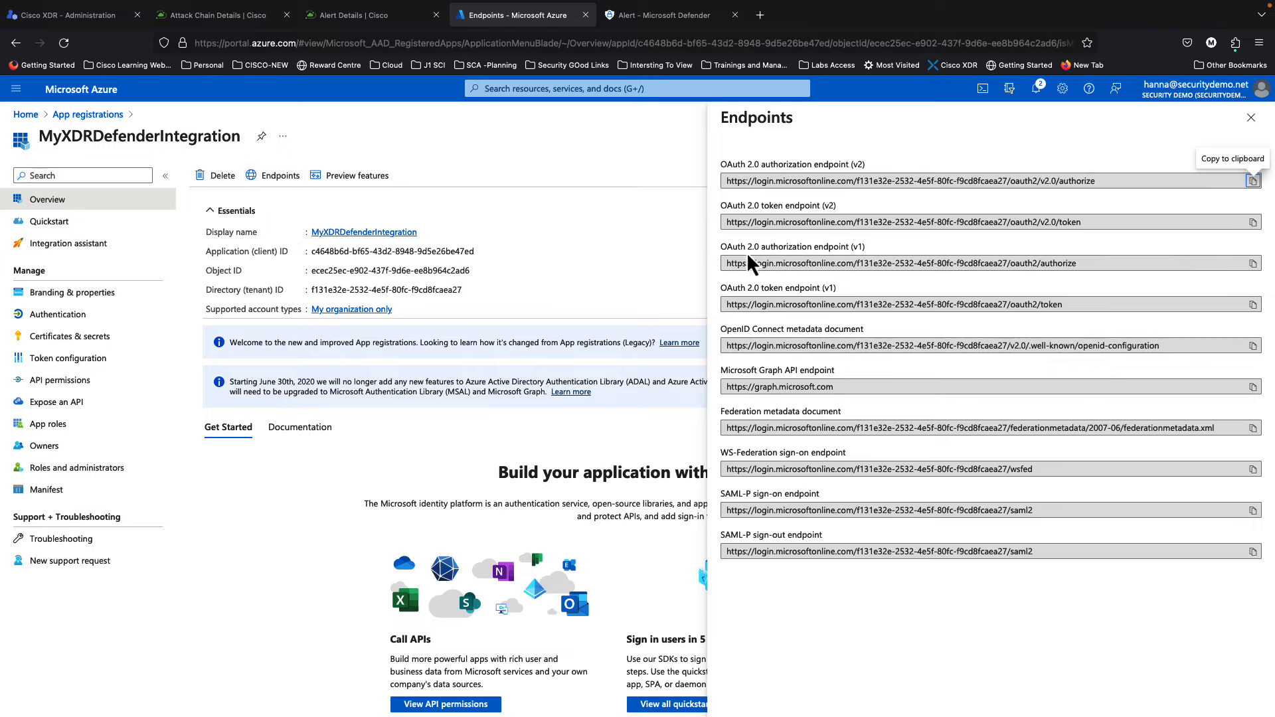
mouse_move(796, 223)
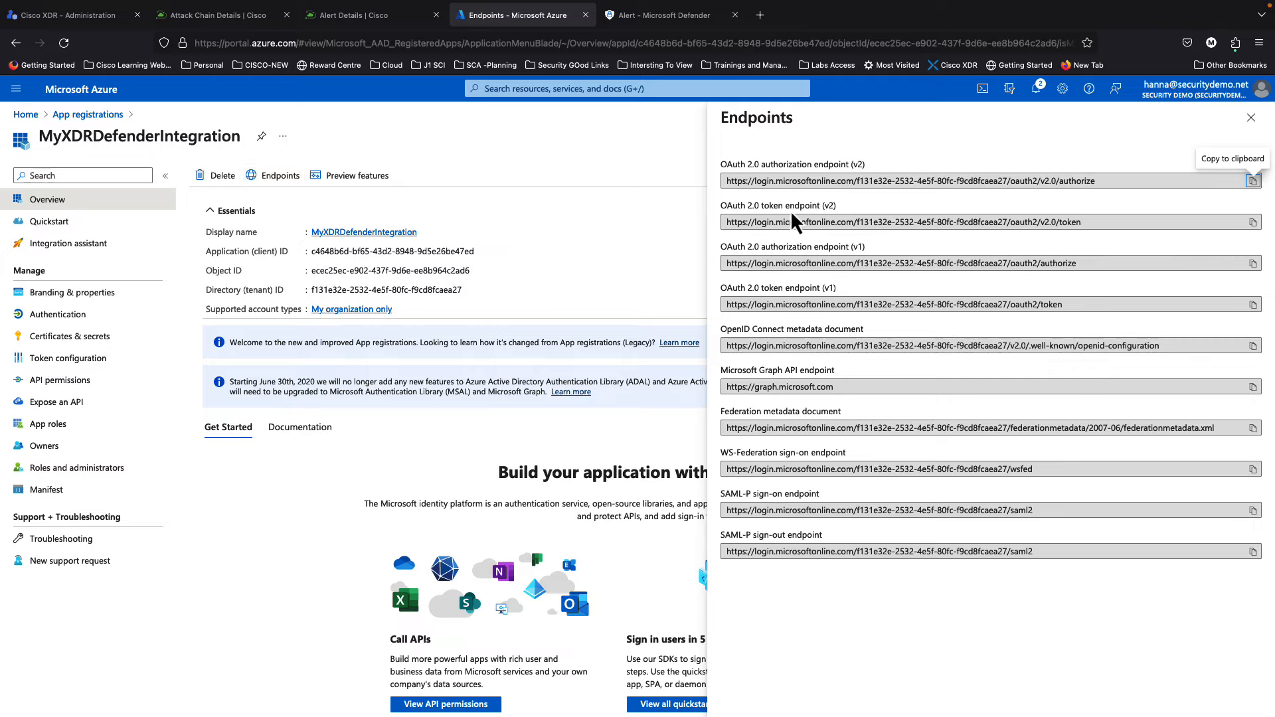
mouse_move(850, 221)
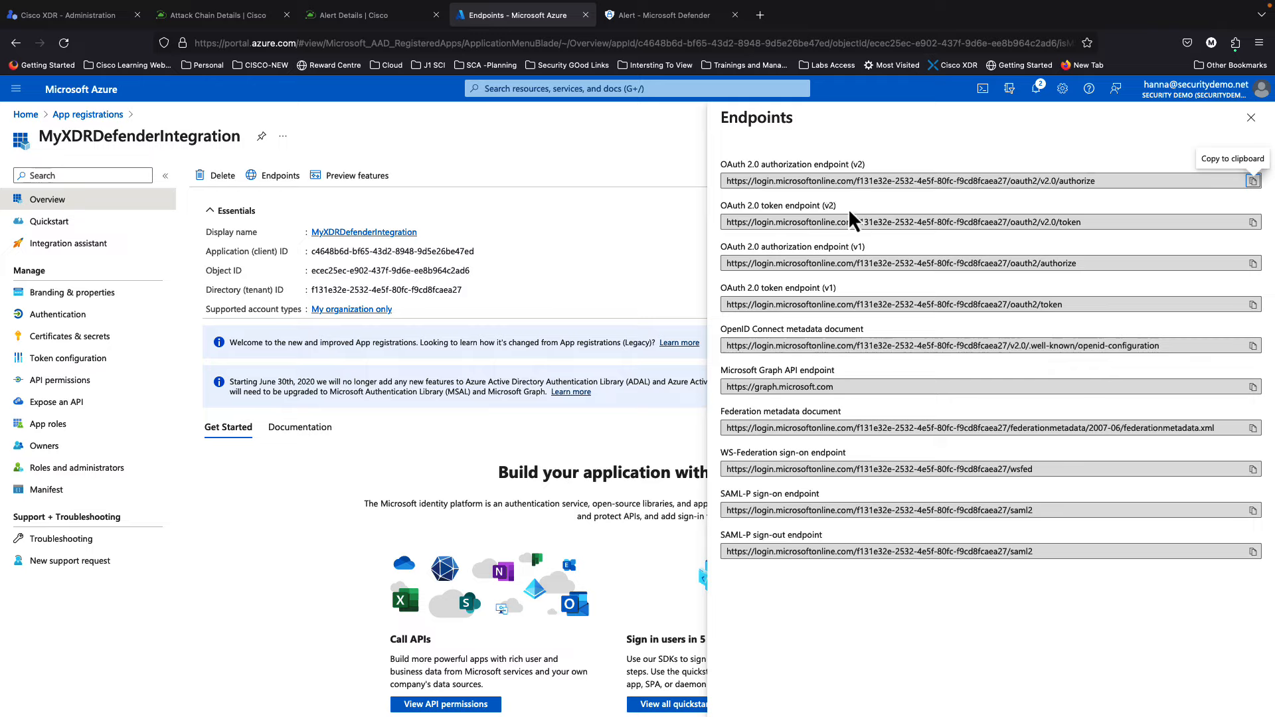
mouse_move(1253, 304)
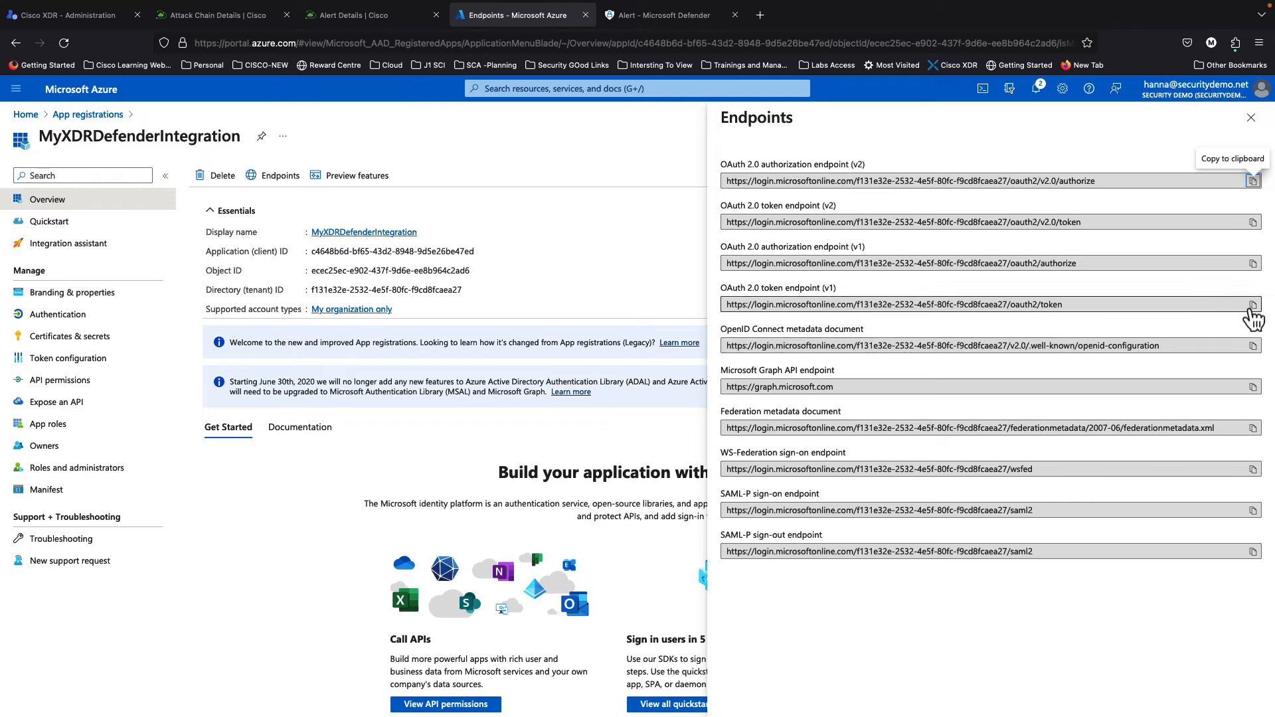
left_click(1253, 305)
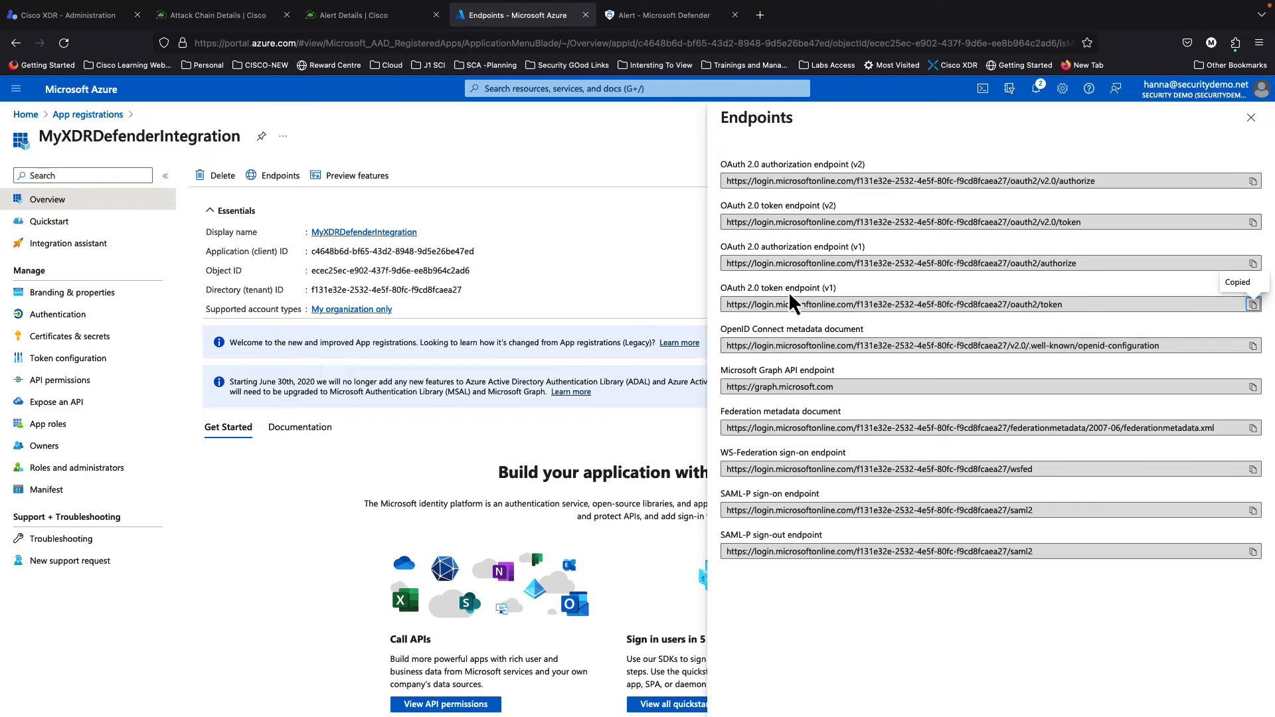
mouse_move(831, 305)
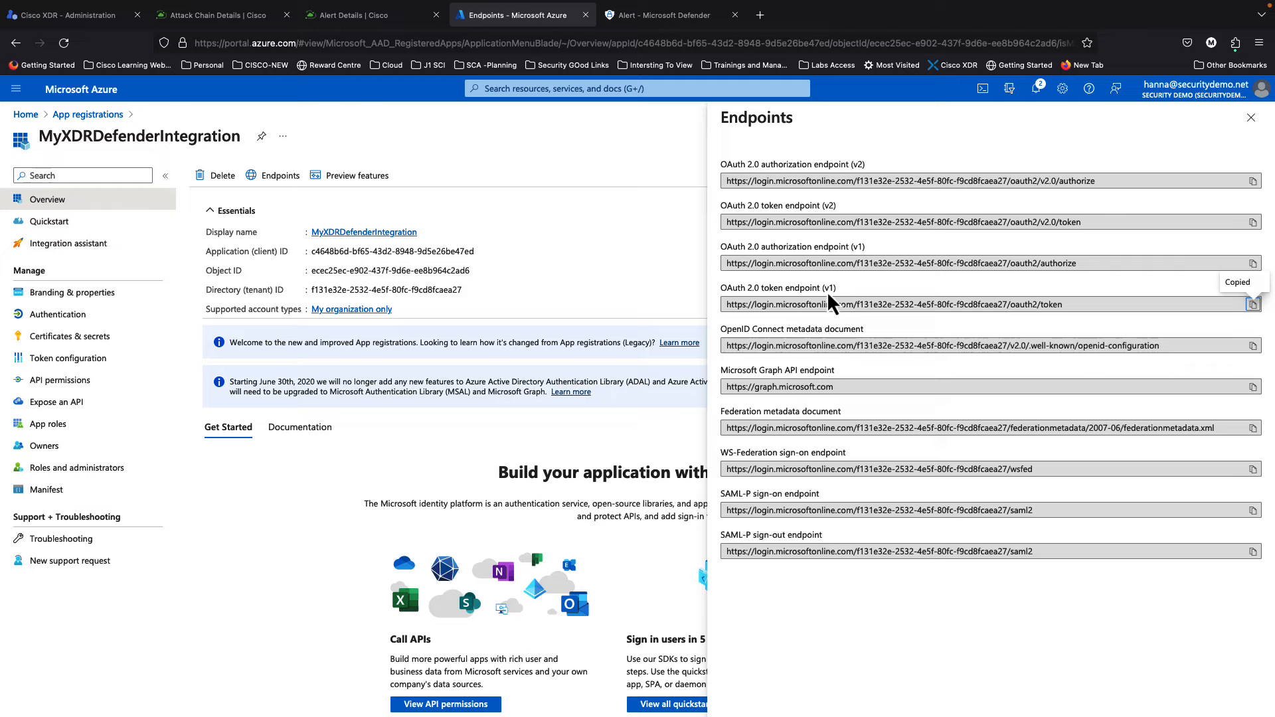
left_click(1254, 222)
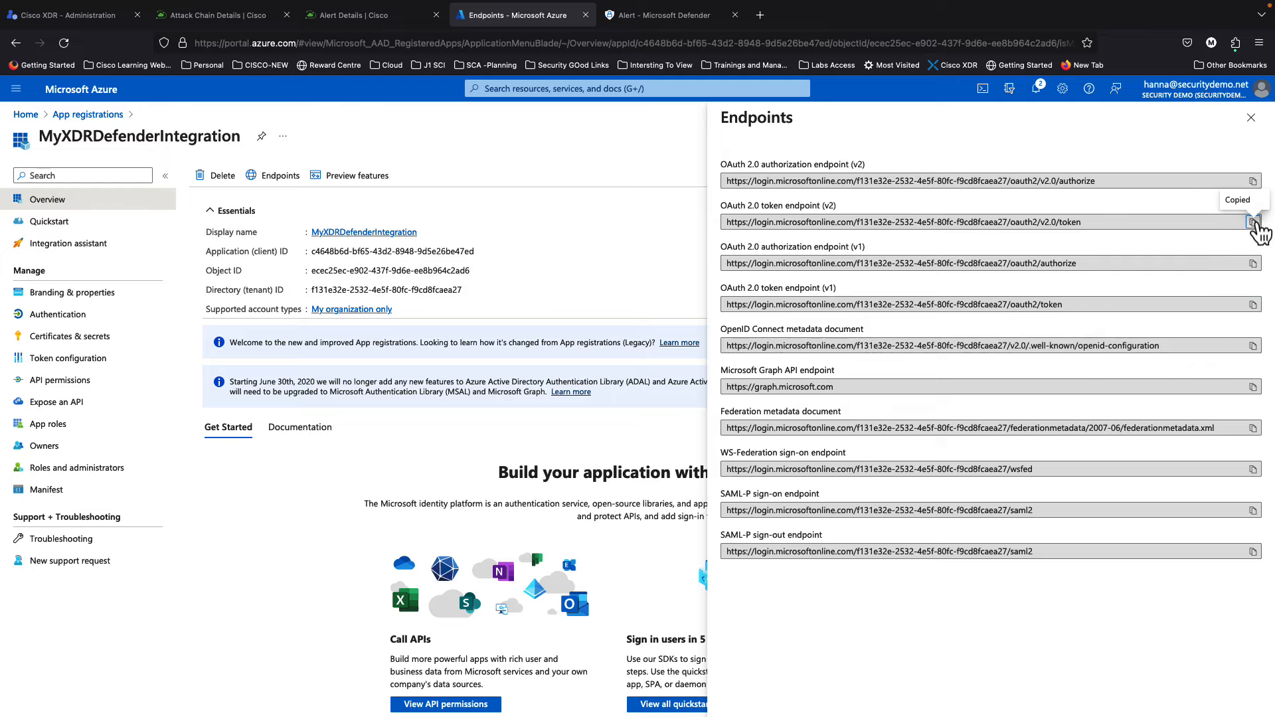
mouse_move(388, 36)
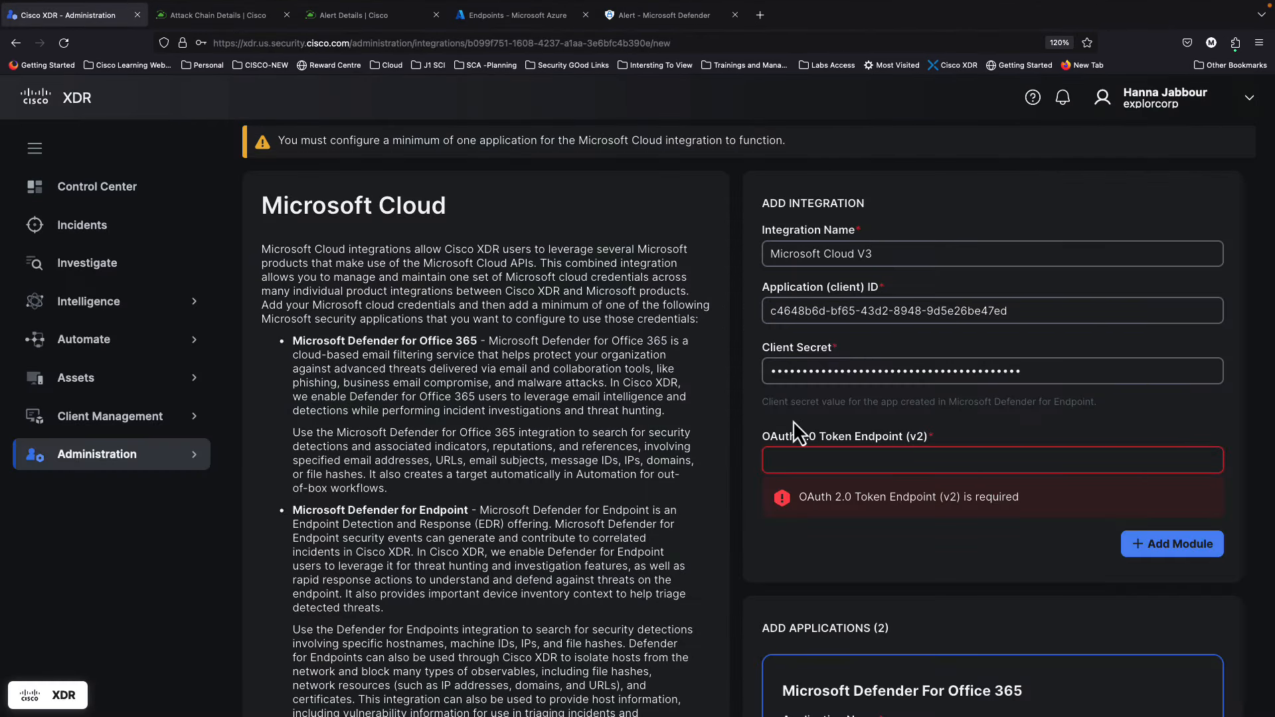
Fill OAuth 2.0 Token Endpoint (v2) with the tenant f131e32e… v2.0 token URL.
type("gin.microsoftonline.com/f131e32e-2532-4e5f-80fc-f9cd8fcaea27/oauth2/v2.0/token")
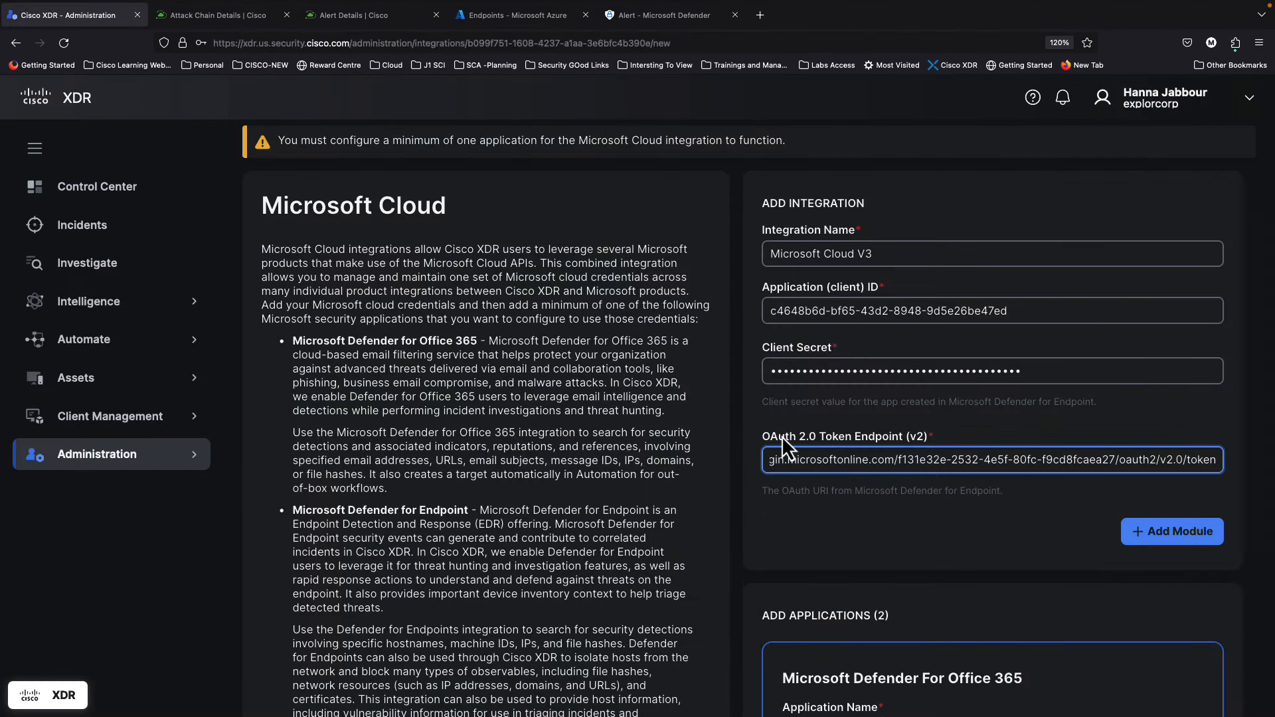
mouse_move(919, 447)
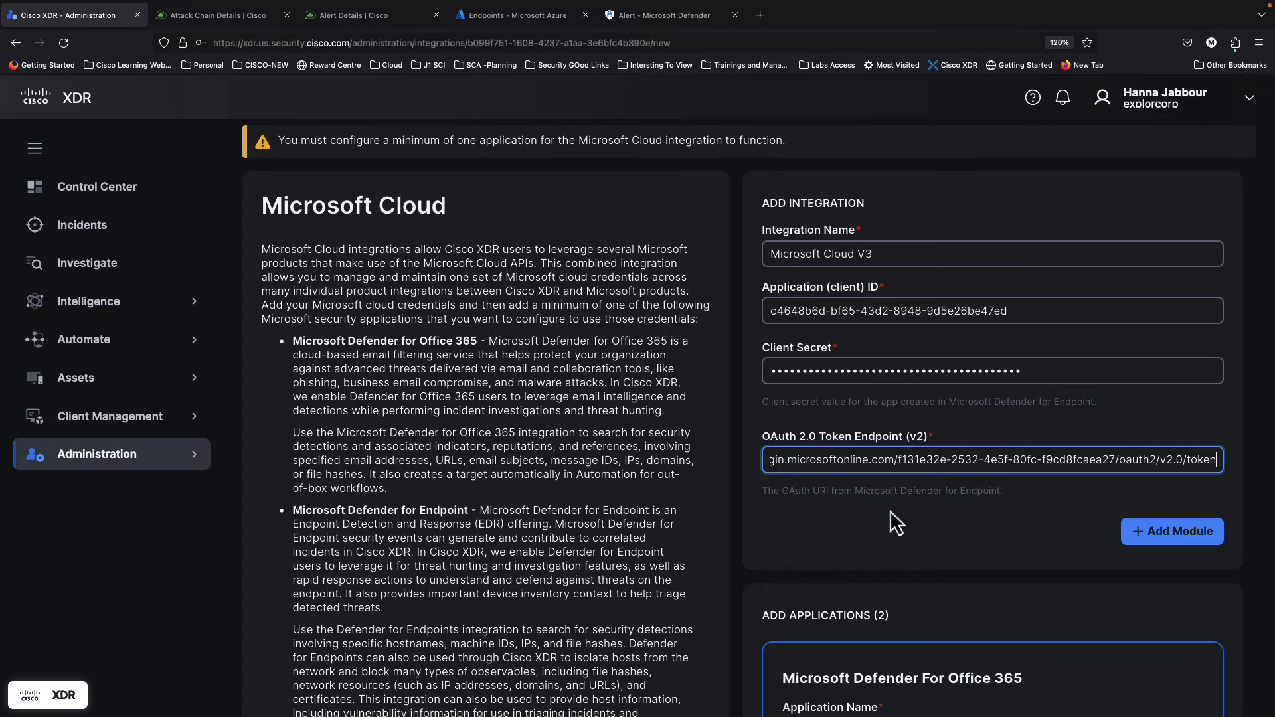
scroll("down", 3)
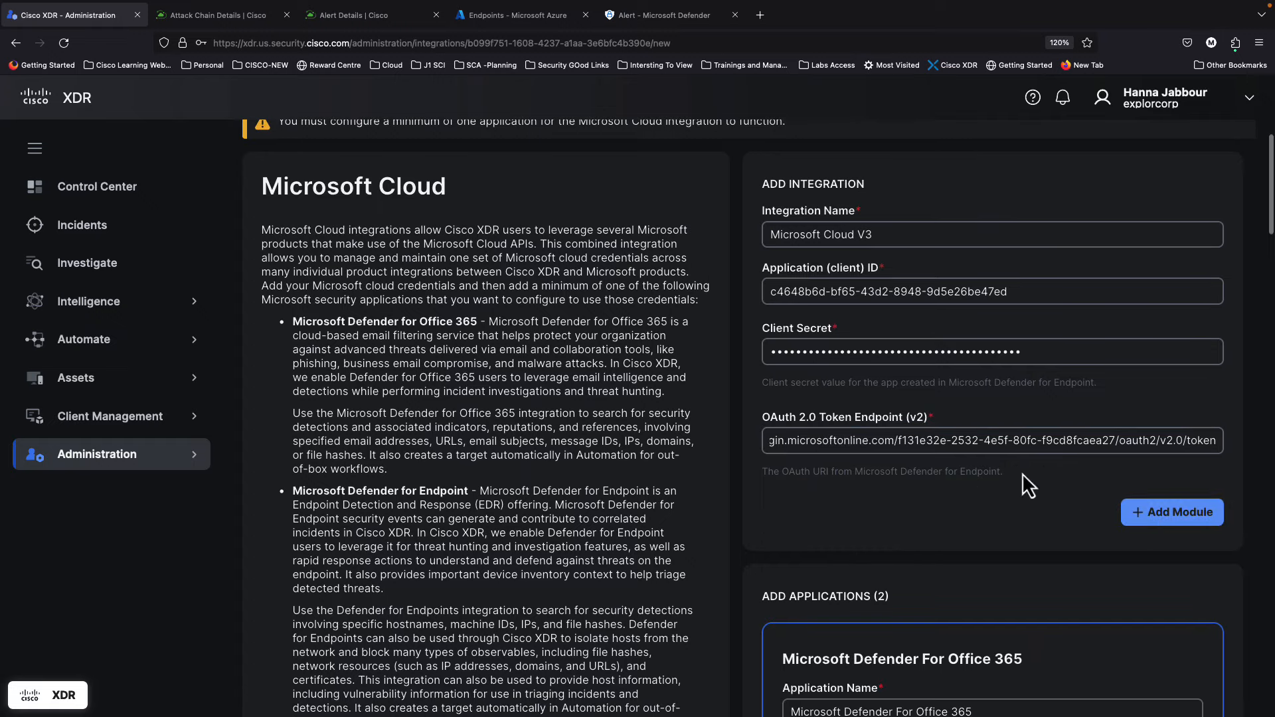
scroll("up", 3)
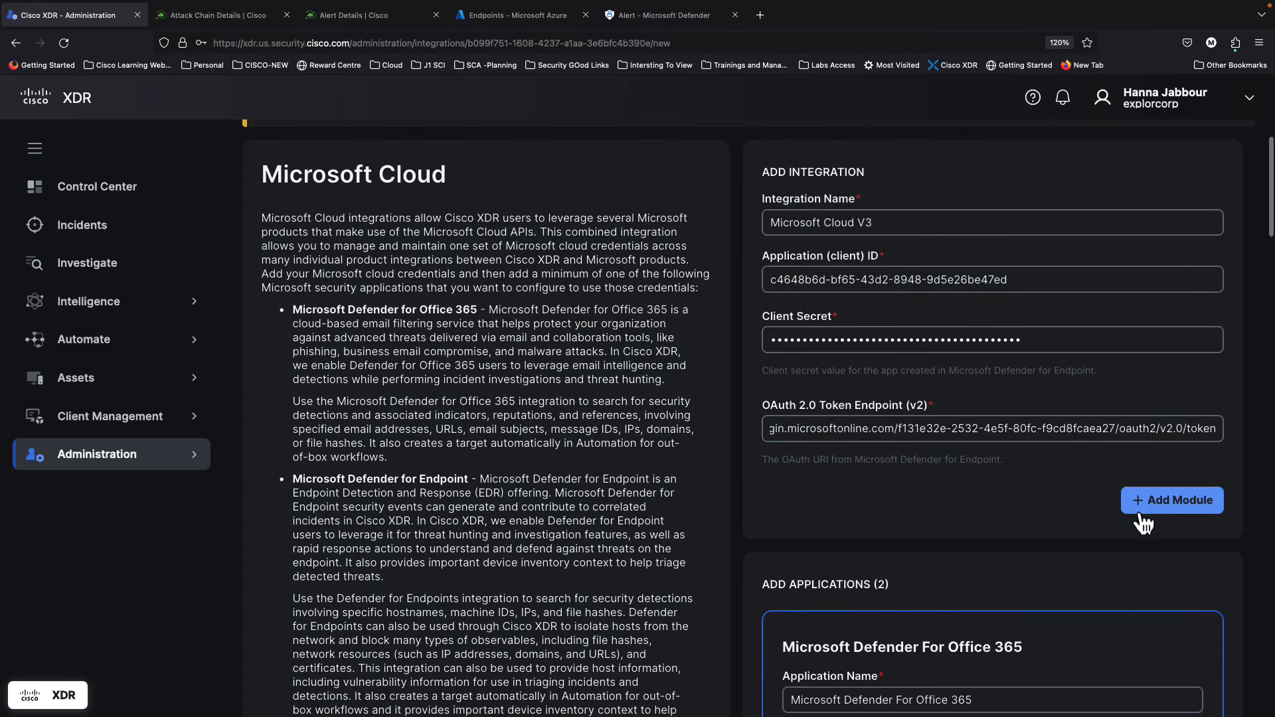
mouse_move(983, 506)
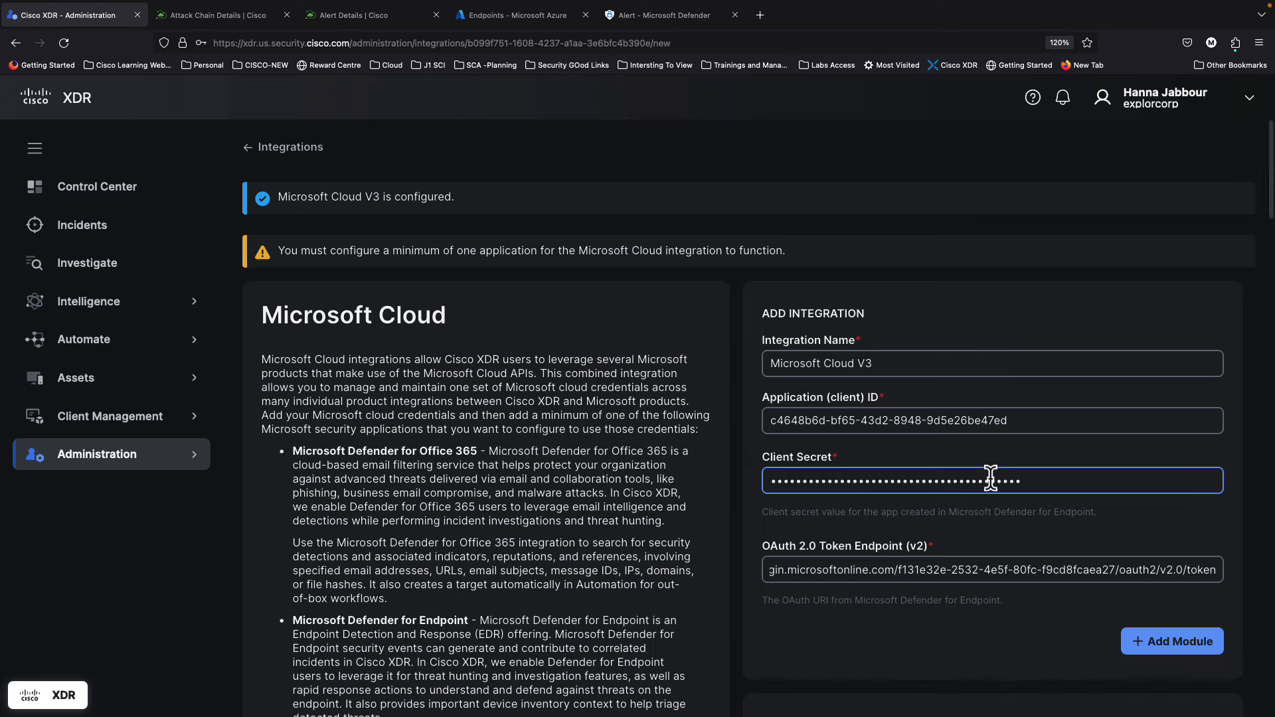
left_click(1172, 641)
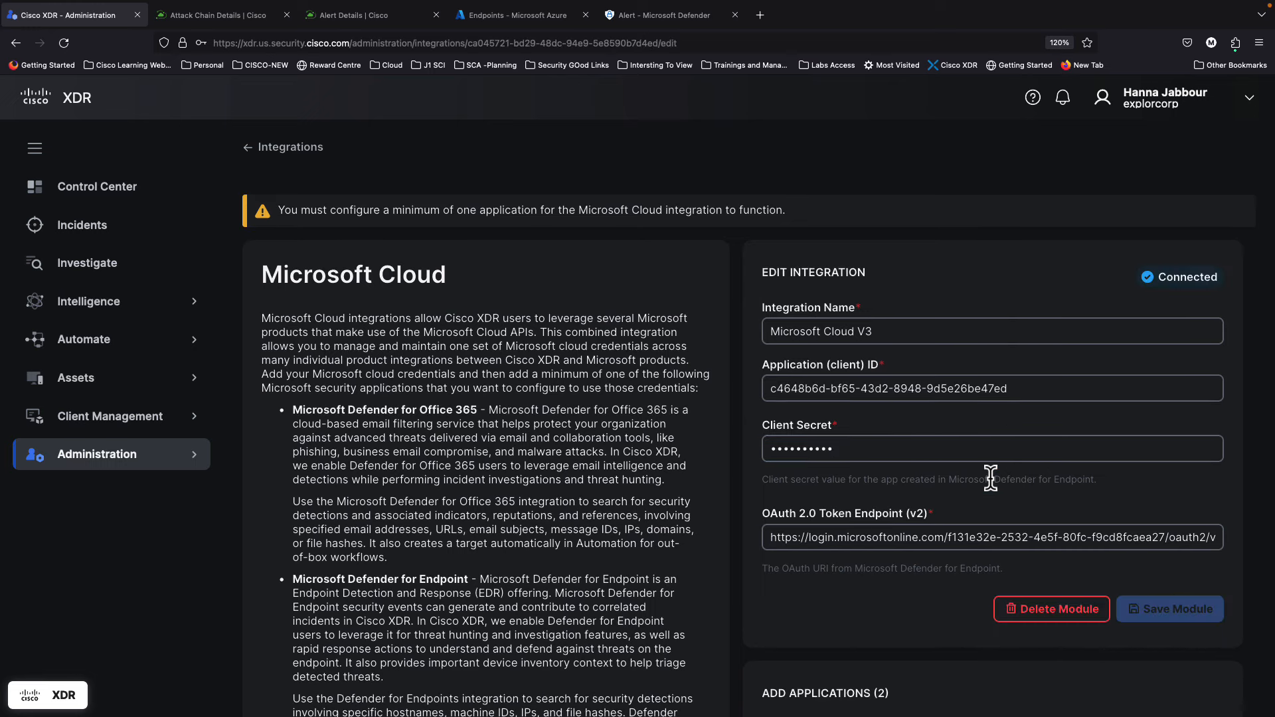
mouse_move(1178, 294)
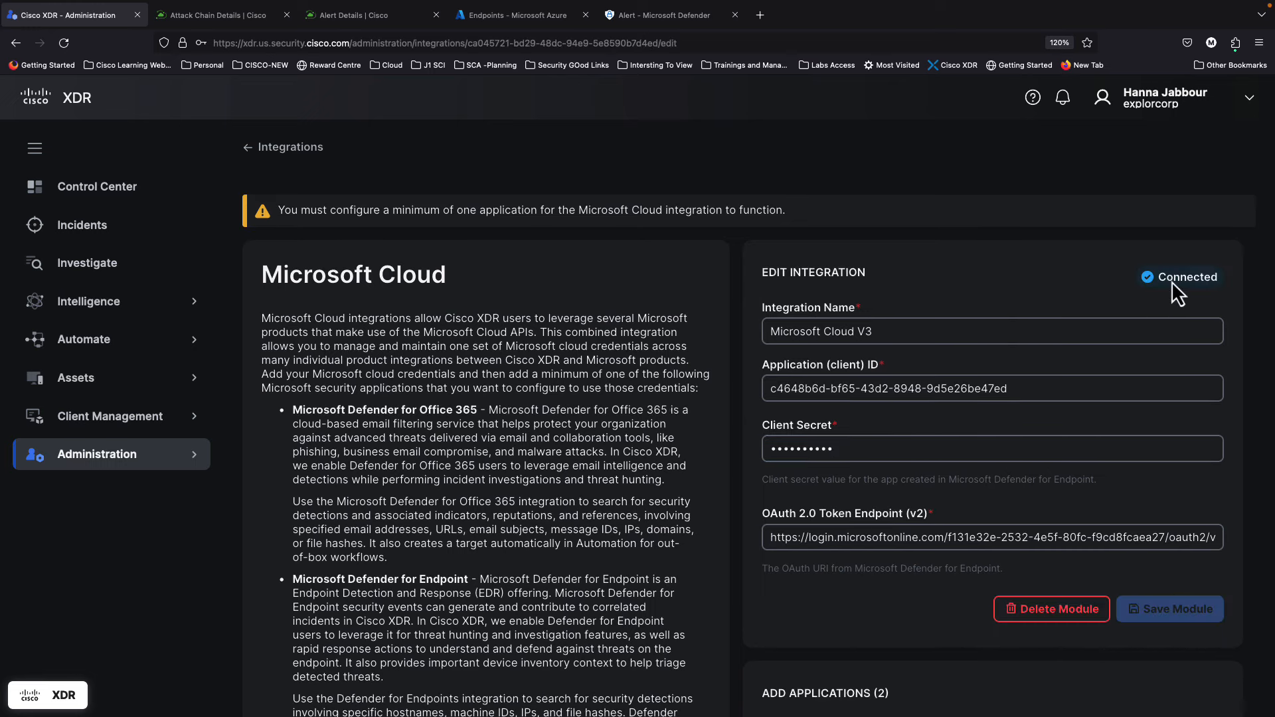
mouse_move(884, 591)
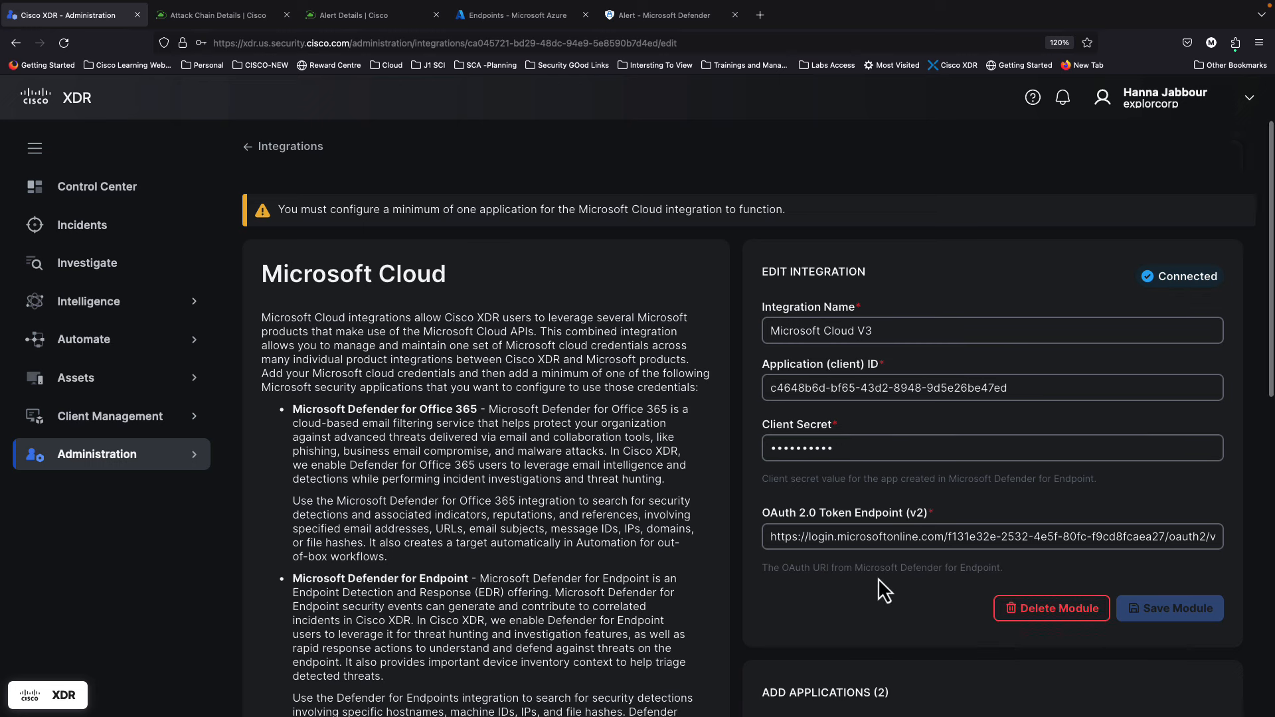
scroll("down", 3)
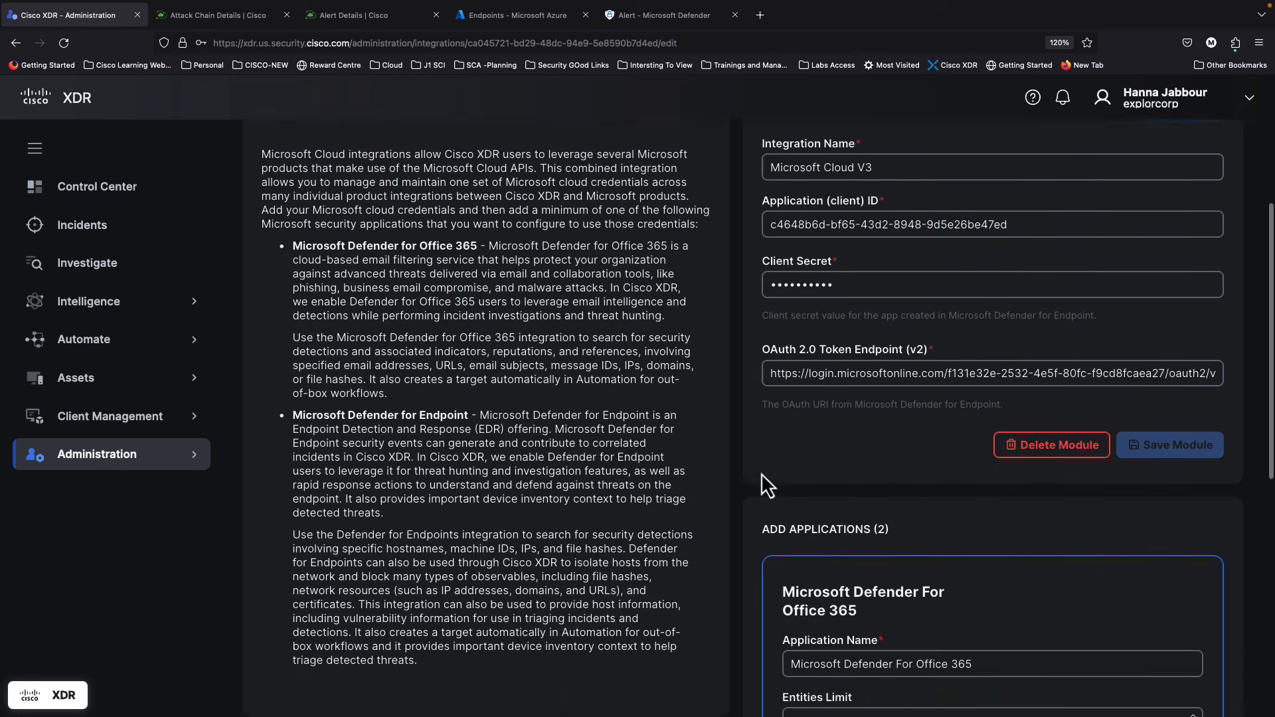
scroll("down", 3)
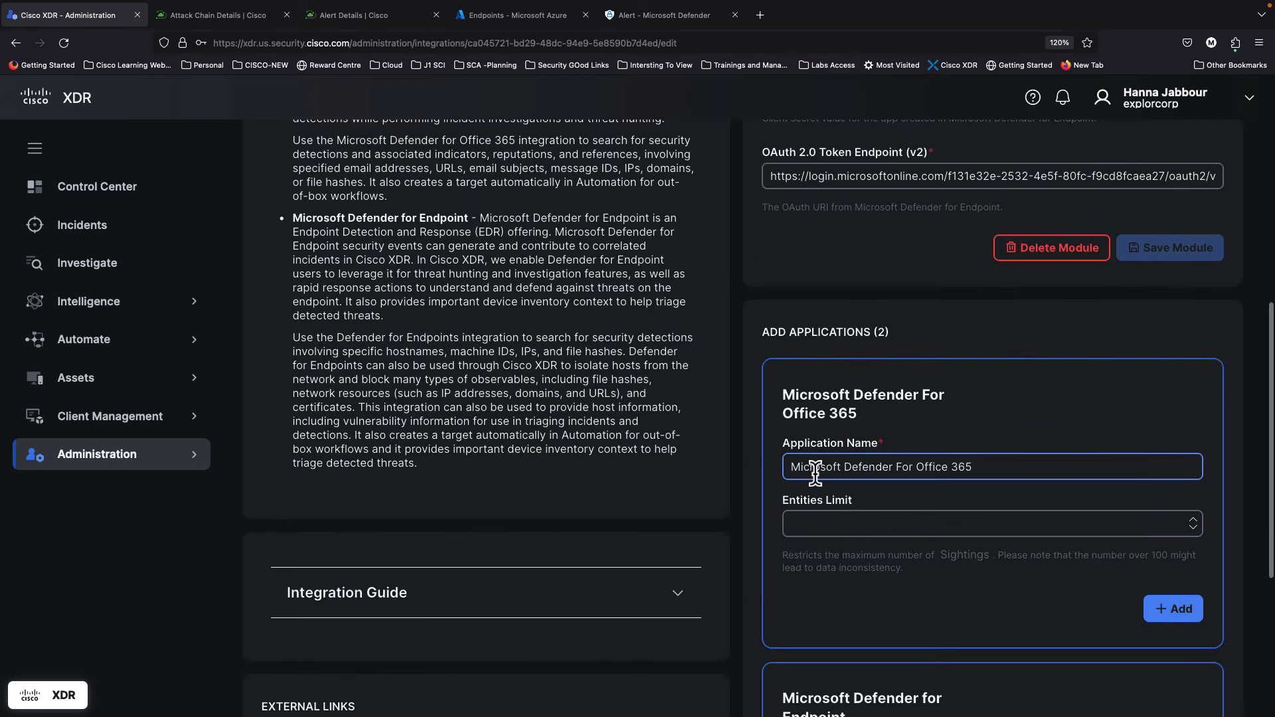
scroll("down", 3)
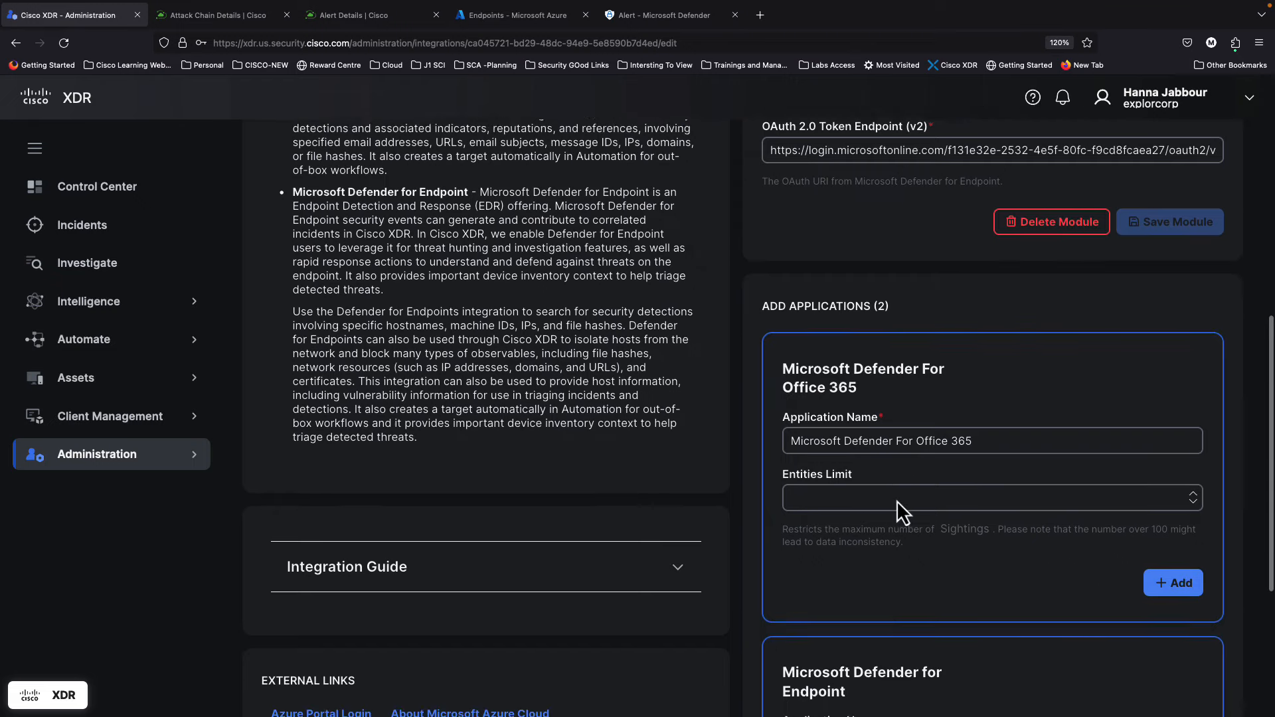
scroll("down", 3)
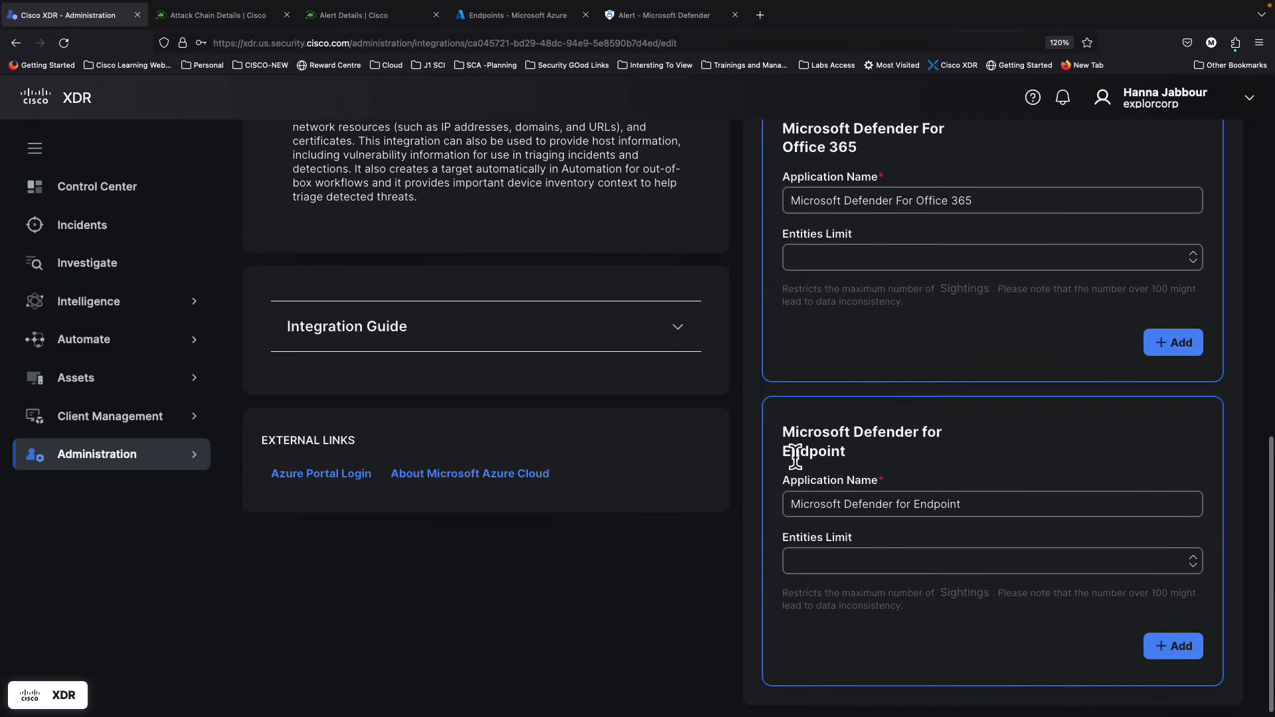
mouse_move(858, 549)
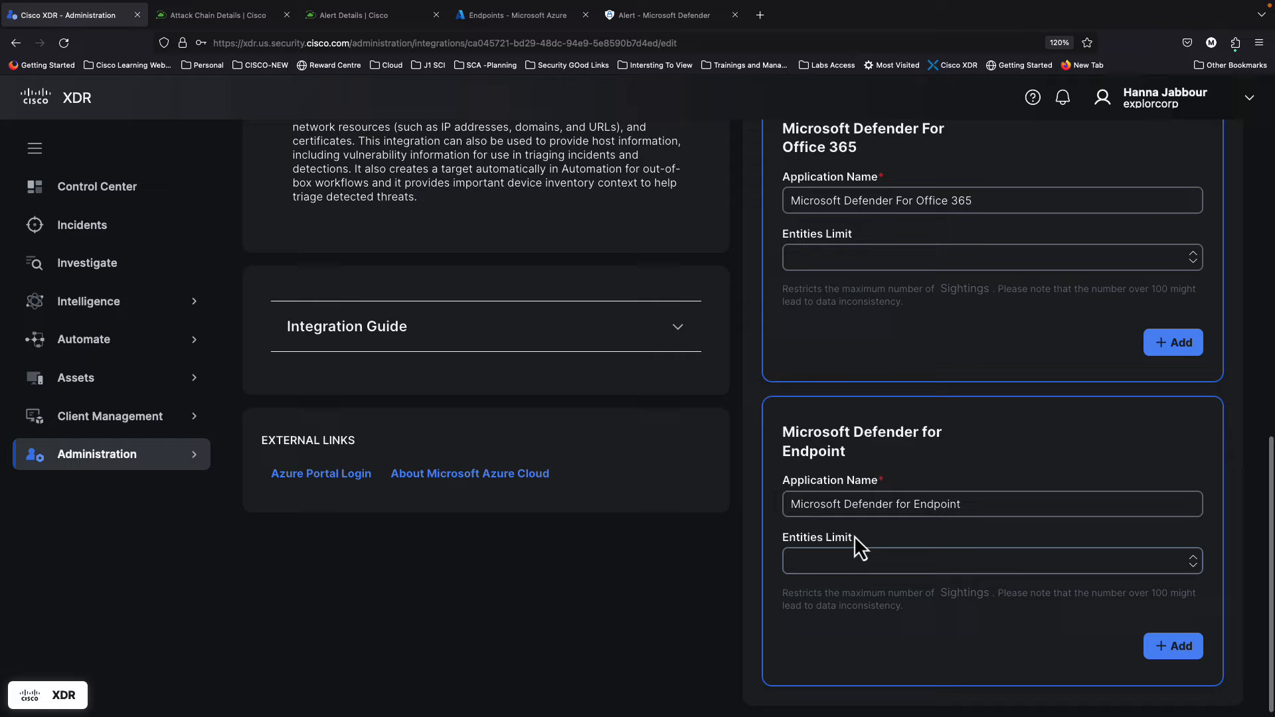
mouse_move(612, 702)
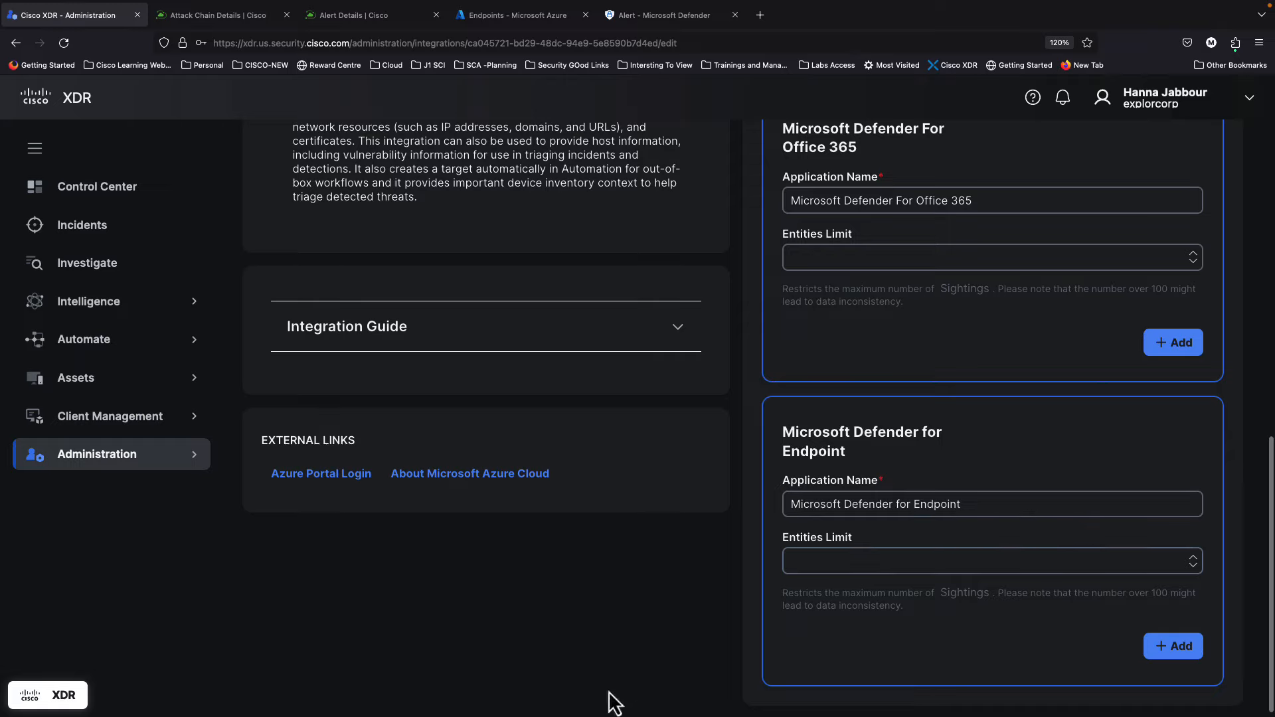
left_click(976, 560)
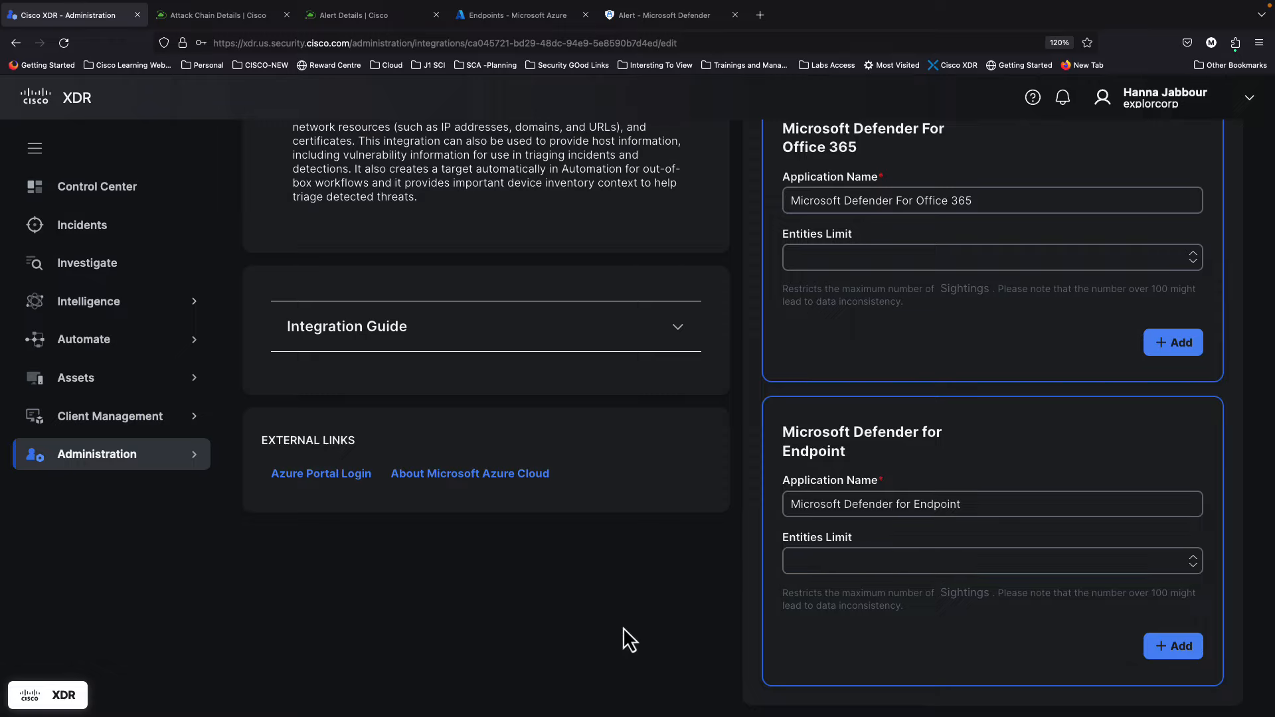
Return to Azure and open MyXDRDefenderIntegration's API permissions page.
left_click(517, 14)
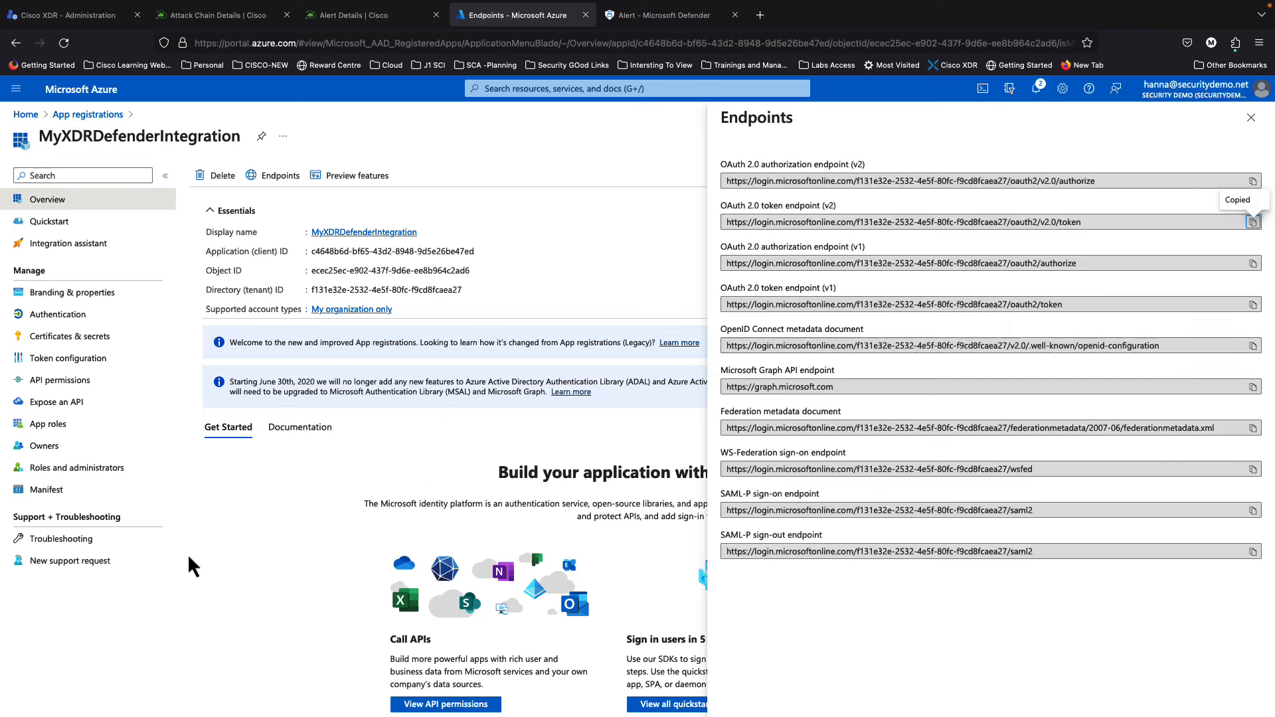
mouse_move(72, 145)
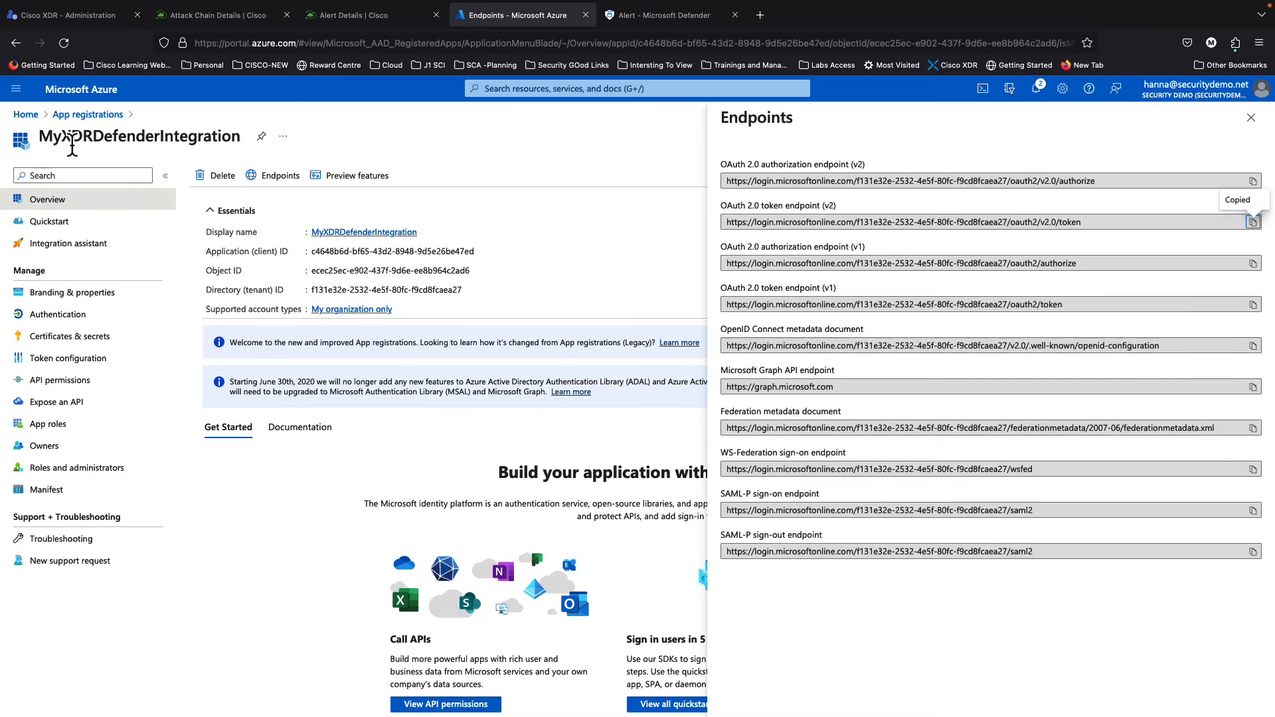
mouse_move(57, 402)
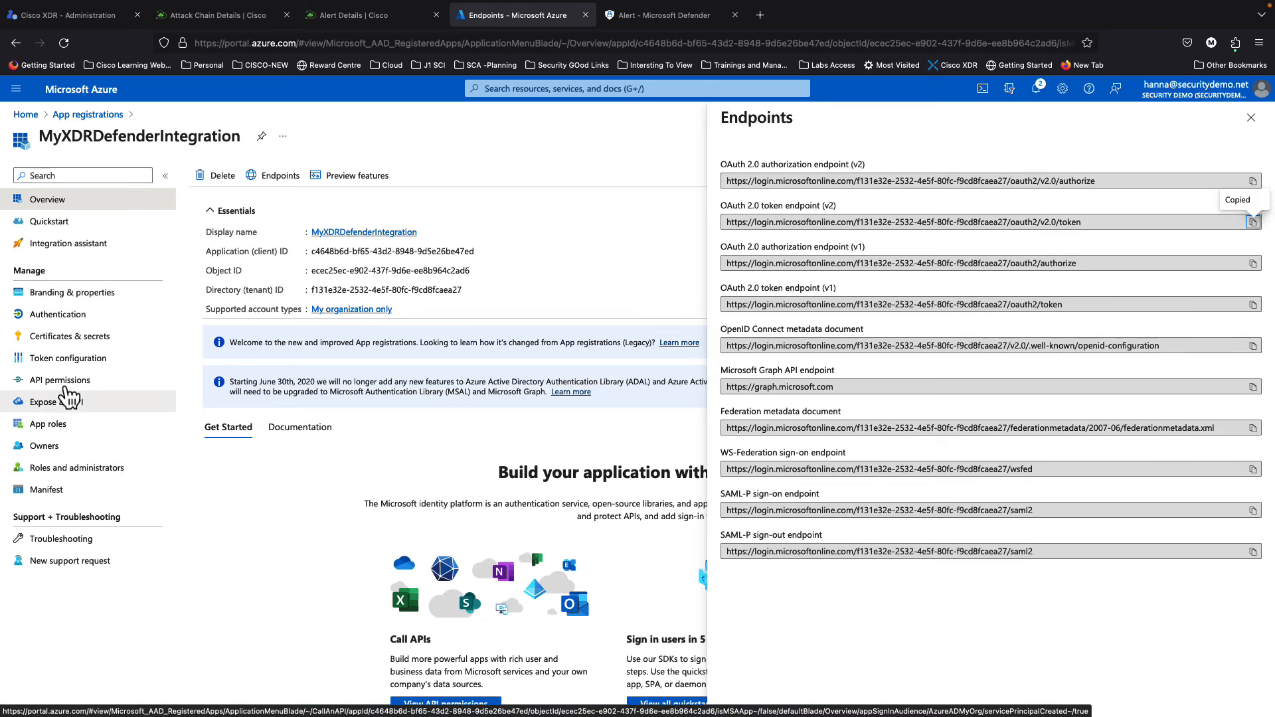
left_click(59, 380)
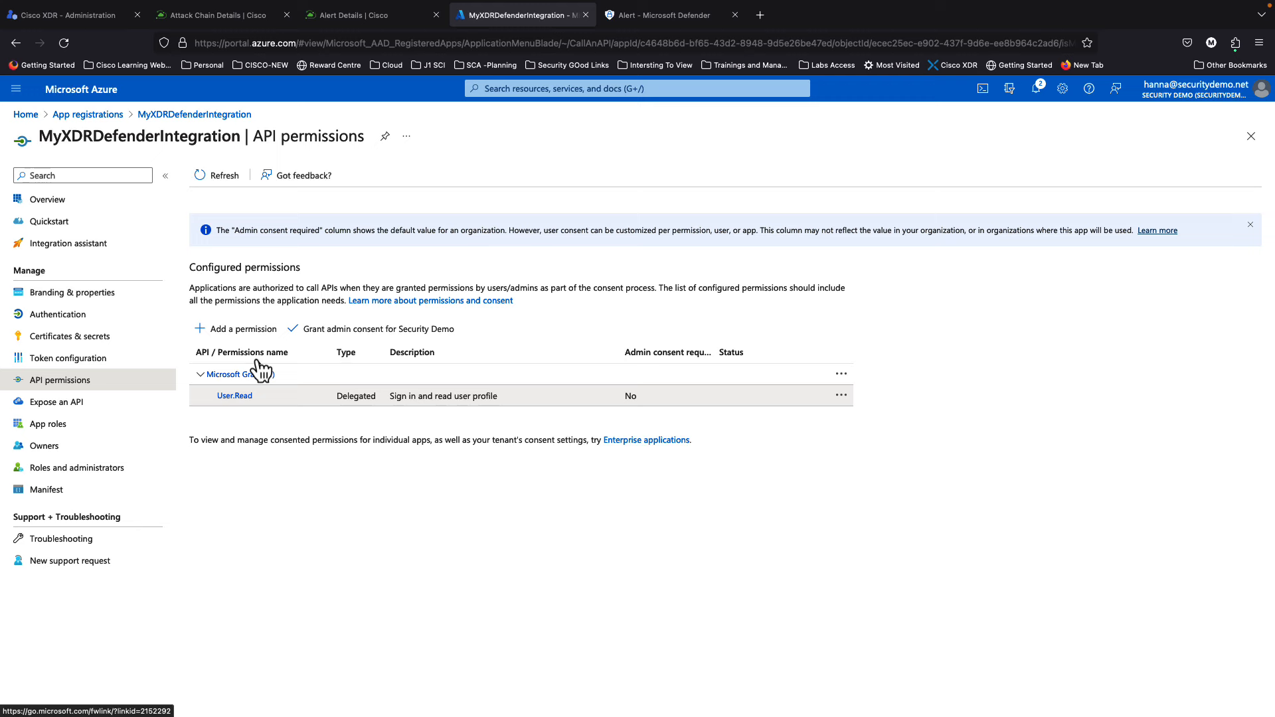
Add a permission by finding and selecting WindowsDefenderATP under APIs my organization uses.
left_click(240, 329)
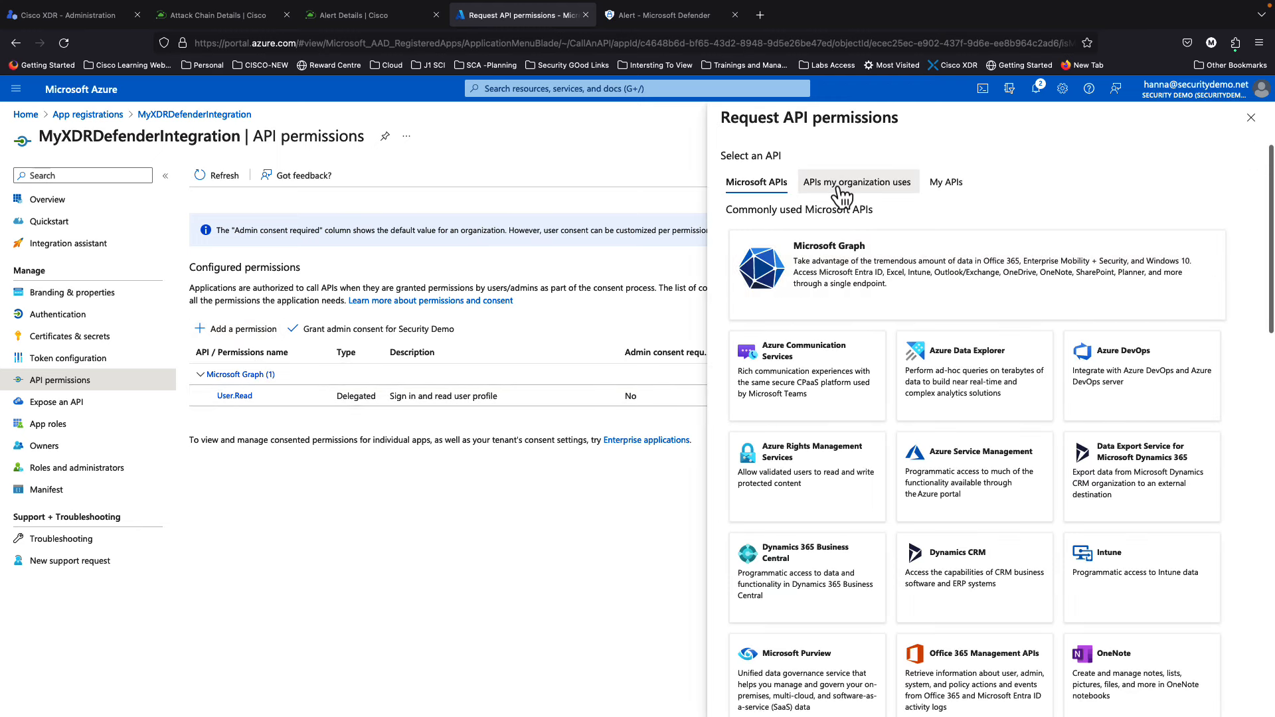
mouse_move(884, 198)
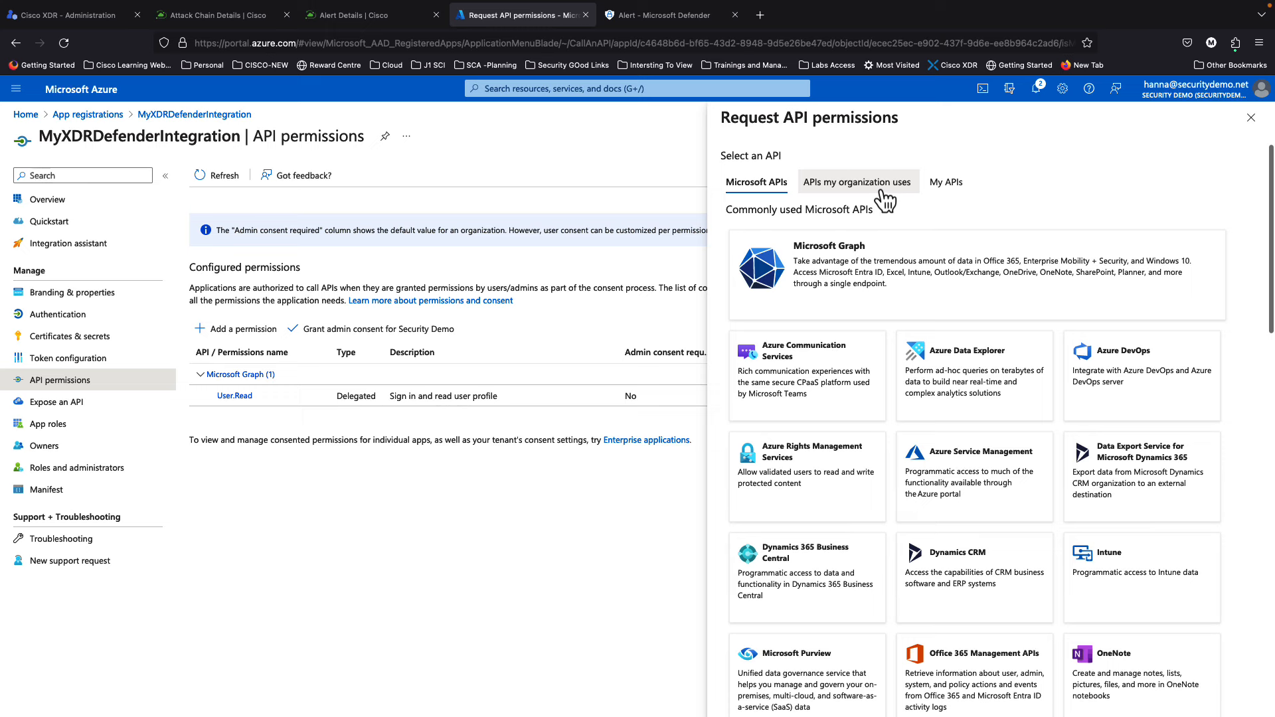
left_click(857, 181)
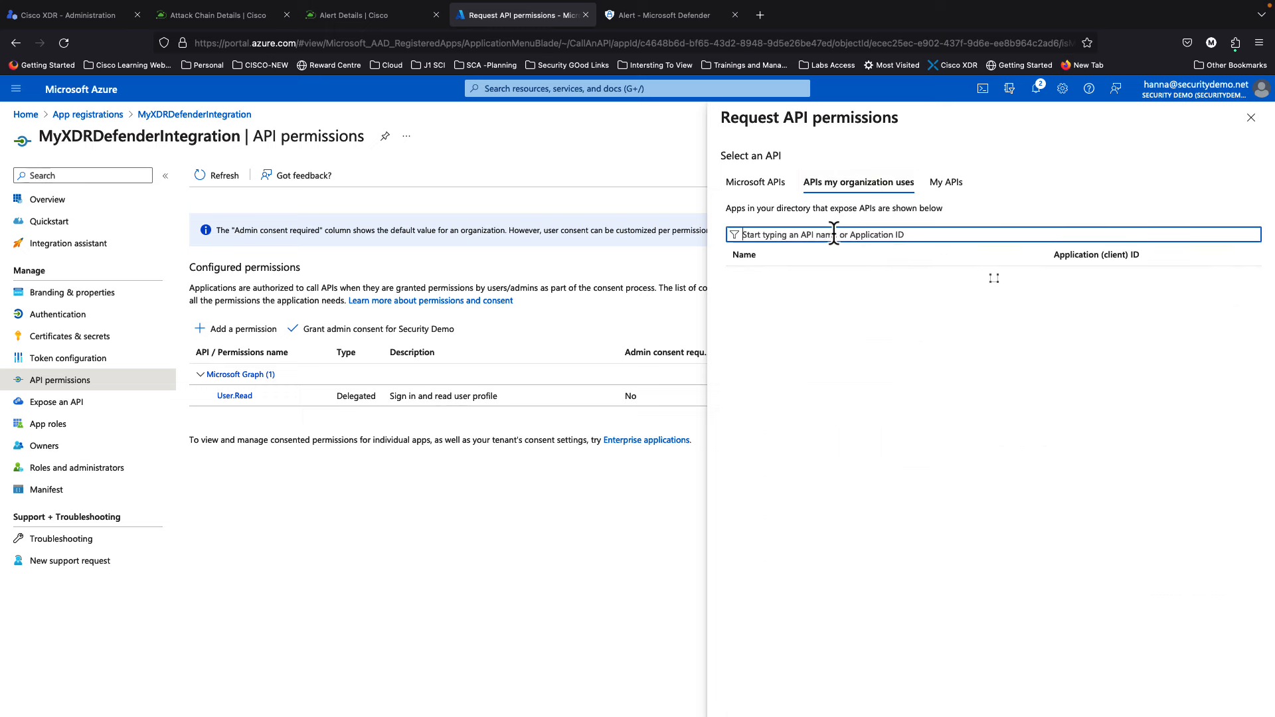
type("WindowsDefenderATP")
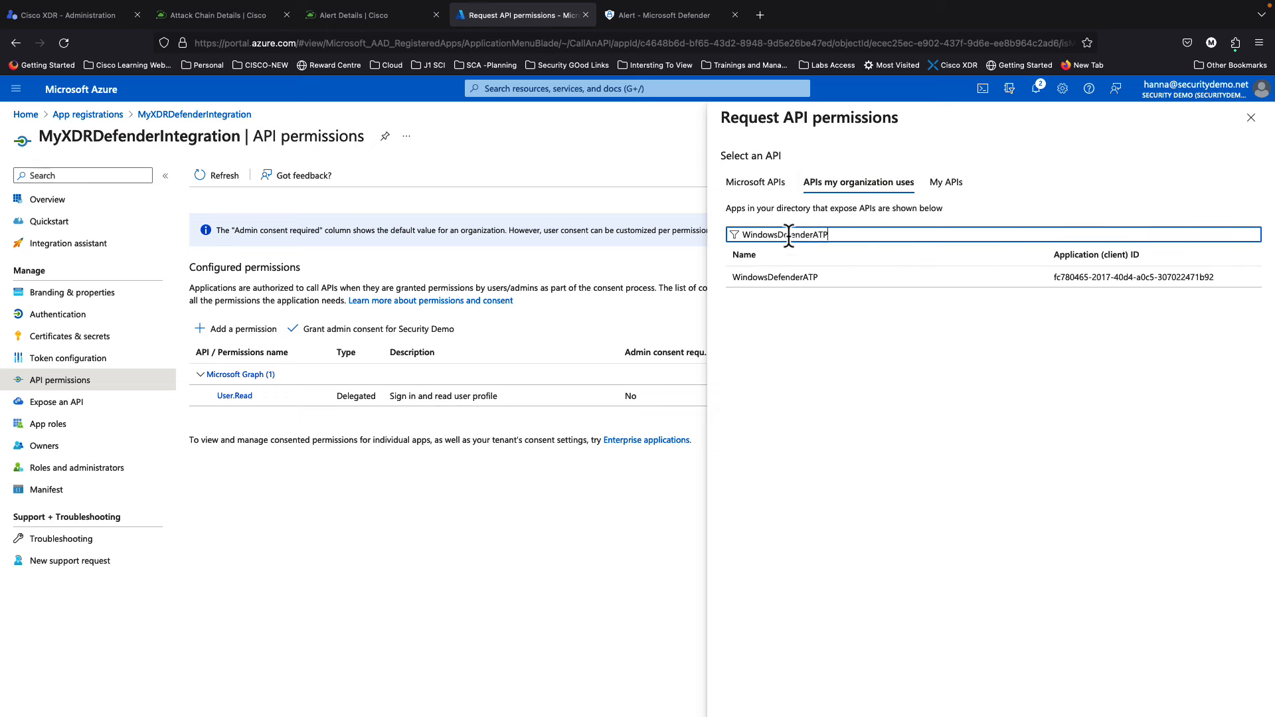
left_click(774, 278)
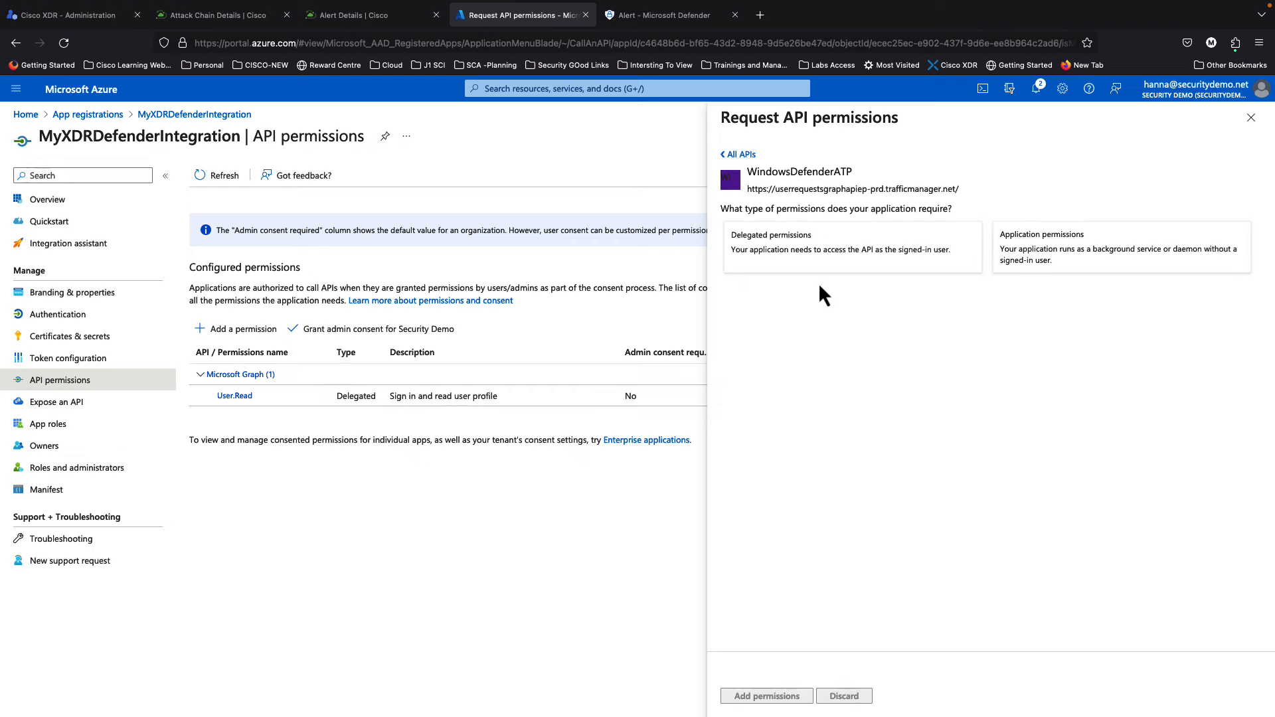
mouse_move(1049, 254)
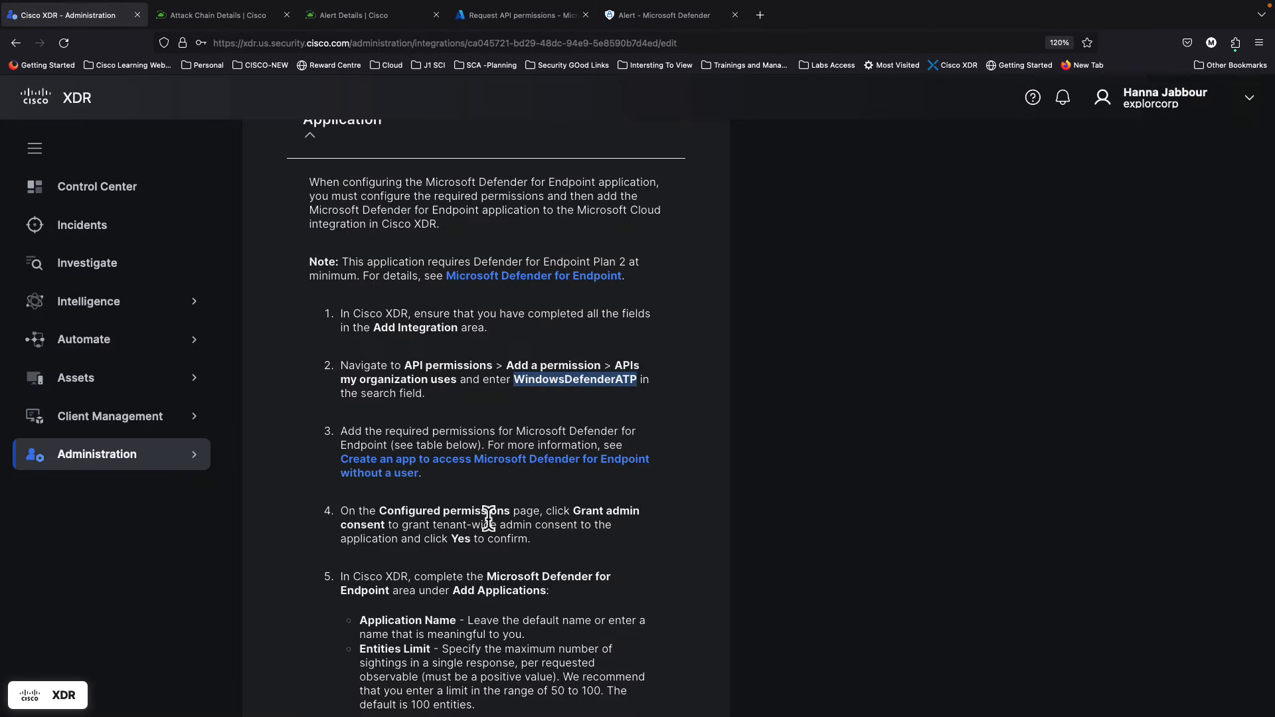
Scroll the Defender for Endpoint Integration Guide to the Permissions Required tables.
scroll("up", 3)
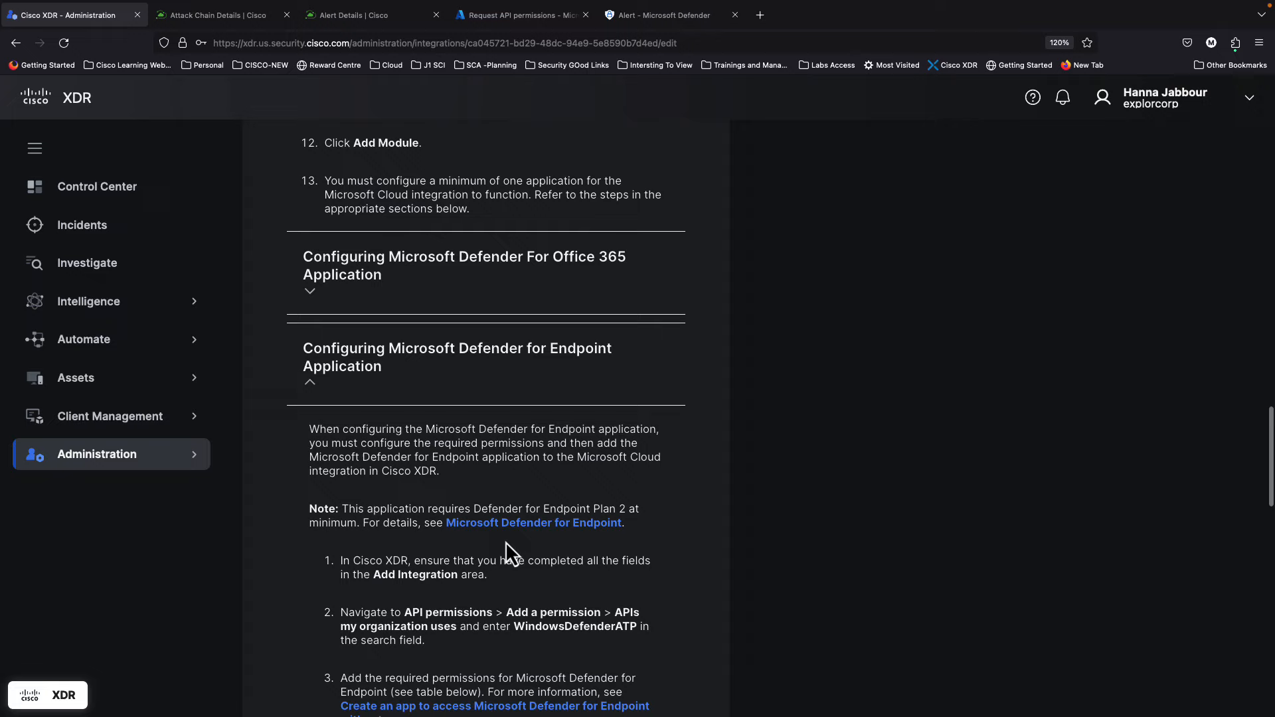
scroll("down", 3)
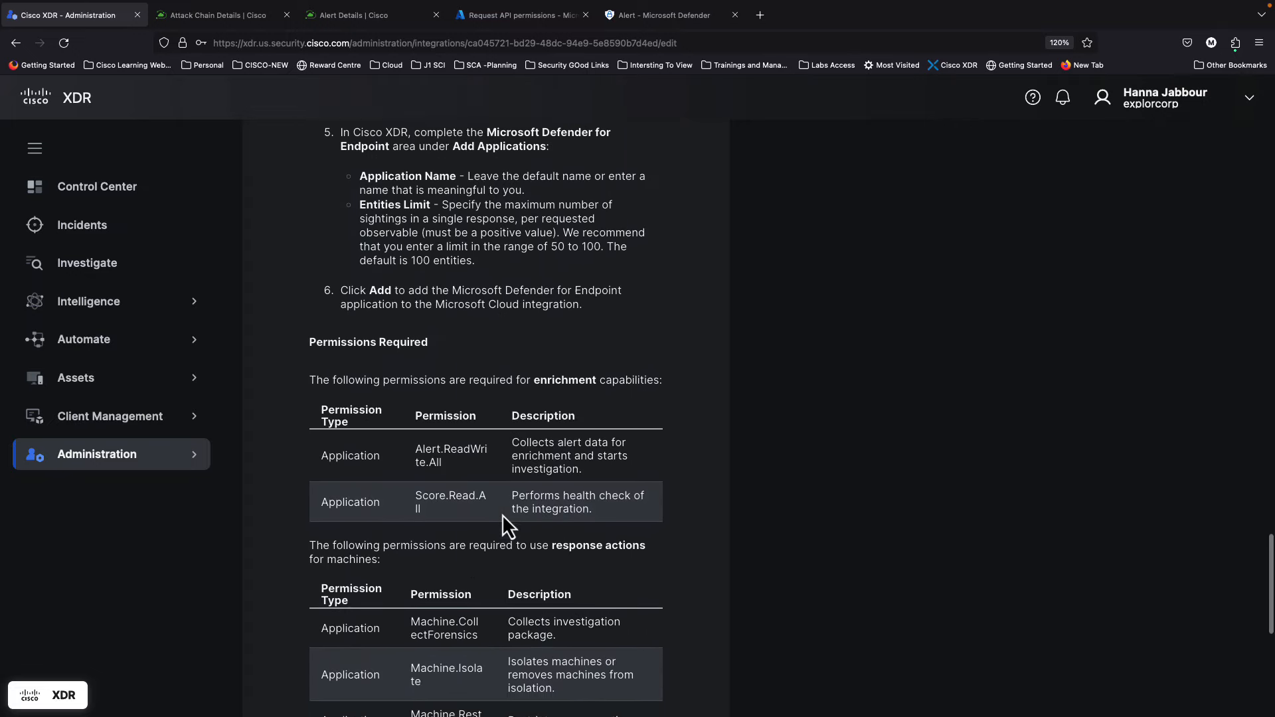
scroll("down", 3)
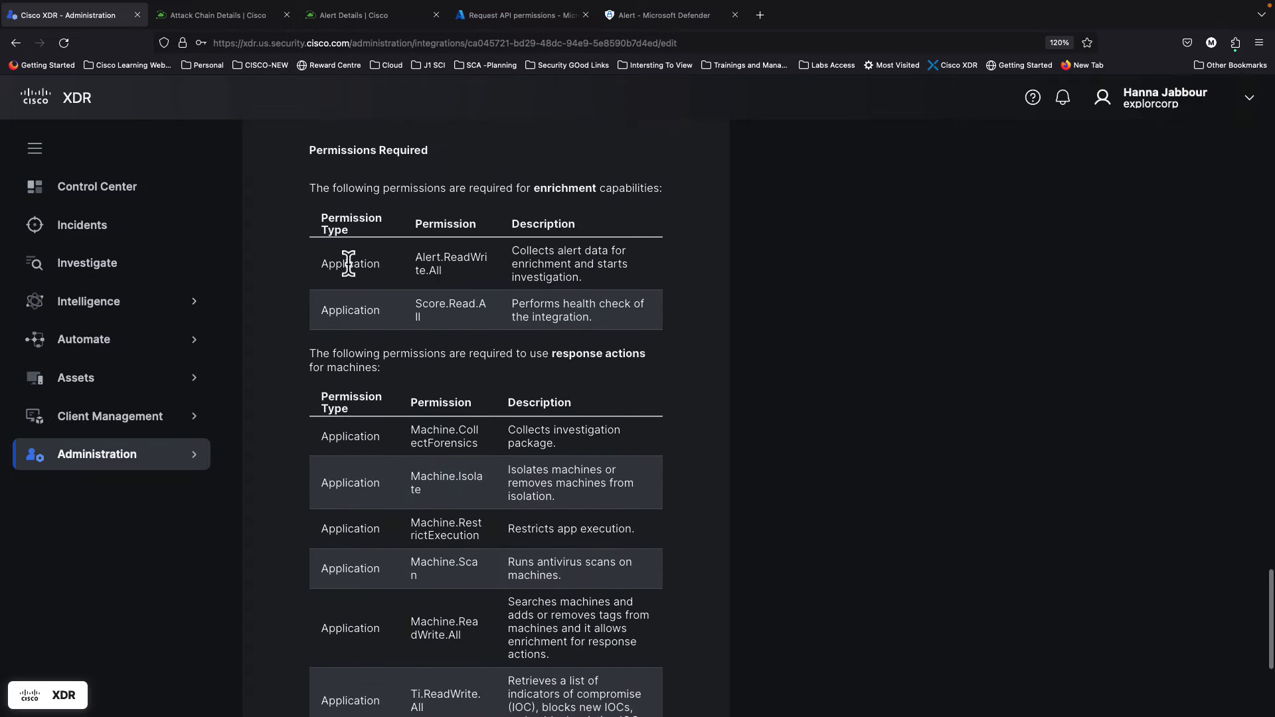
mouse_move(326, 231)
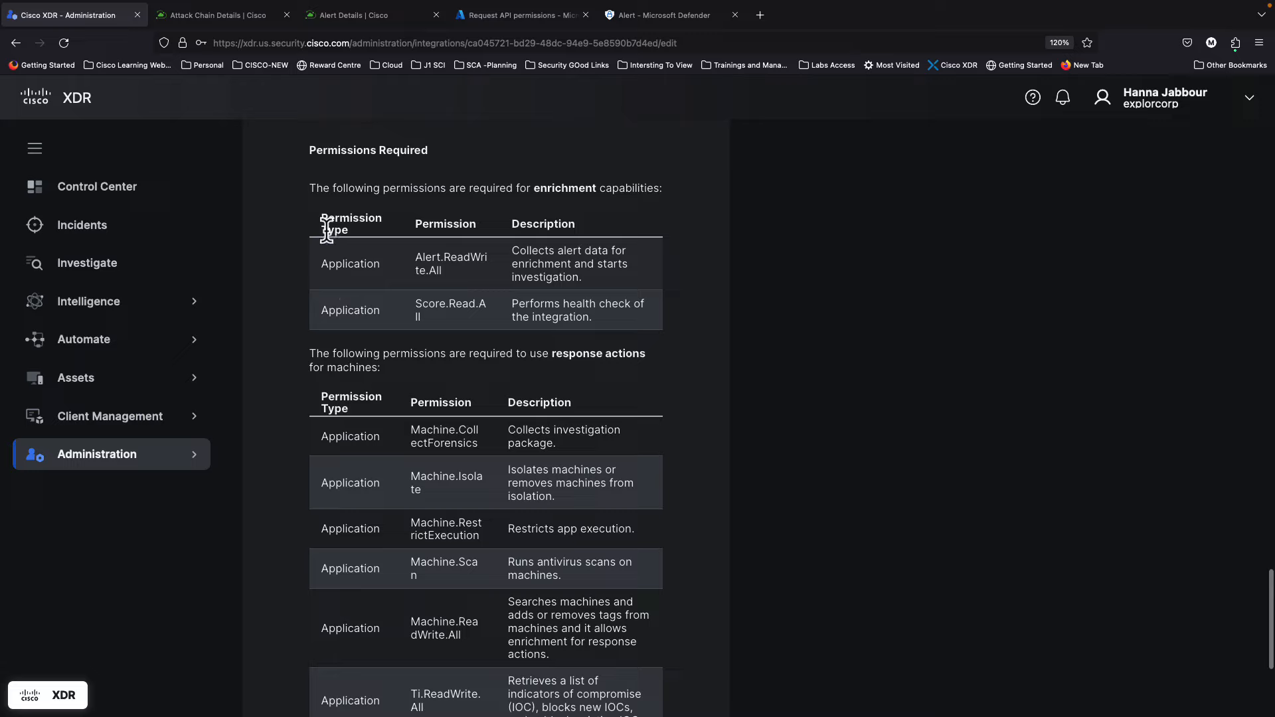
mouse_move(456, 263)
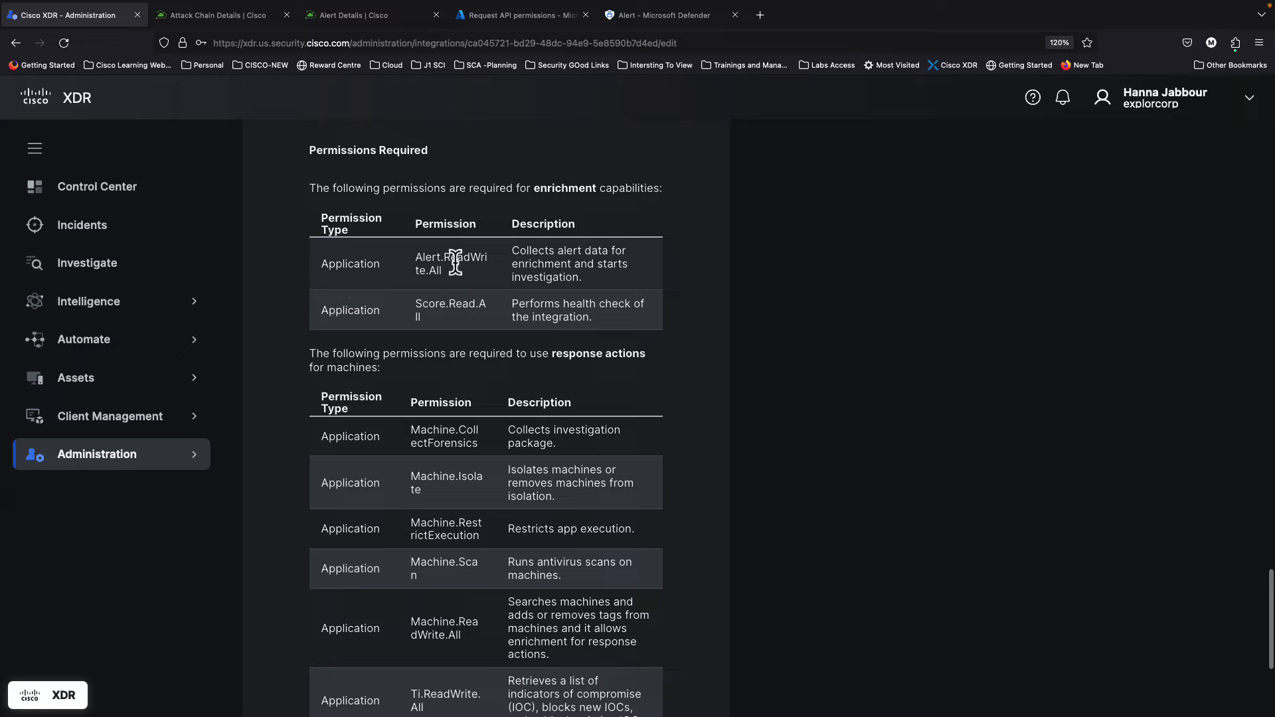
mouse_move(475, 312)
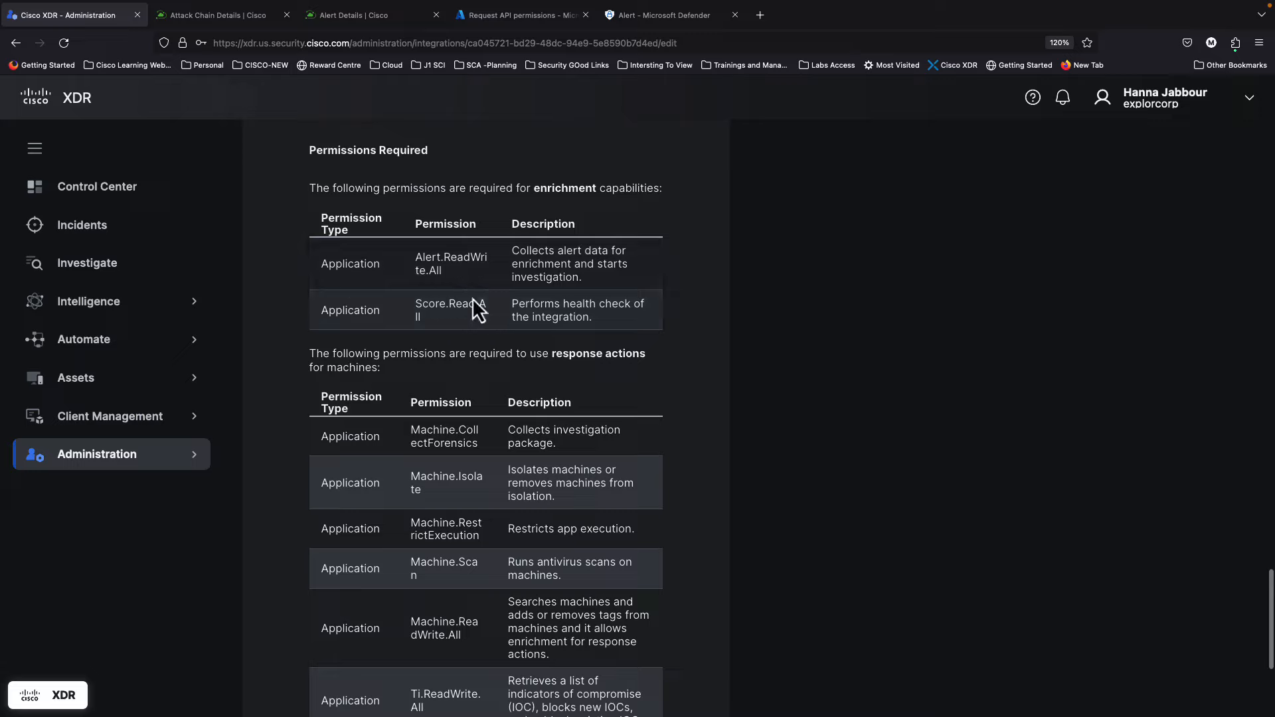
mouse_move(521, 15)
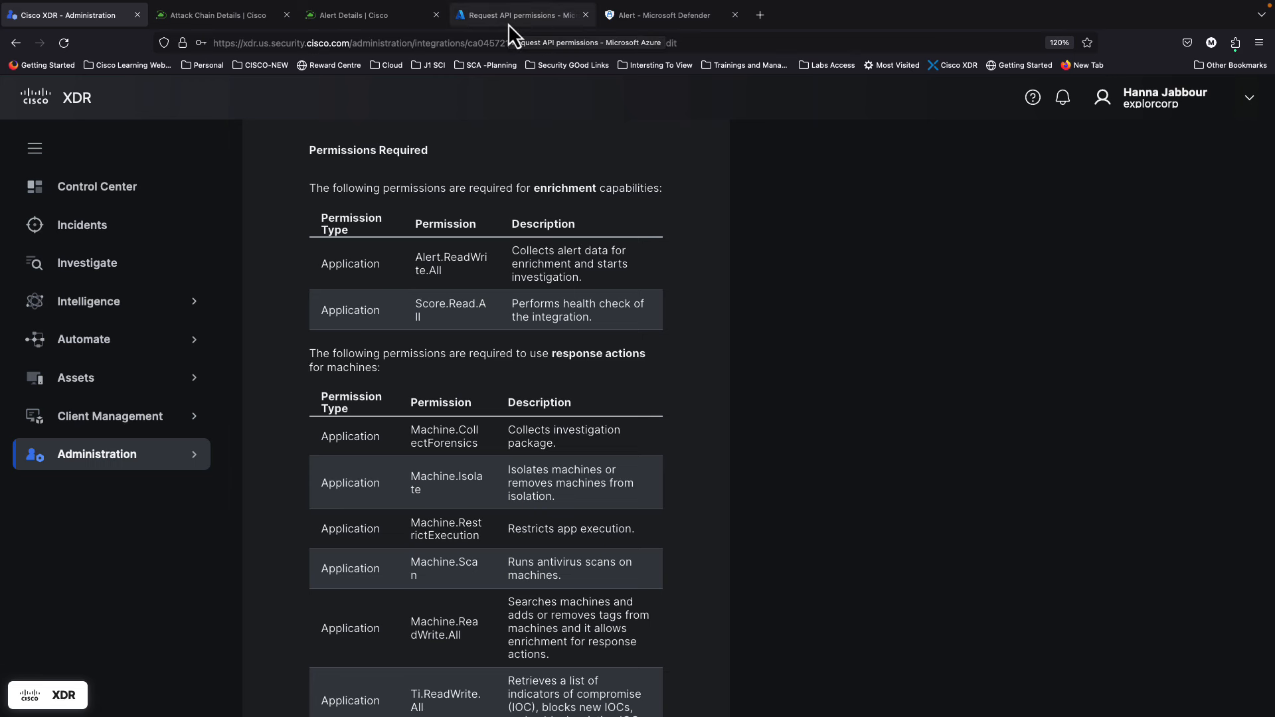
Add the nine WindowsDefenderATP application permissions, including Alert.Read.All and Alert.ReadWrite.All.
left_click(521, 14)
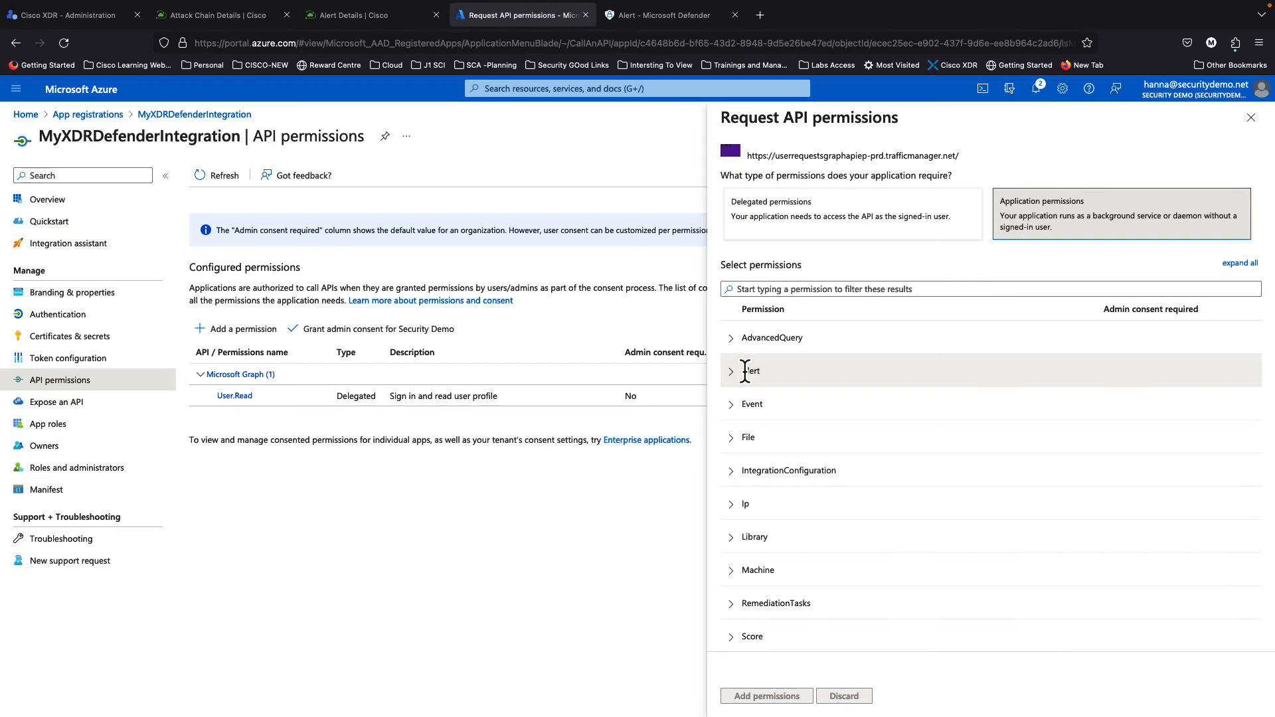
left_click(750, 370)
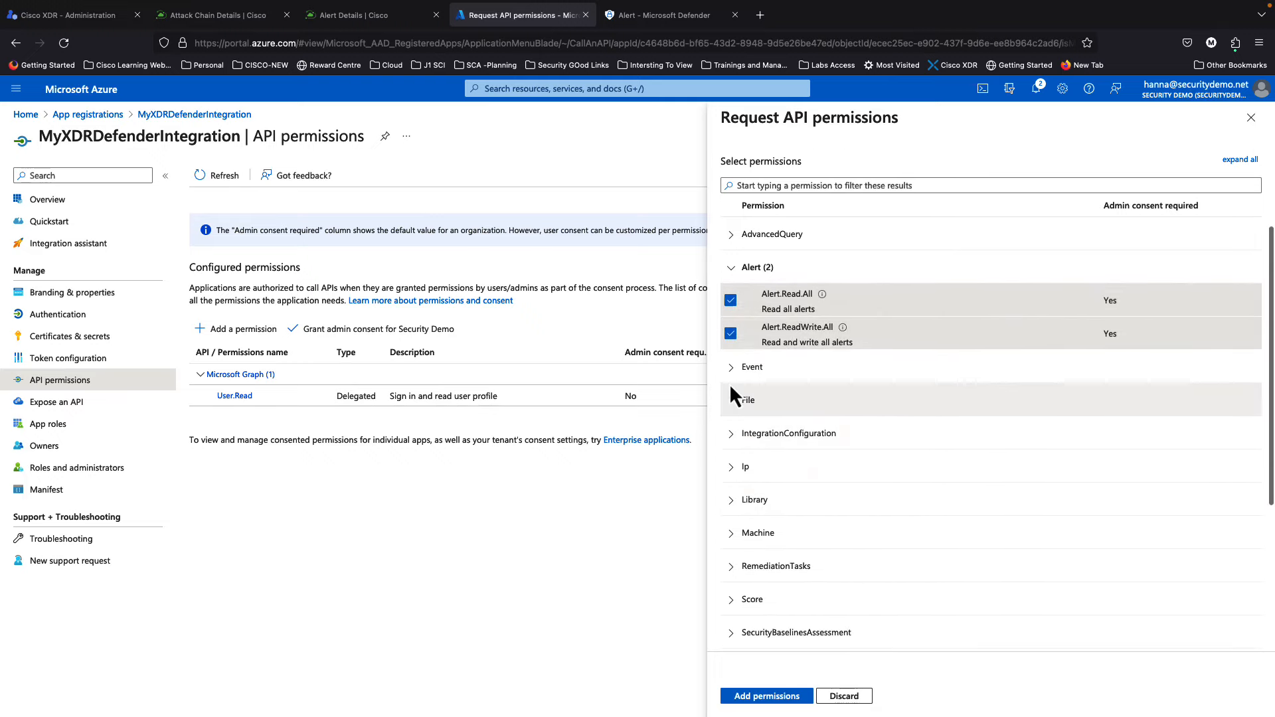
mouse_move(736, 366)
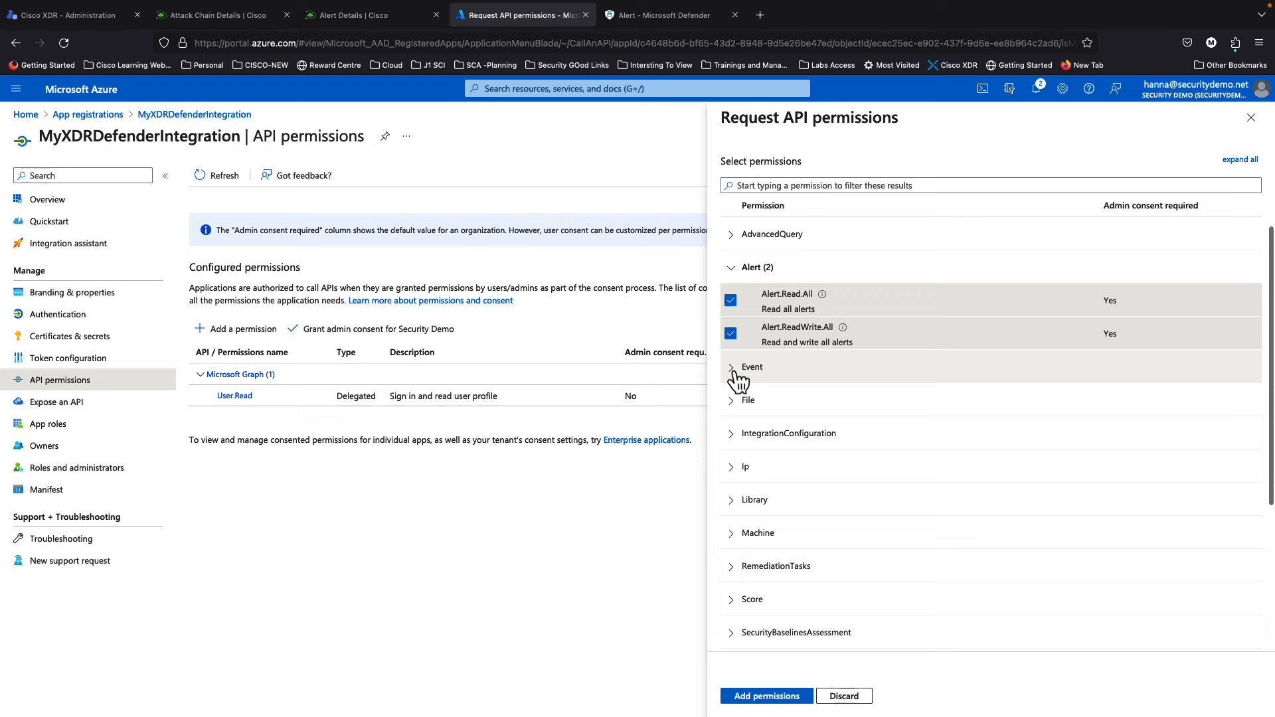
left_click(765, 697)
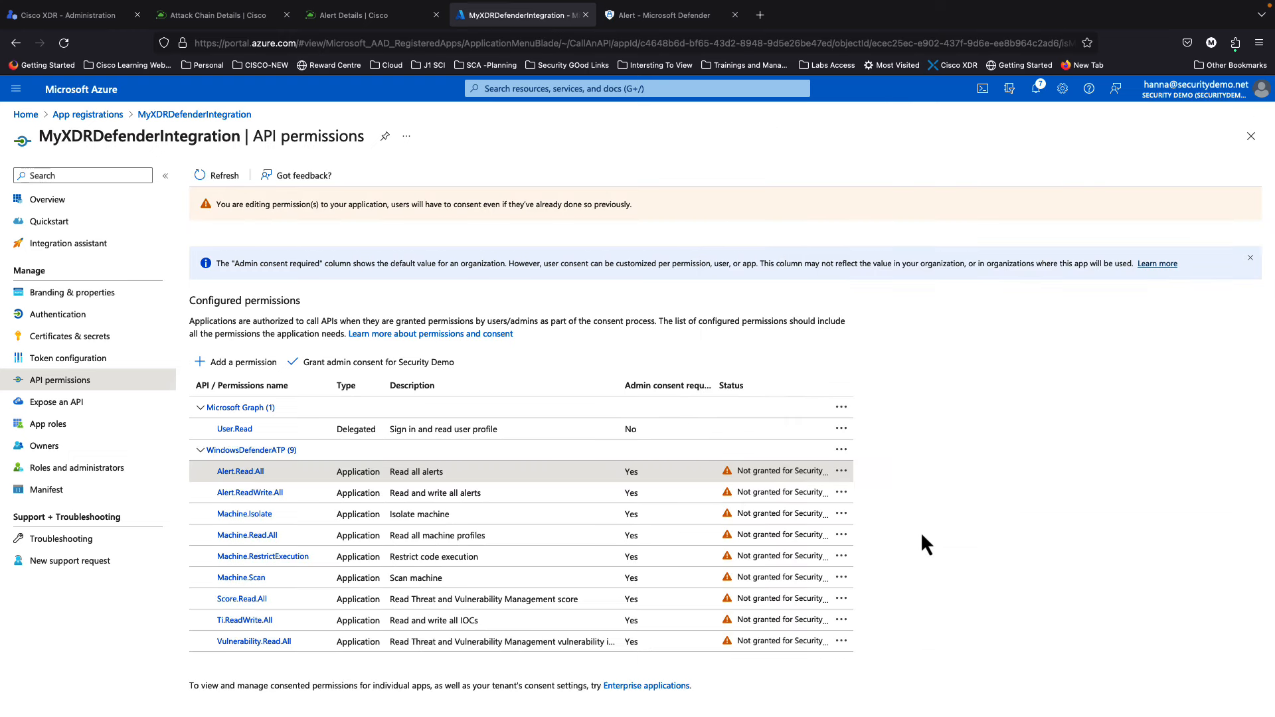
mouse_move(363, 475)
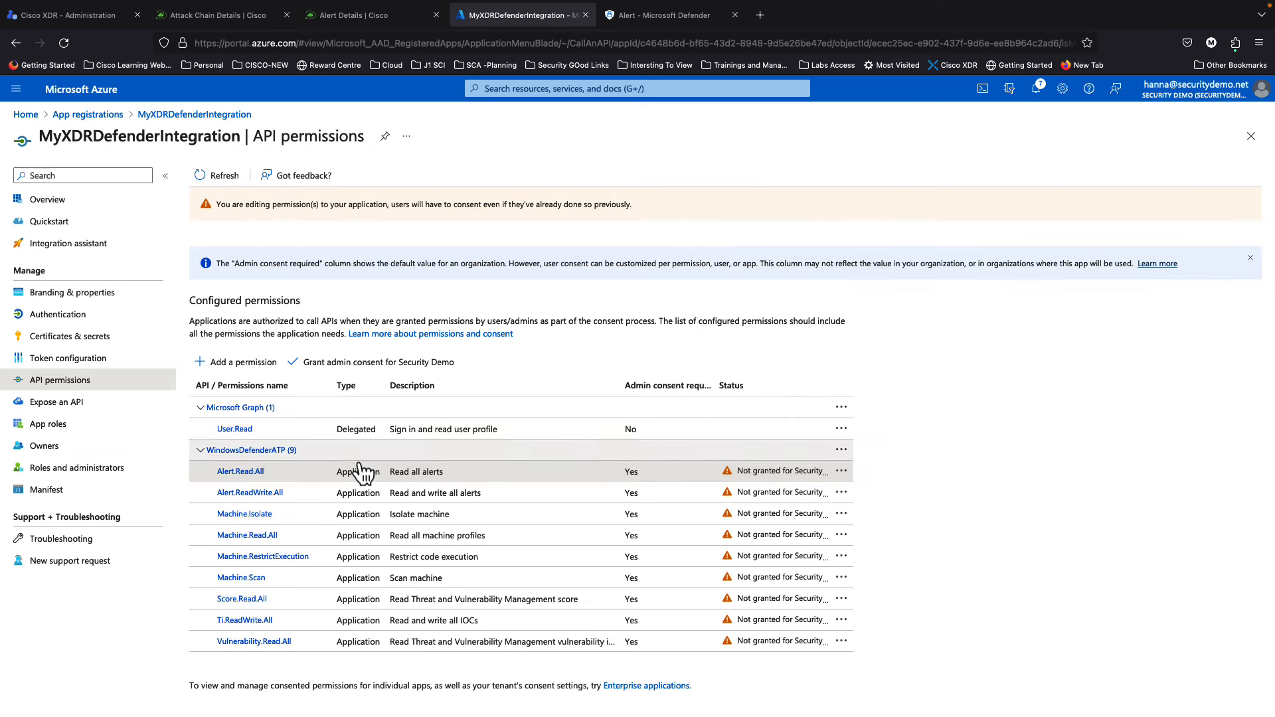
mouse_move(521, 475)
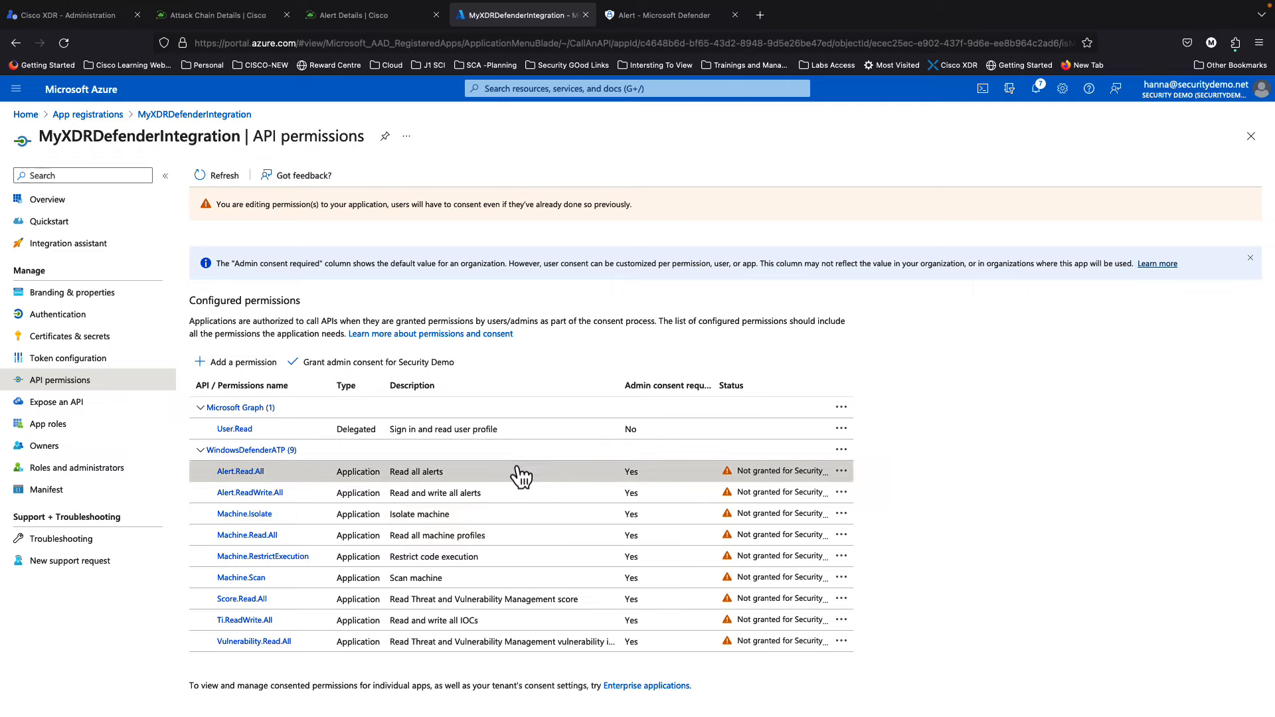
mouse_move(756, 478)
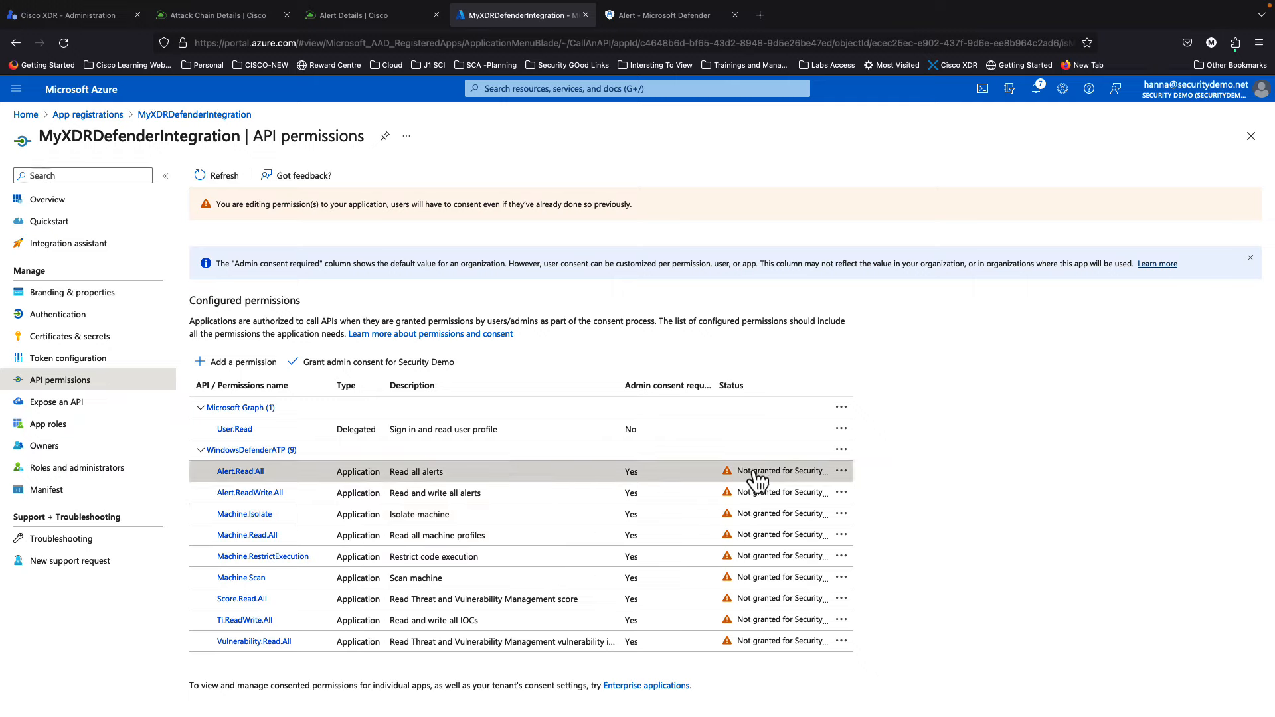
mouse_move(761, 485)
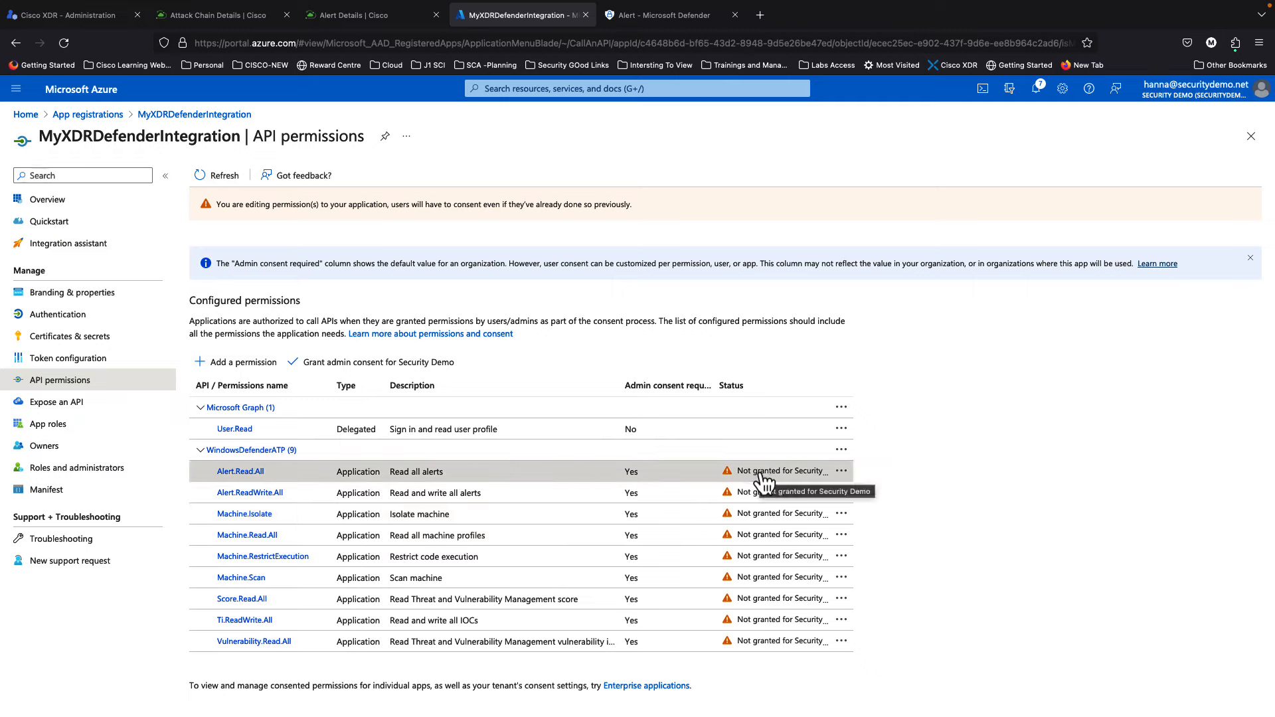
mouse_move(764, 479)
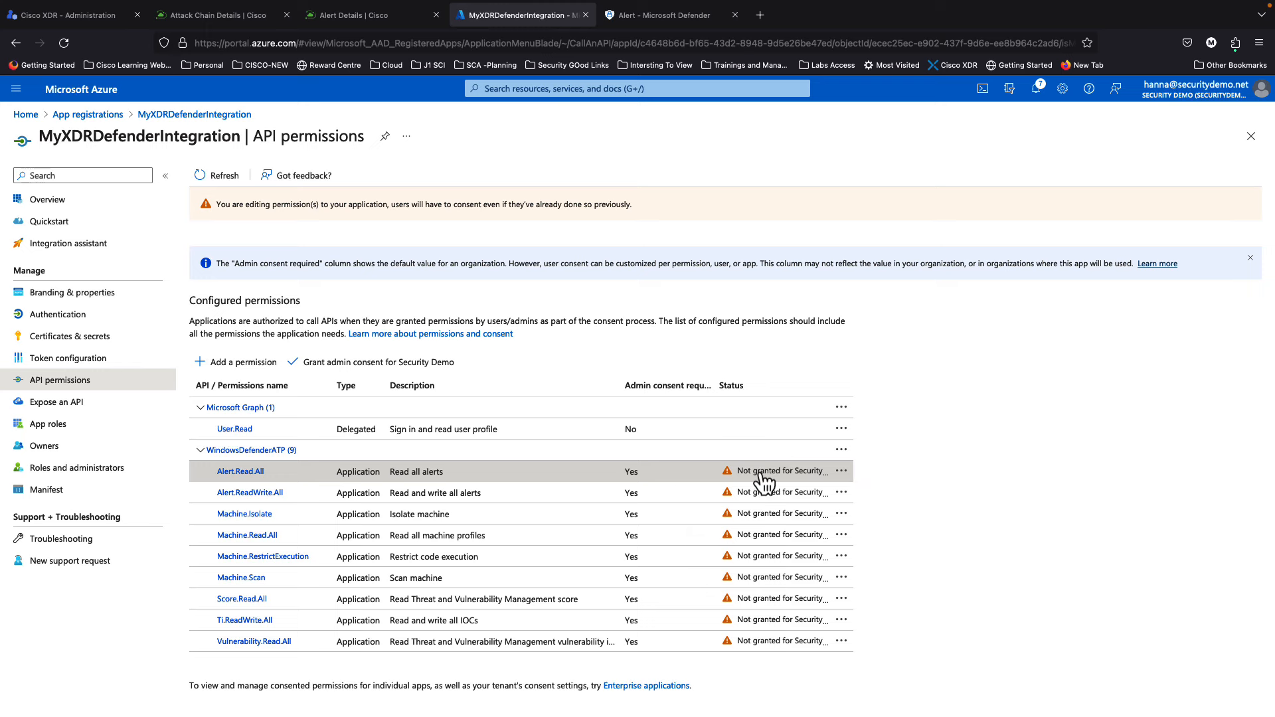
View Alert.Read.All details, close the panel, and return to App registrations.
left_click(240, 471)
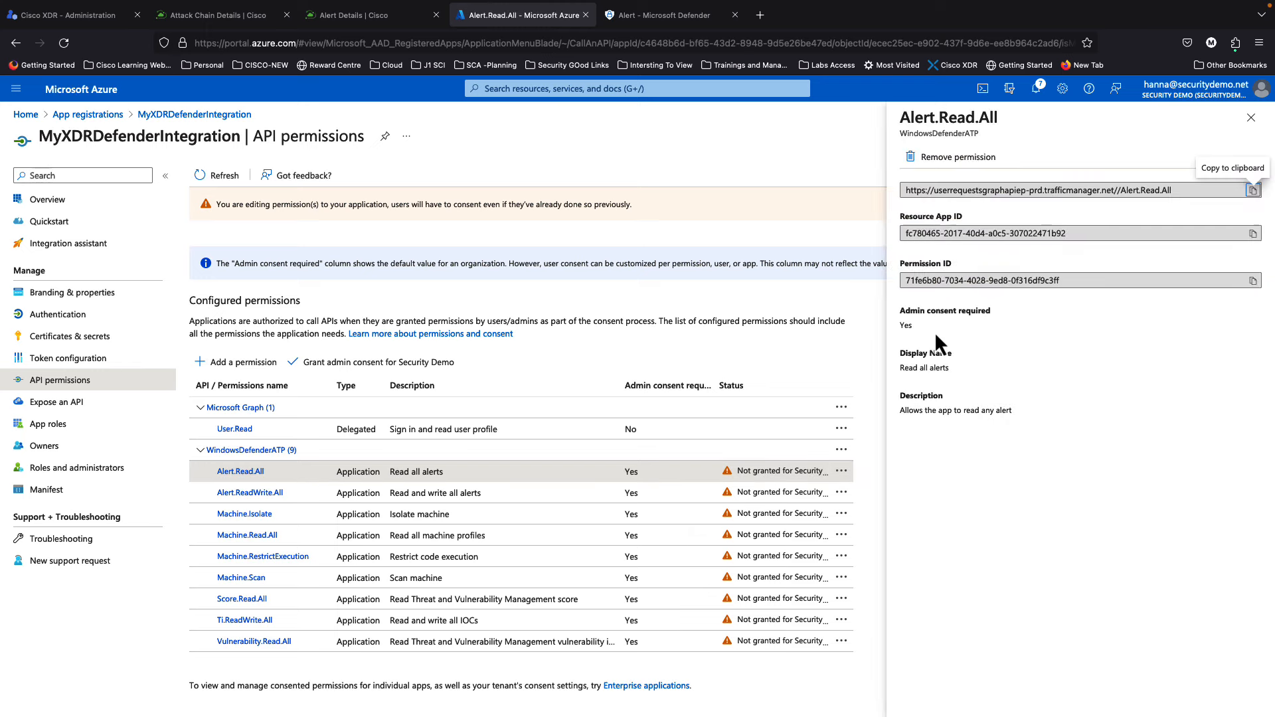
mouse_move(911, 322)
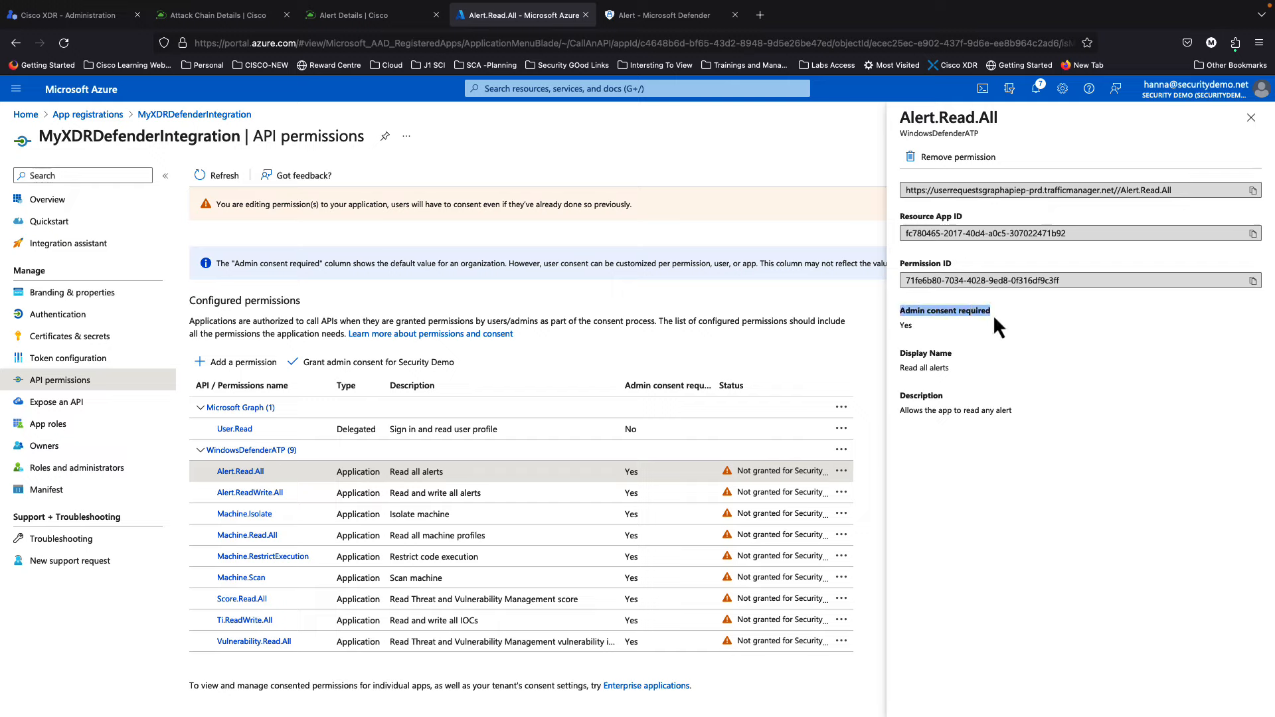
left_click(1251, 117)
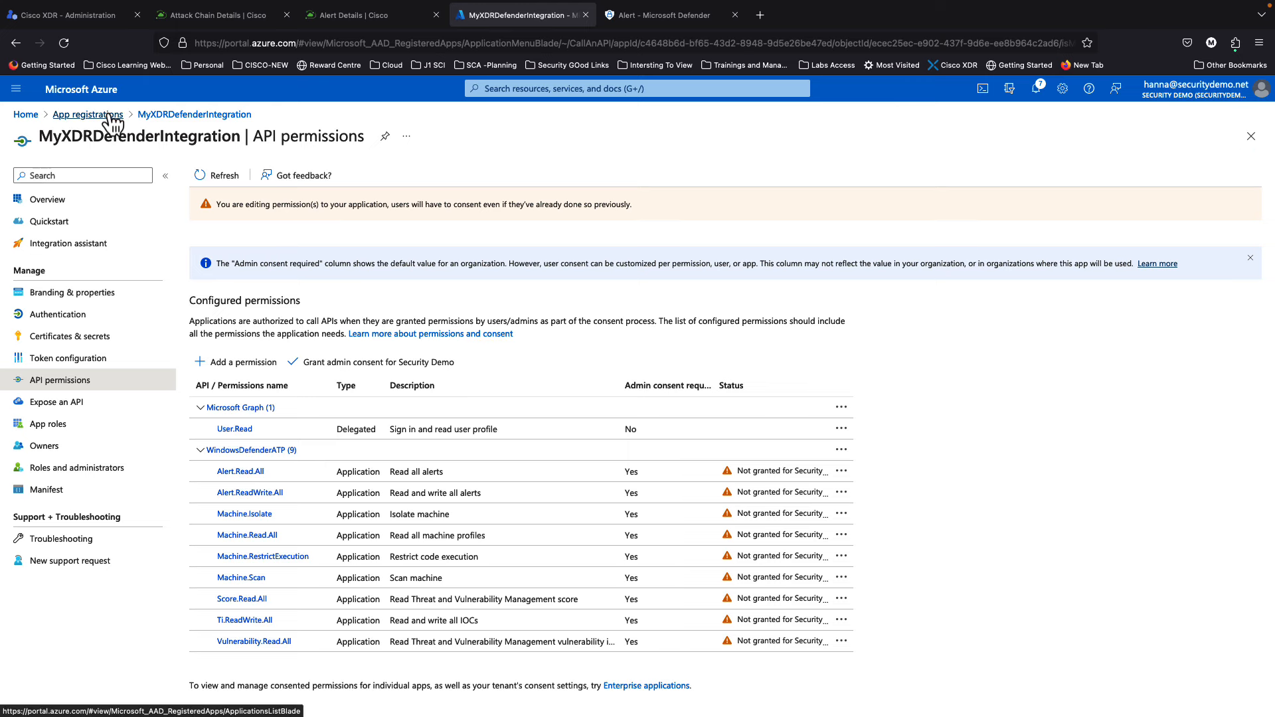
left_click(87, 114)
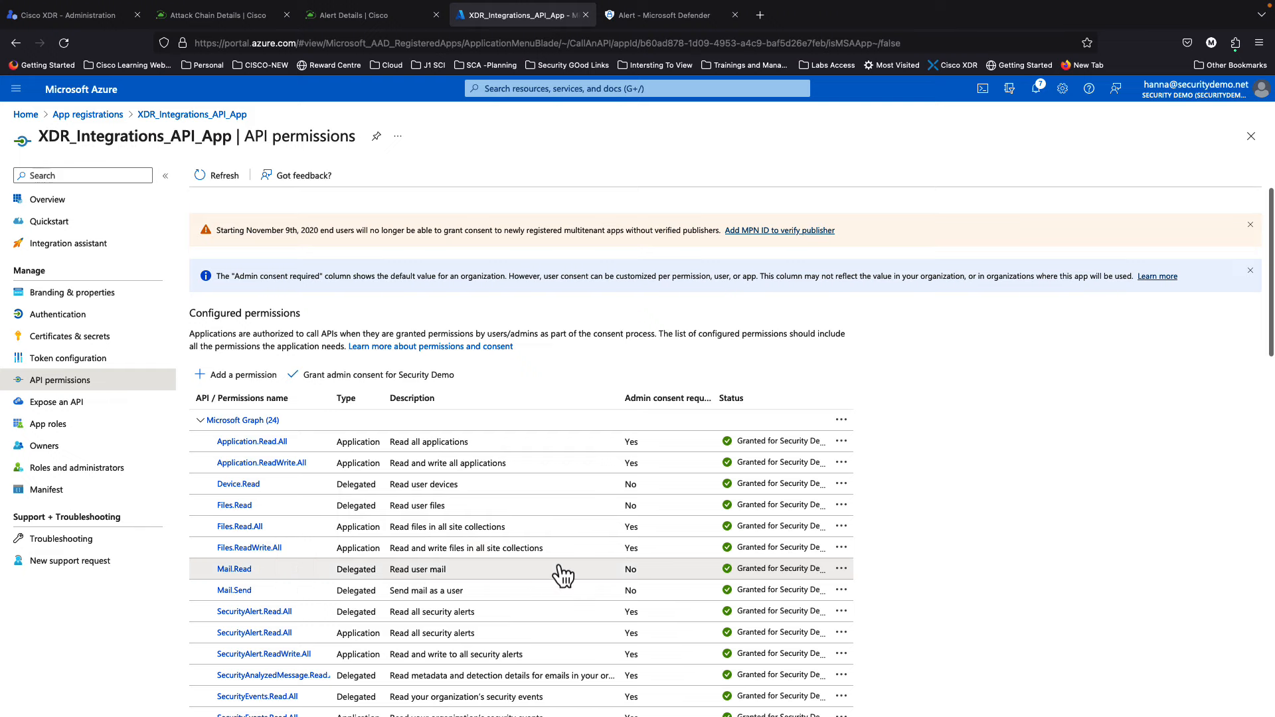
mouse_move(698, 499)
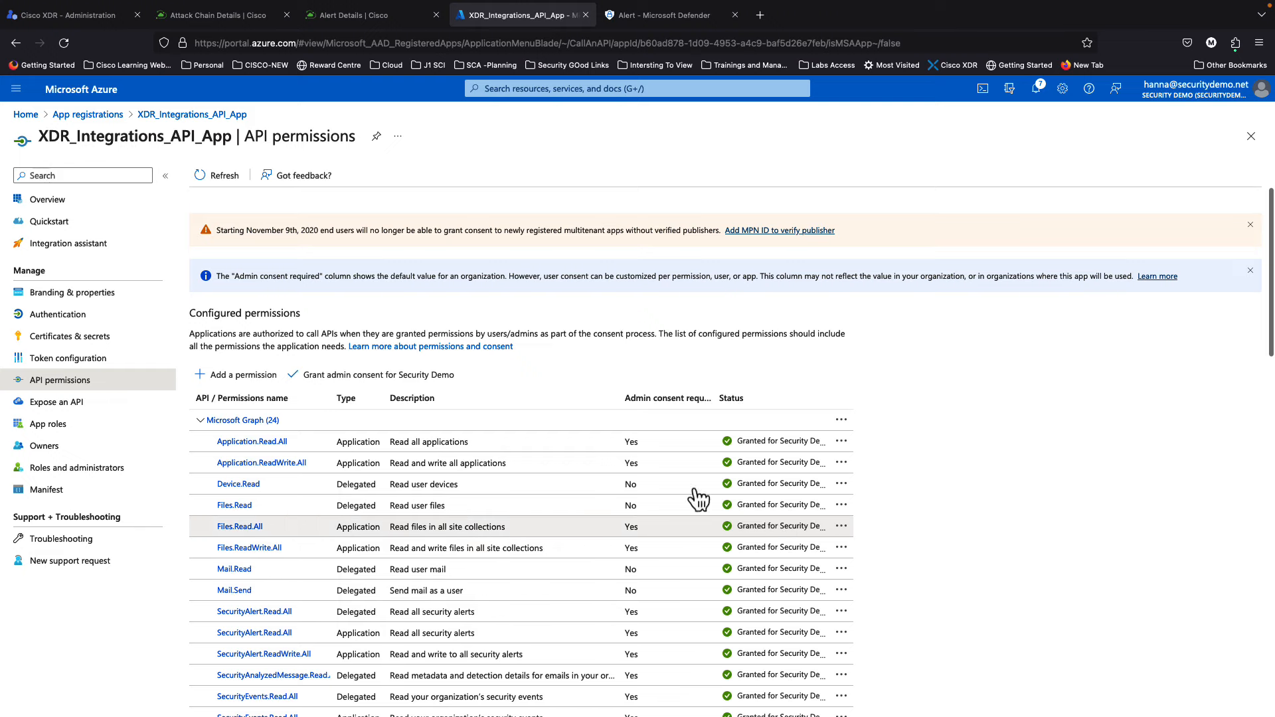
Collapse Microsoft Graph, review granted WindowsDefenderATP permissions, then return to Cisco XDR.
left_click(199, 421)
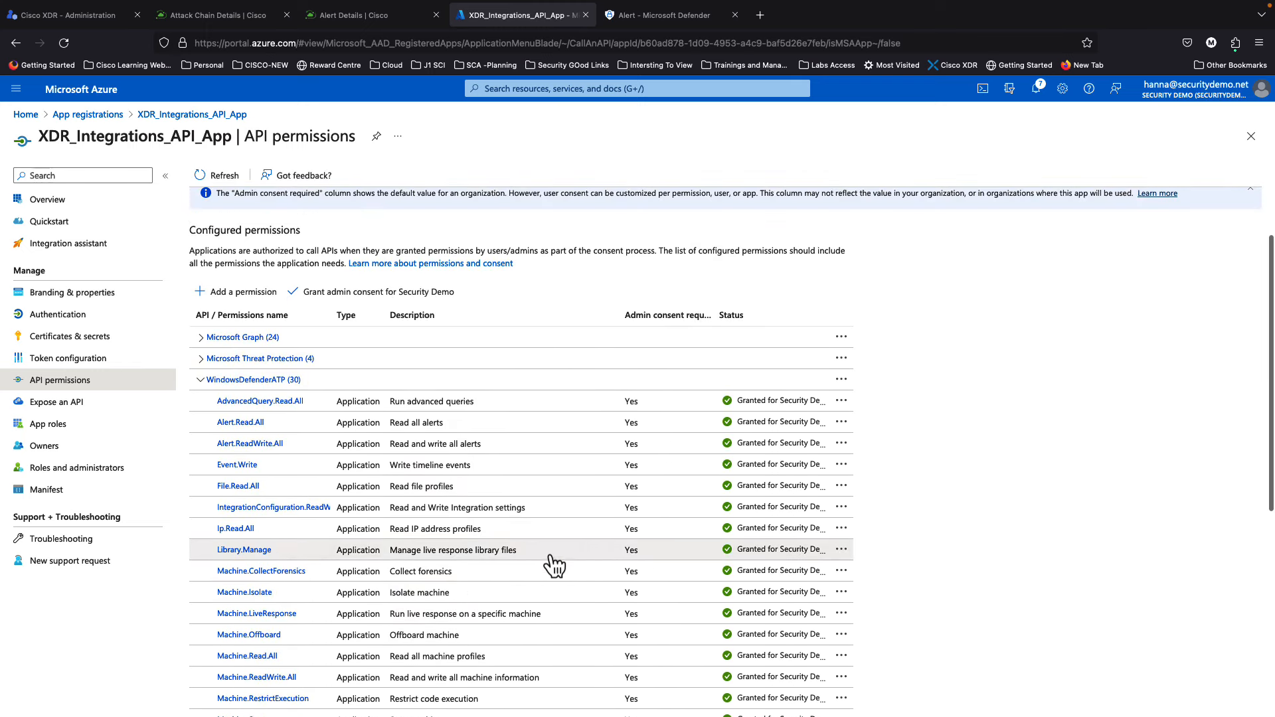
mouse_move(804, 489)
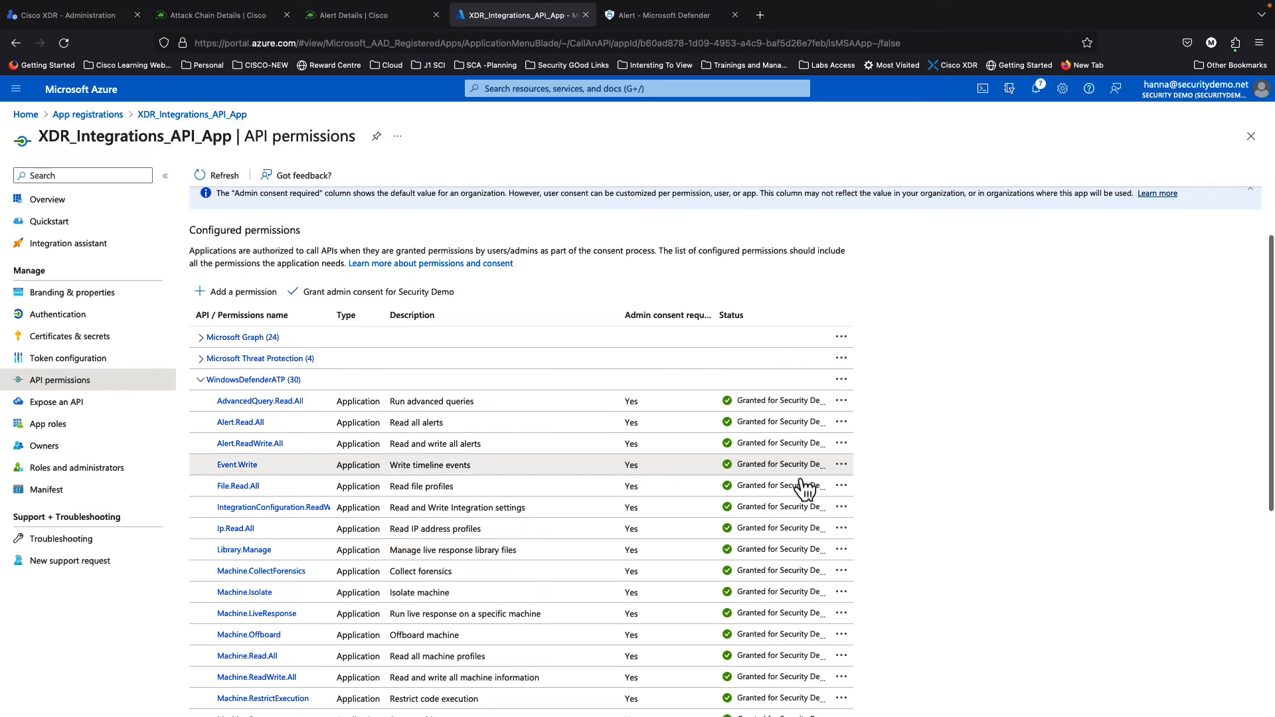
scroll("down", 3)
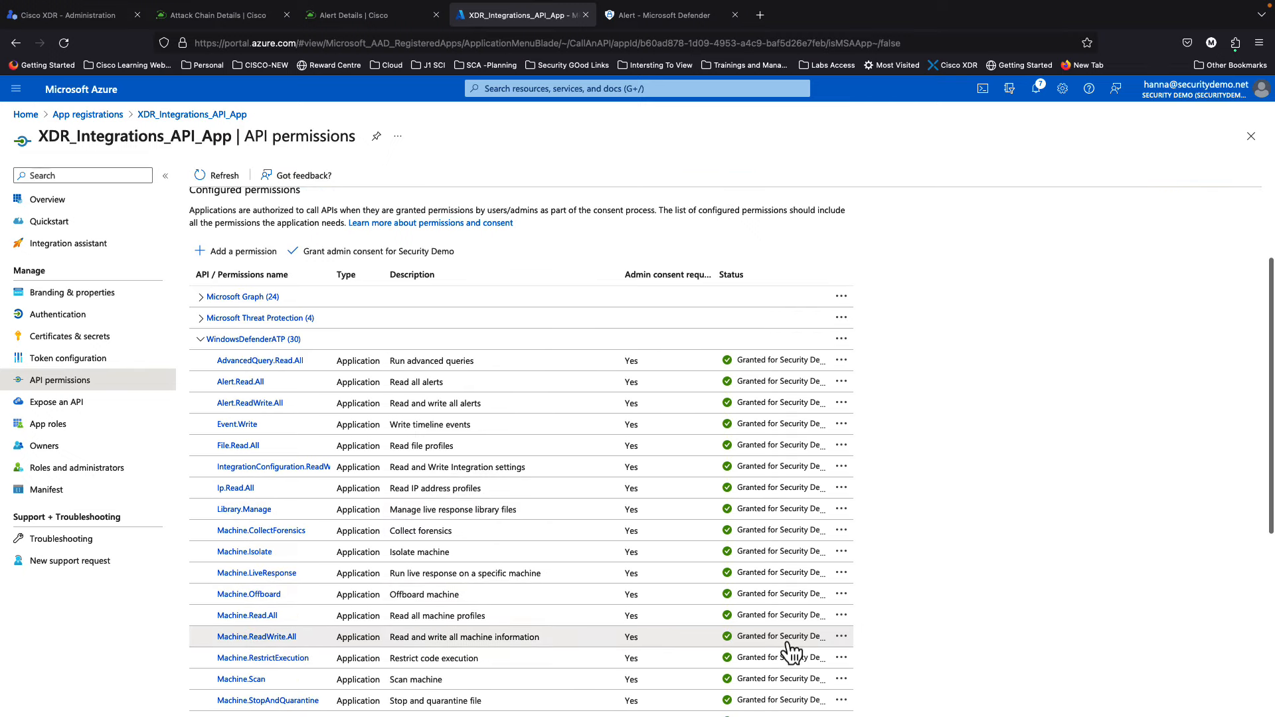
left_click(69, 15)
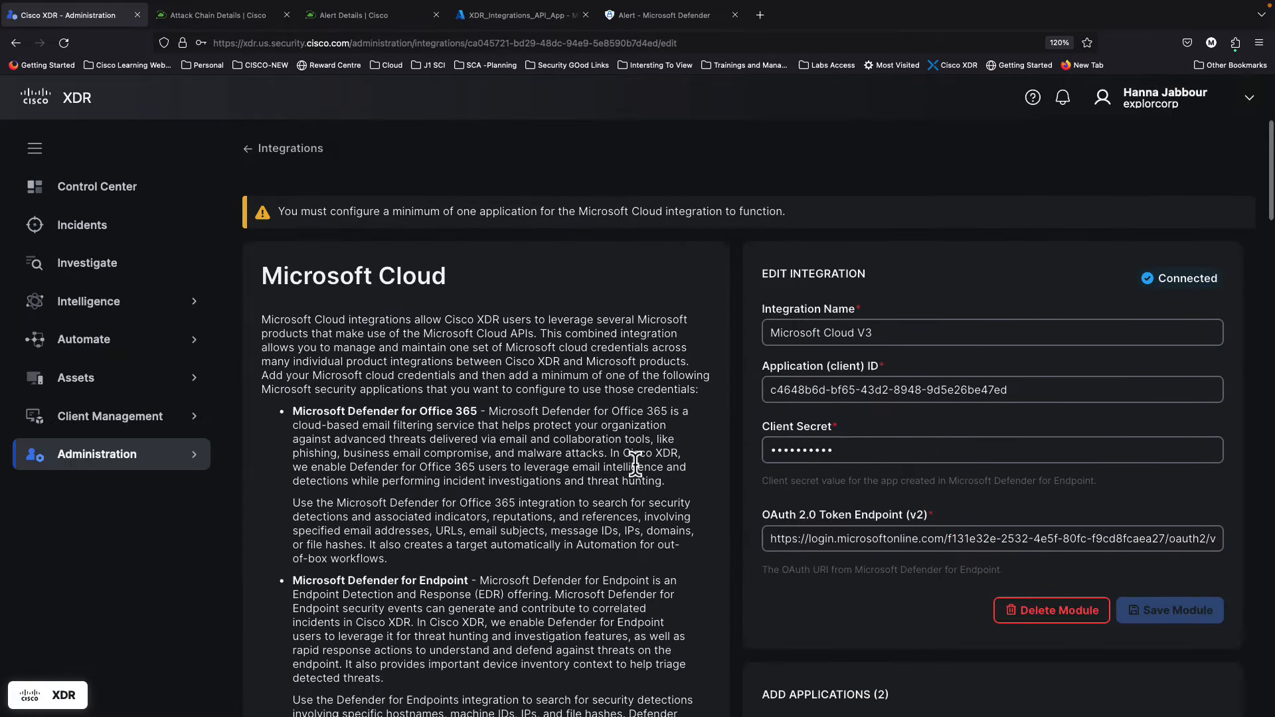
Add Microsoft Defender for Endpoint with Entities Limit 10, hitting a duplicate-name error.
scroll("down", 3)
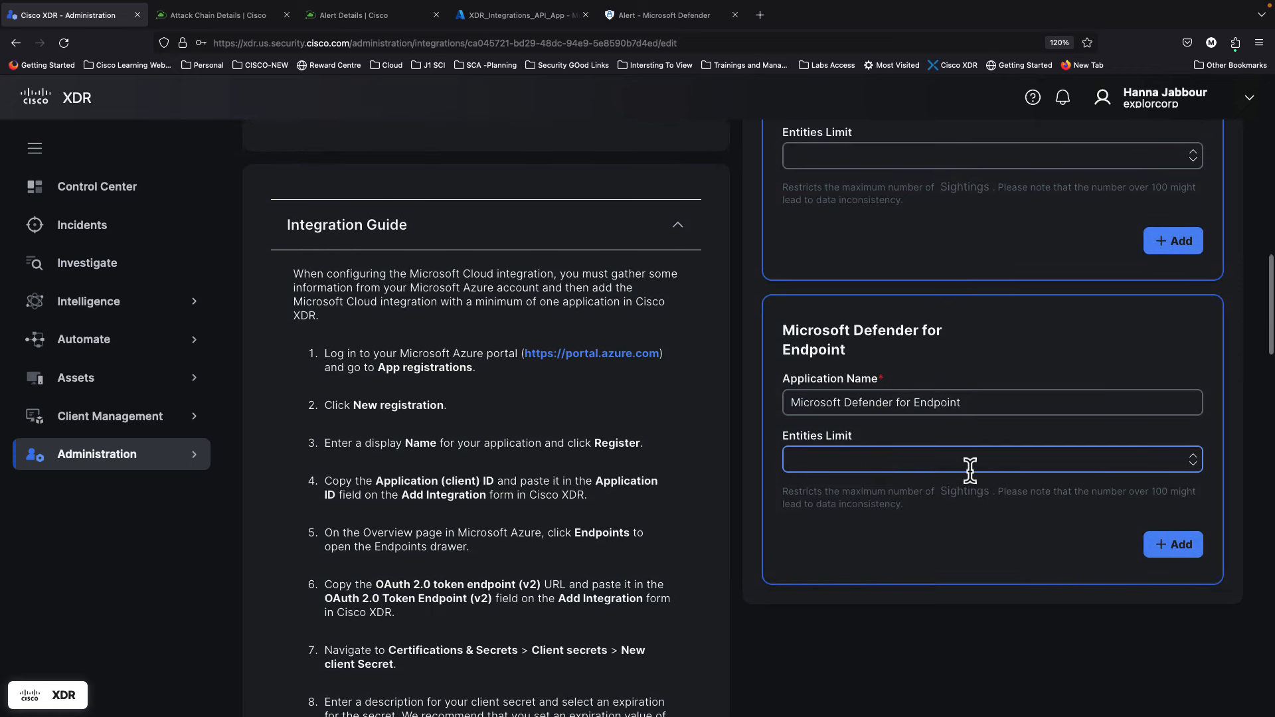
type("10")
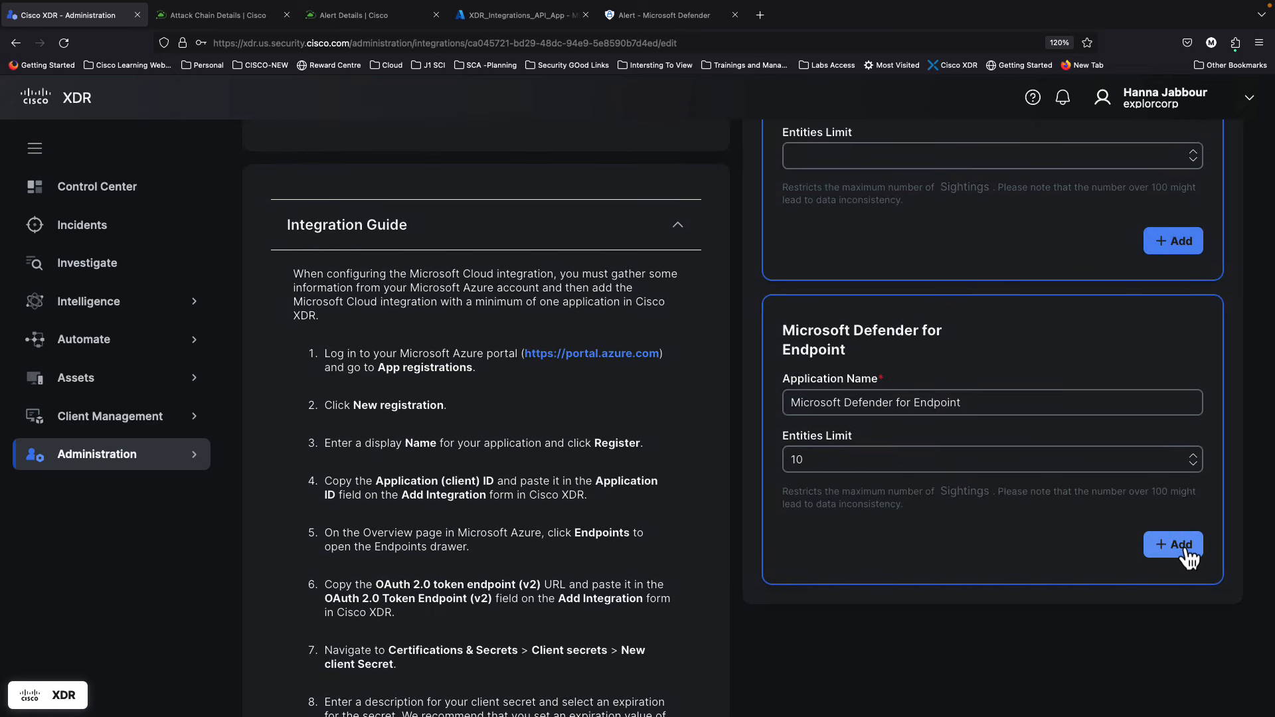
left_click(1173, 544)
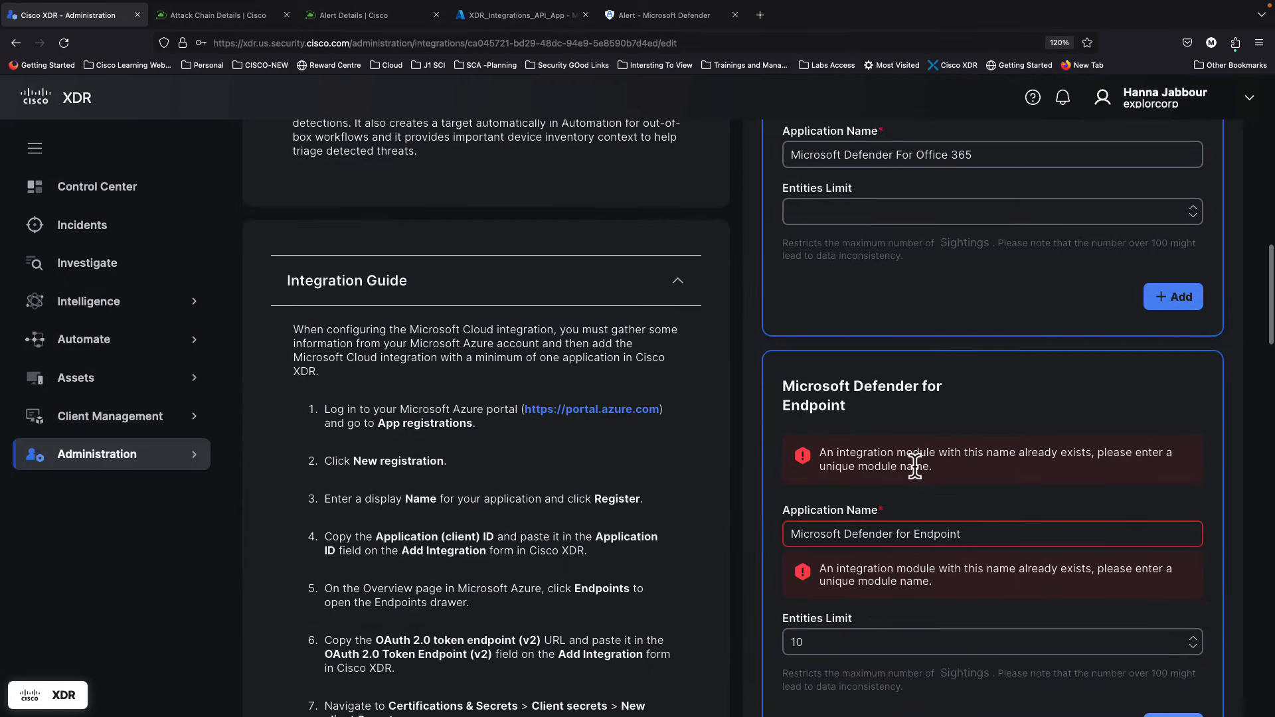
type("2")
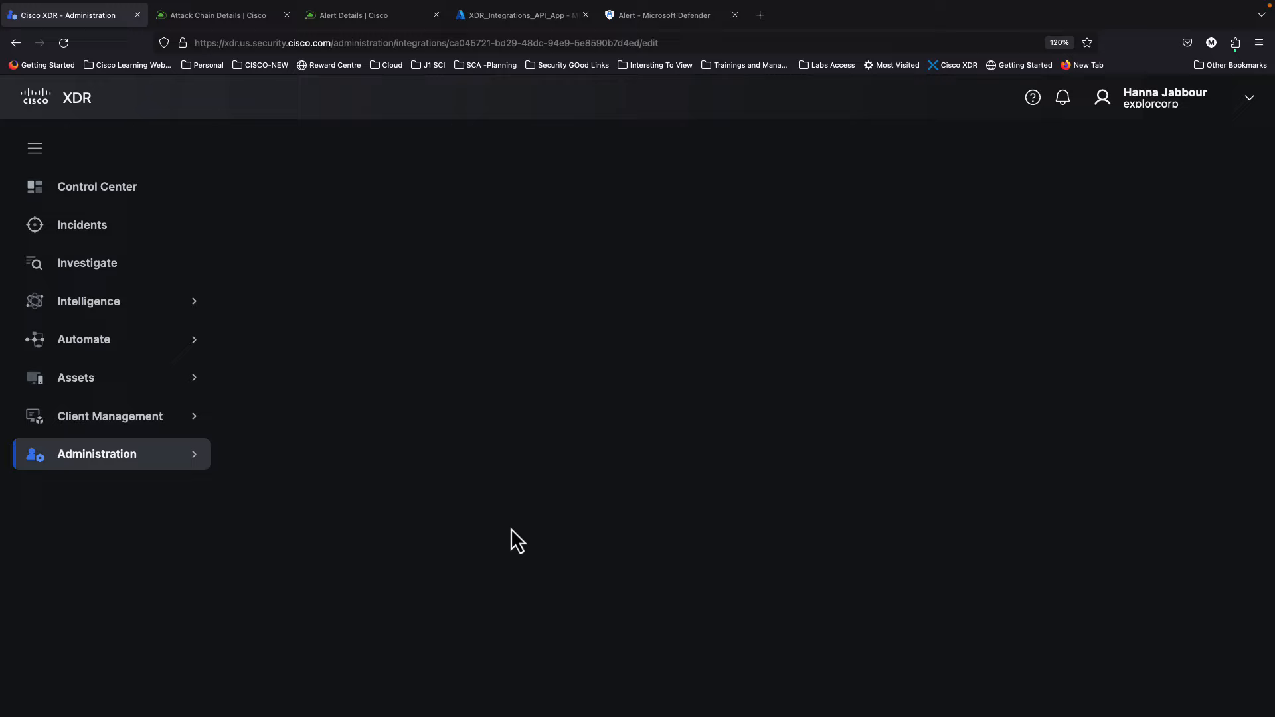
Go to Administration > Integrations and expand My Integrations.
left_click(95, 453)
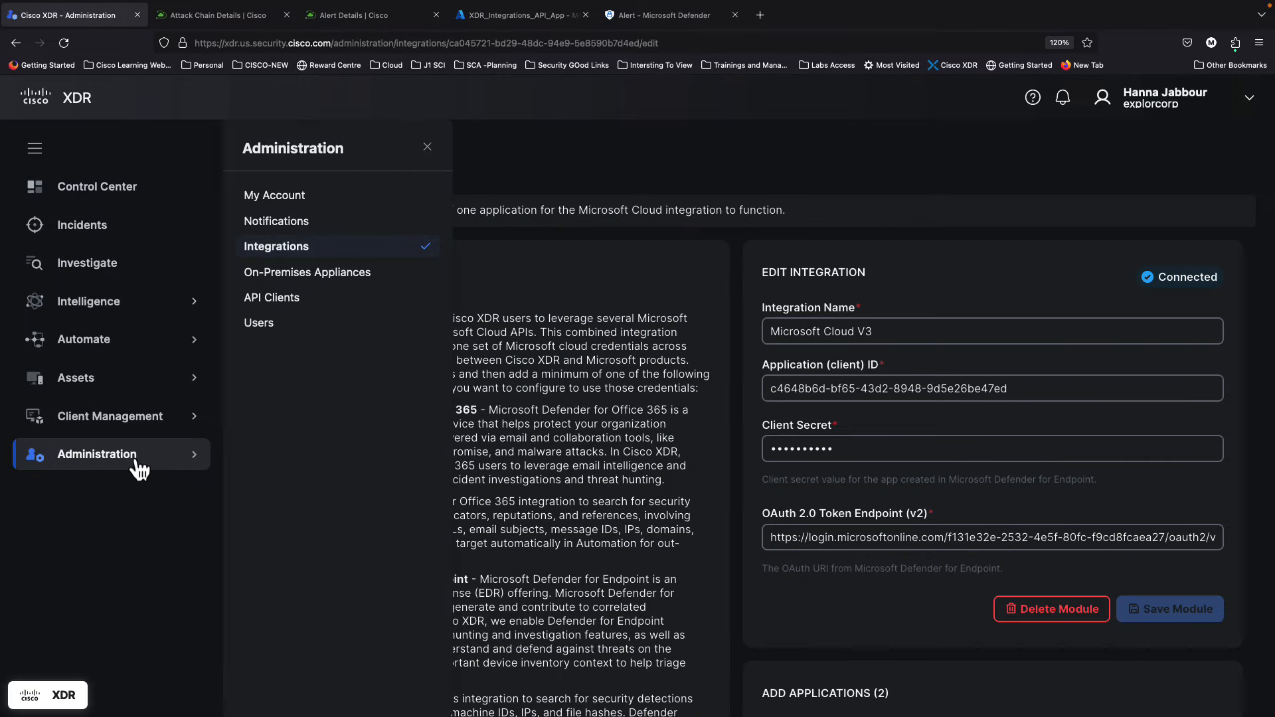
left_click(274, 196)
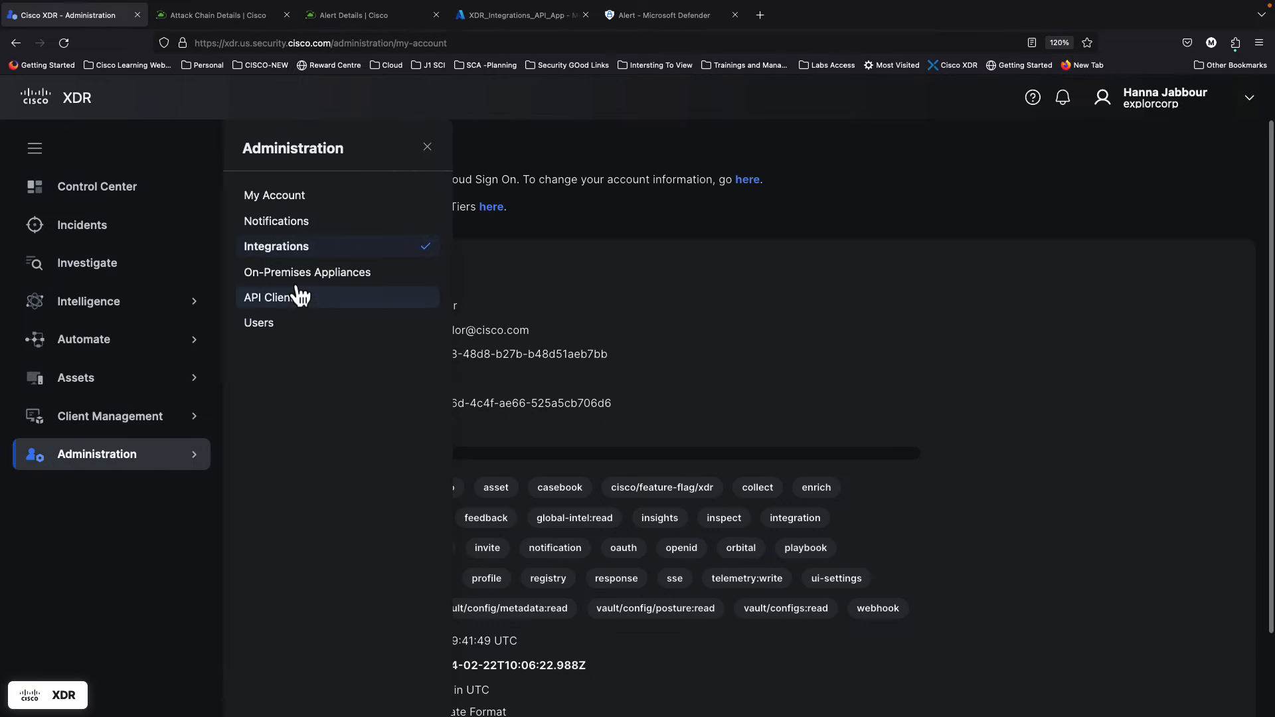
left_click(277, 246)
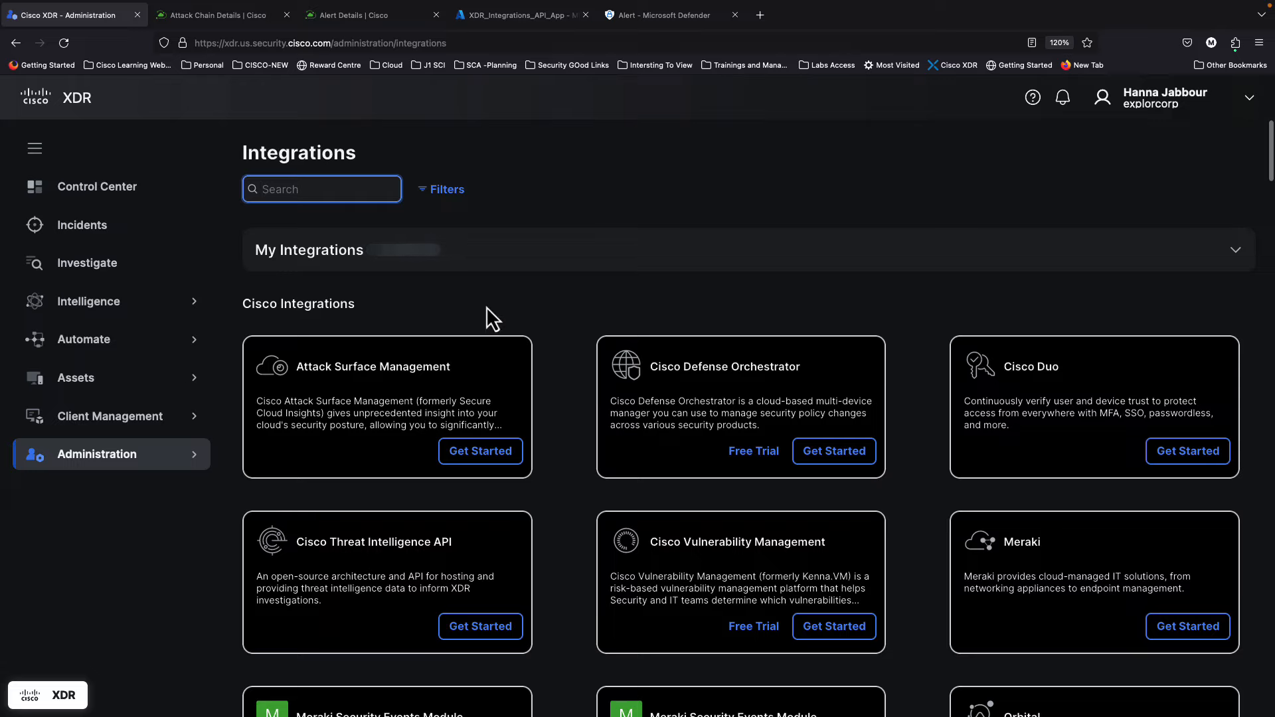
left_click(1235, 249)
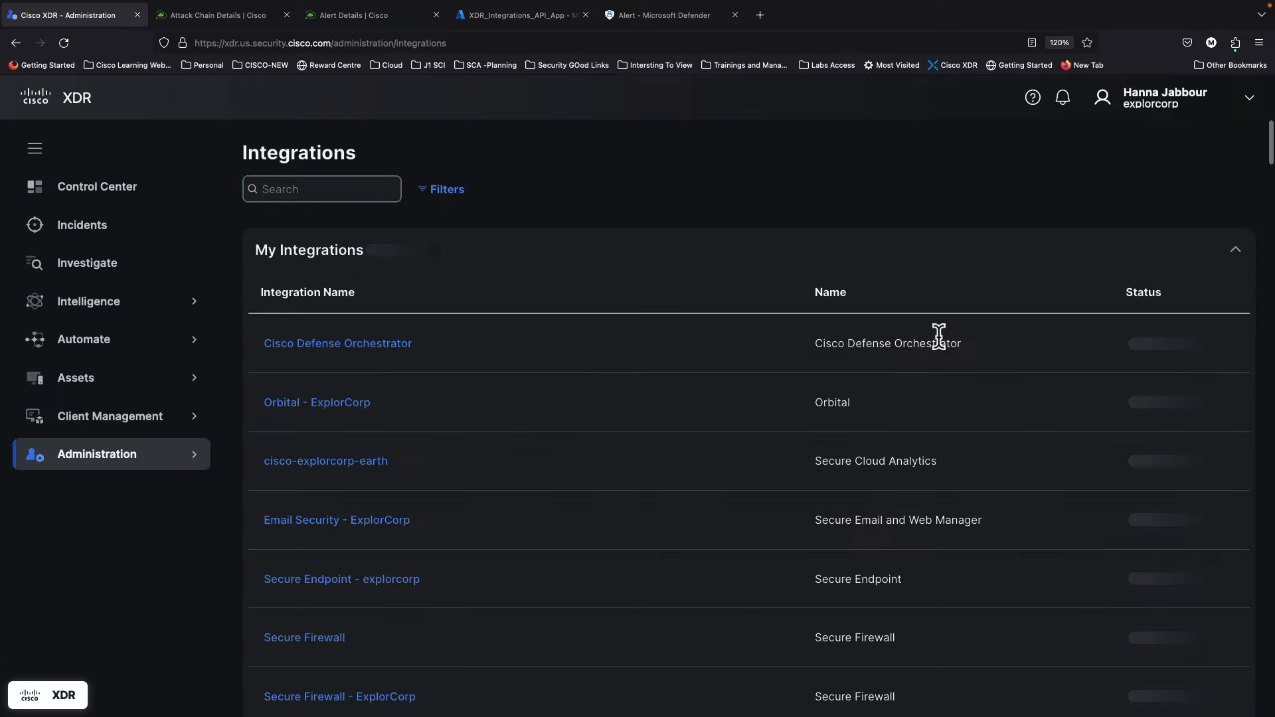
Scroll the integrations list and open Microsoft Cloud 2.
scroll("down", 3)
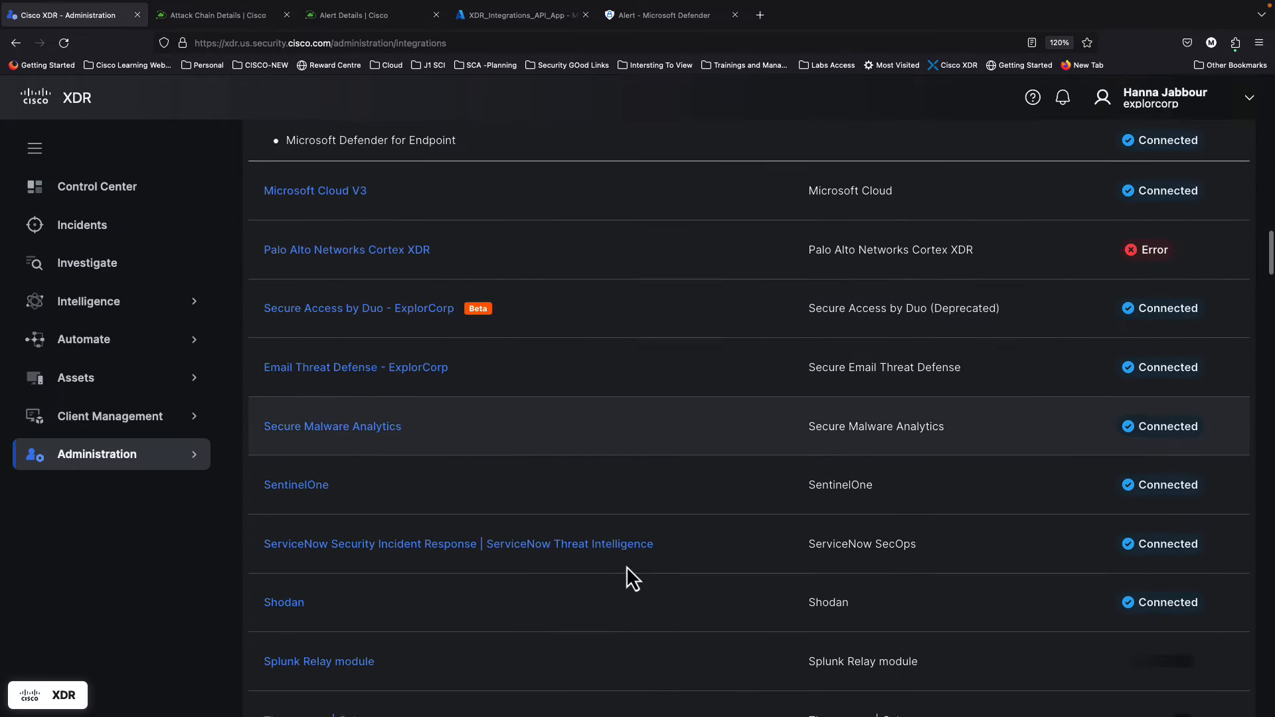
scroll("down", 3)
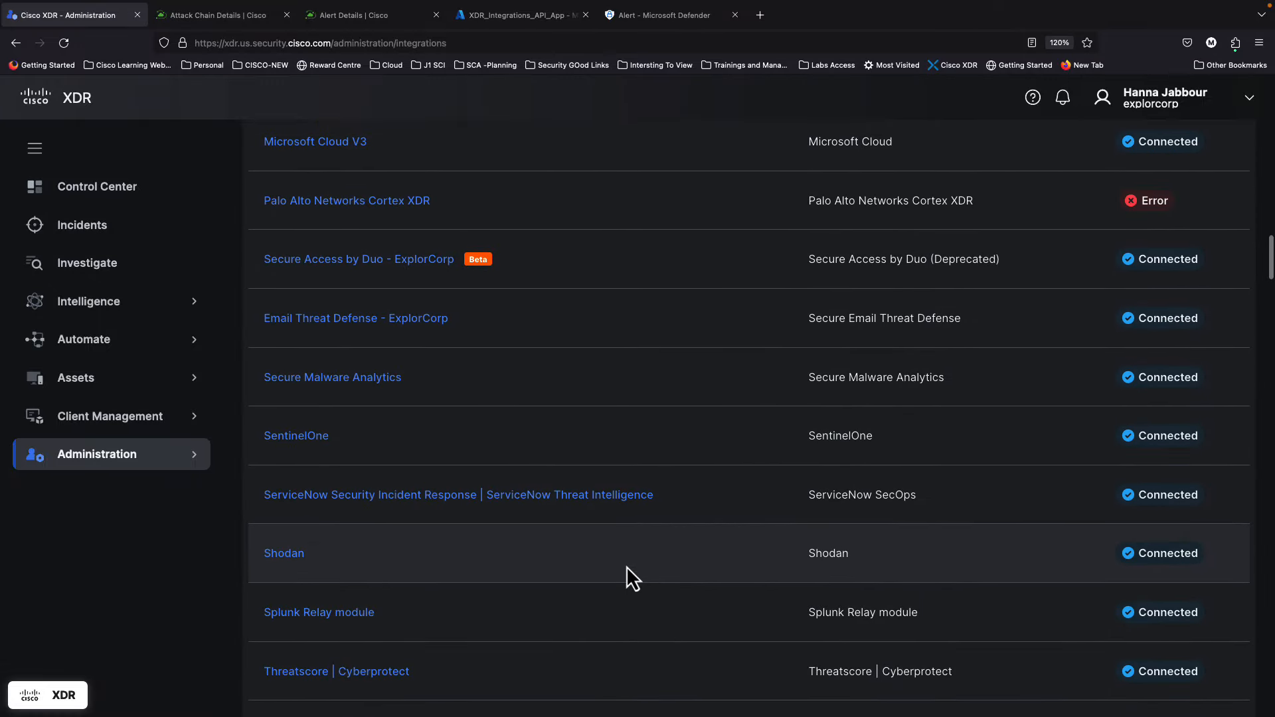
scroll("up", 3)
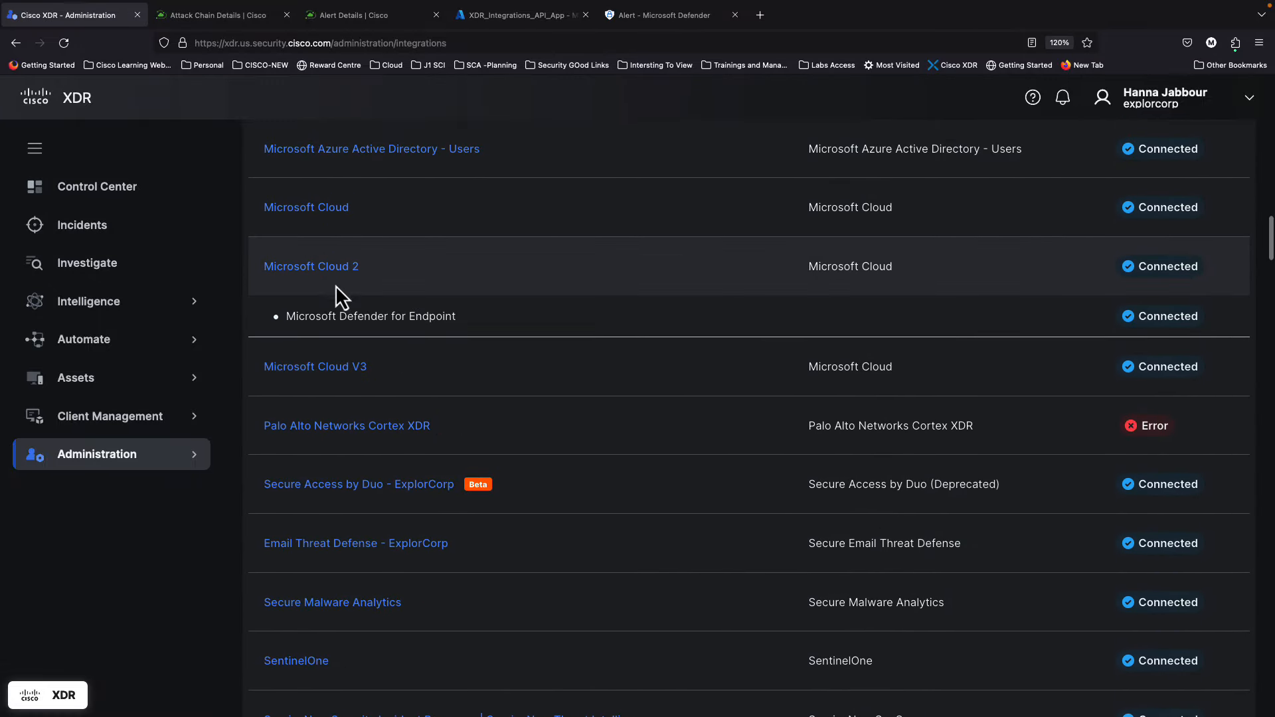
left_click(311, 266)
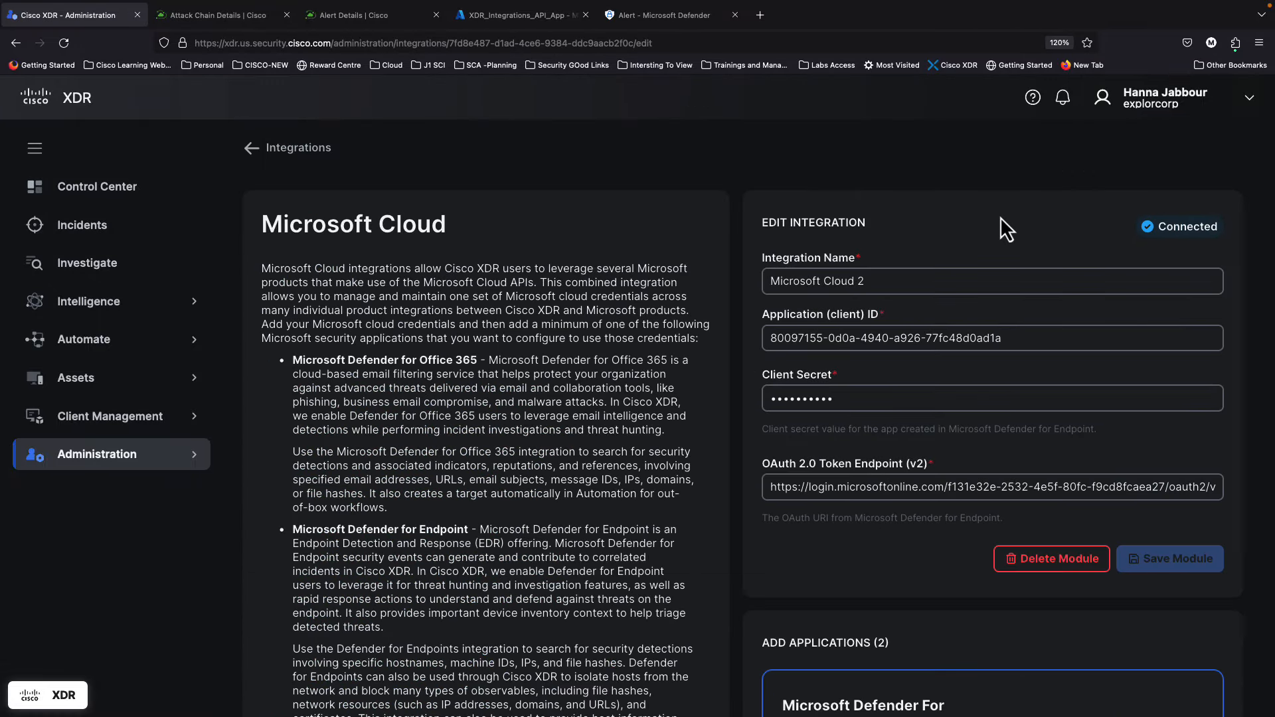
mouse_move(892, 325)
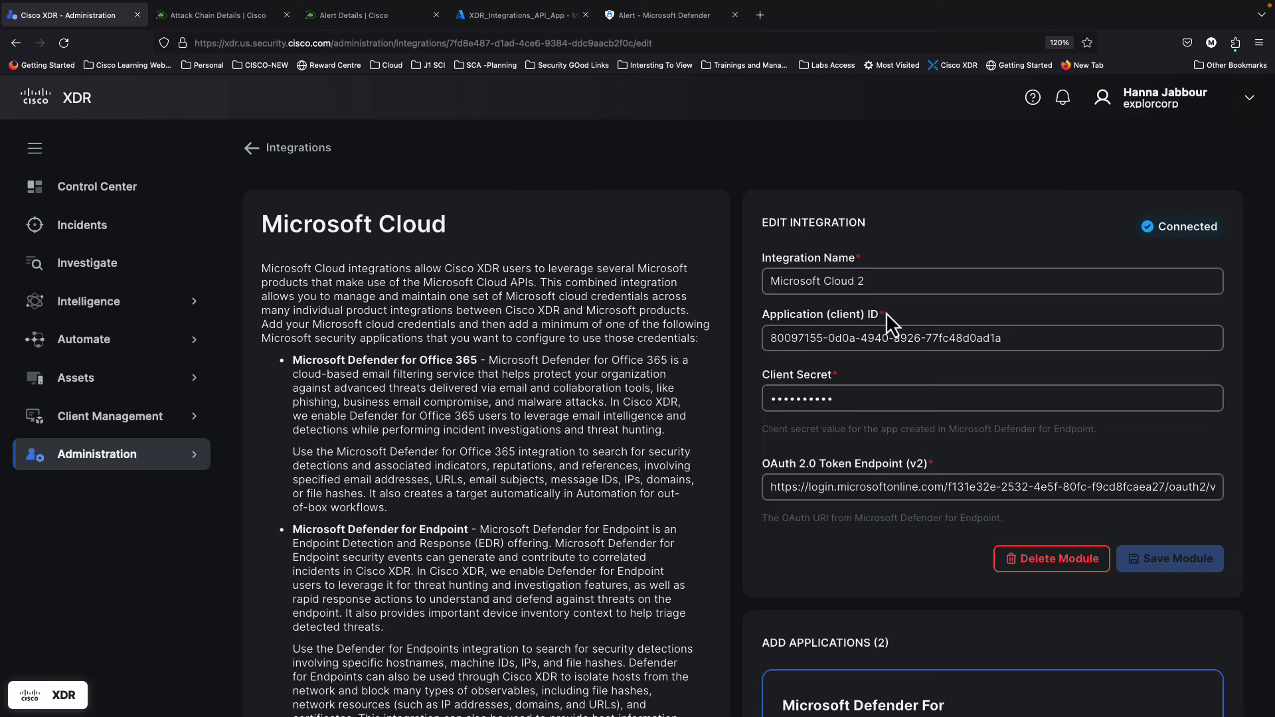
mouse_move(876, 584)
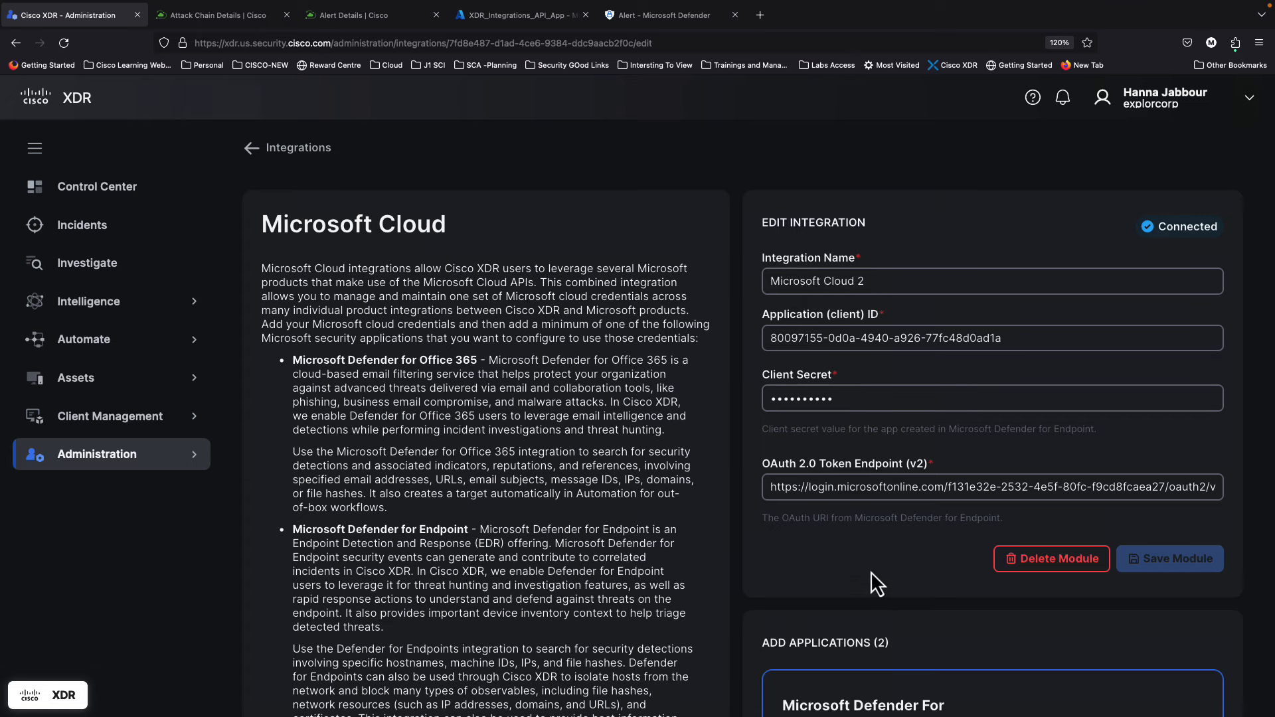
scroll("down", 3)
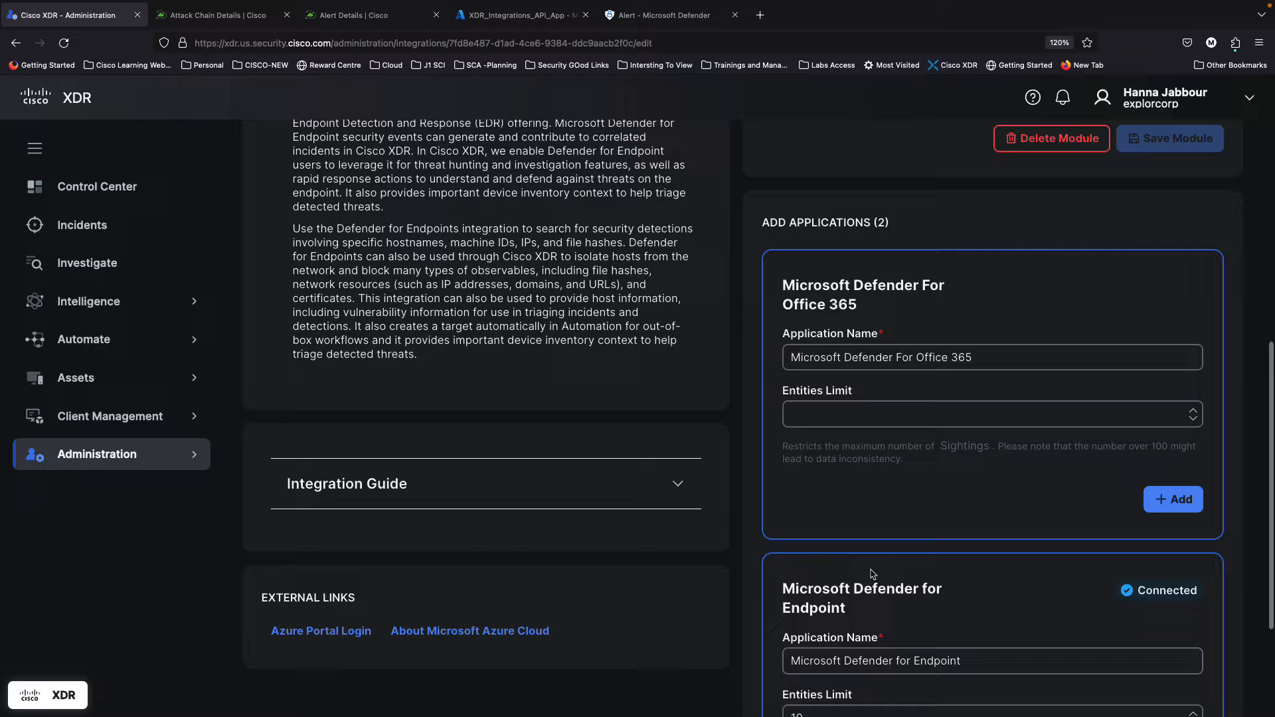
scroll("down", 3)
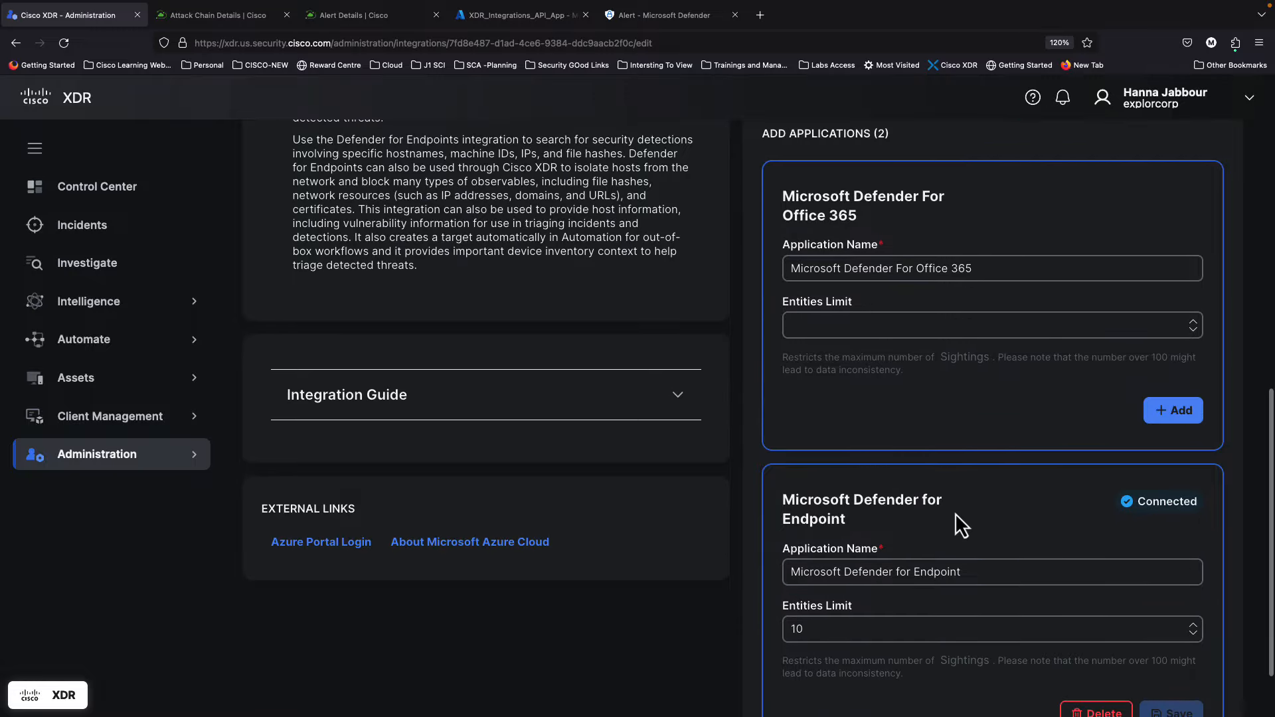
scroll("down", 3)
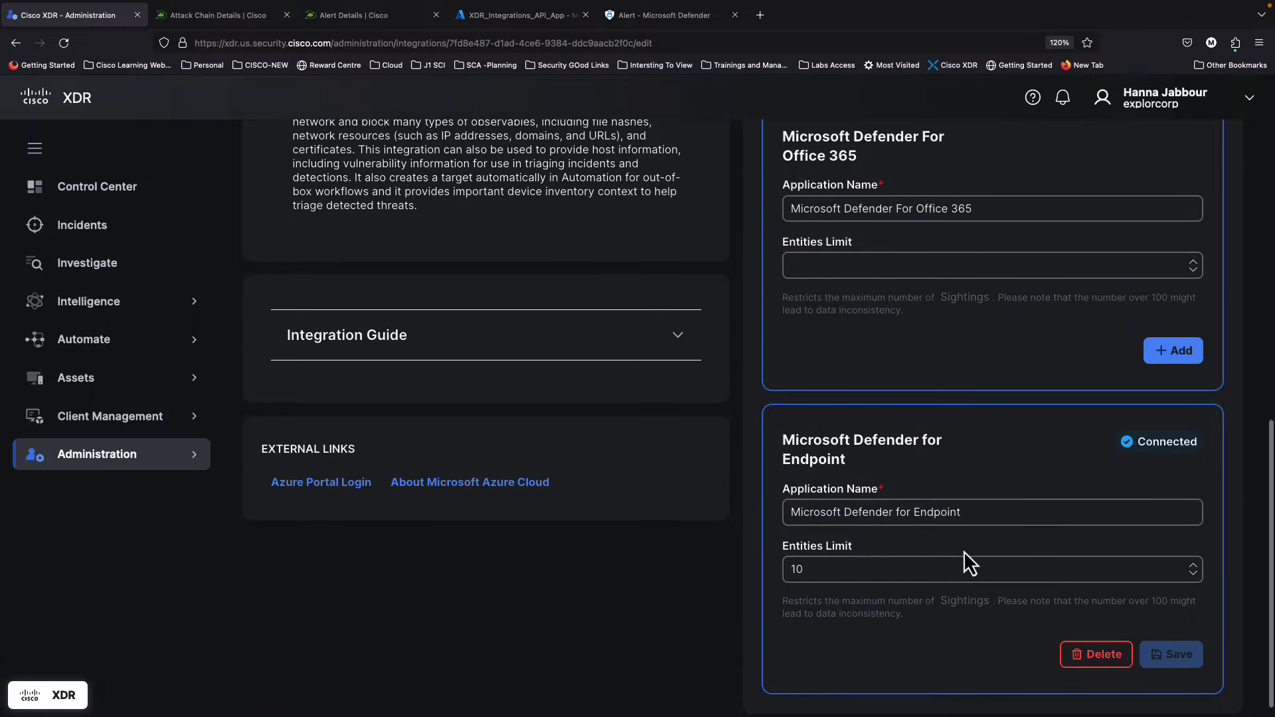
scroll("up", 3)
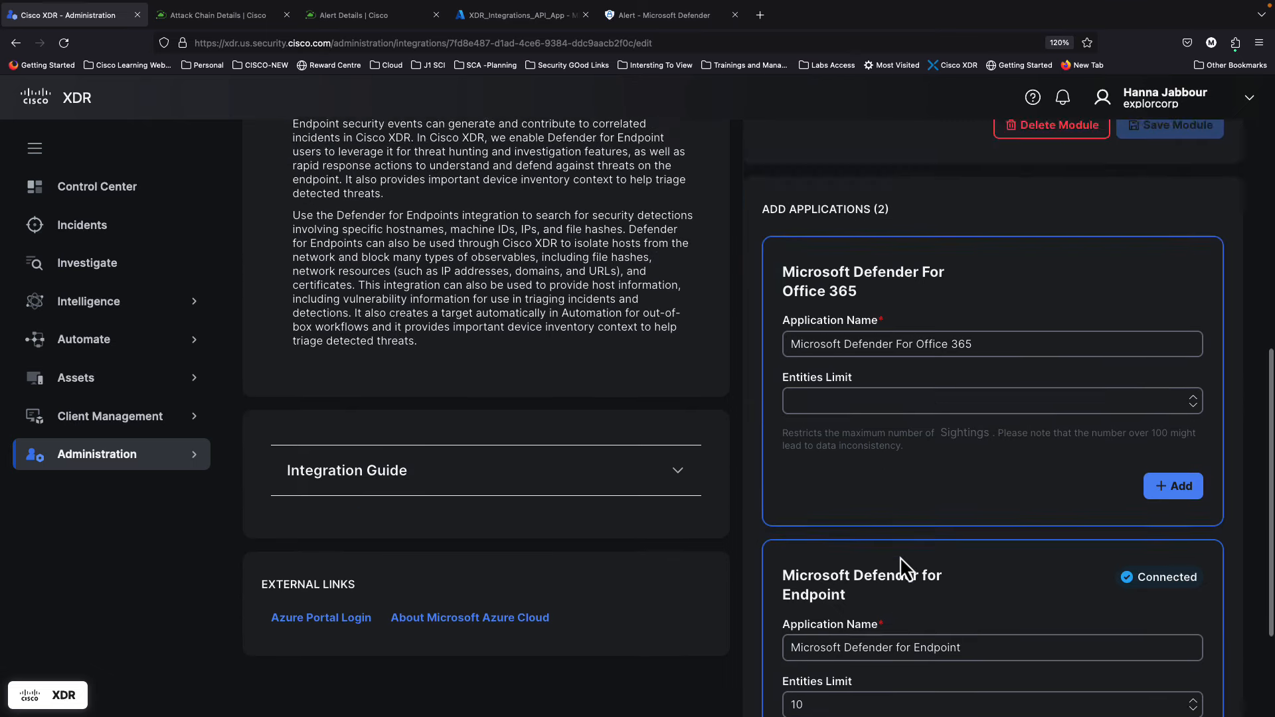
scroll("up", 3)
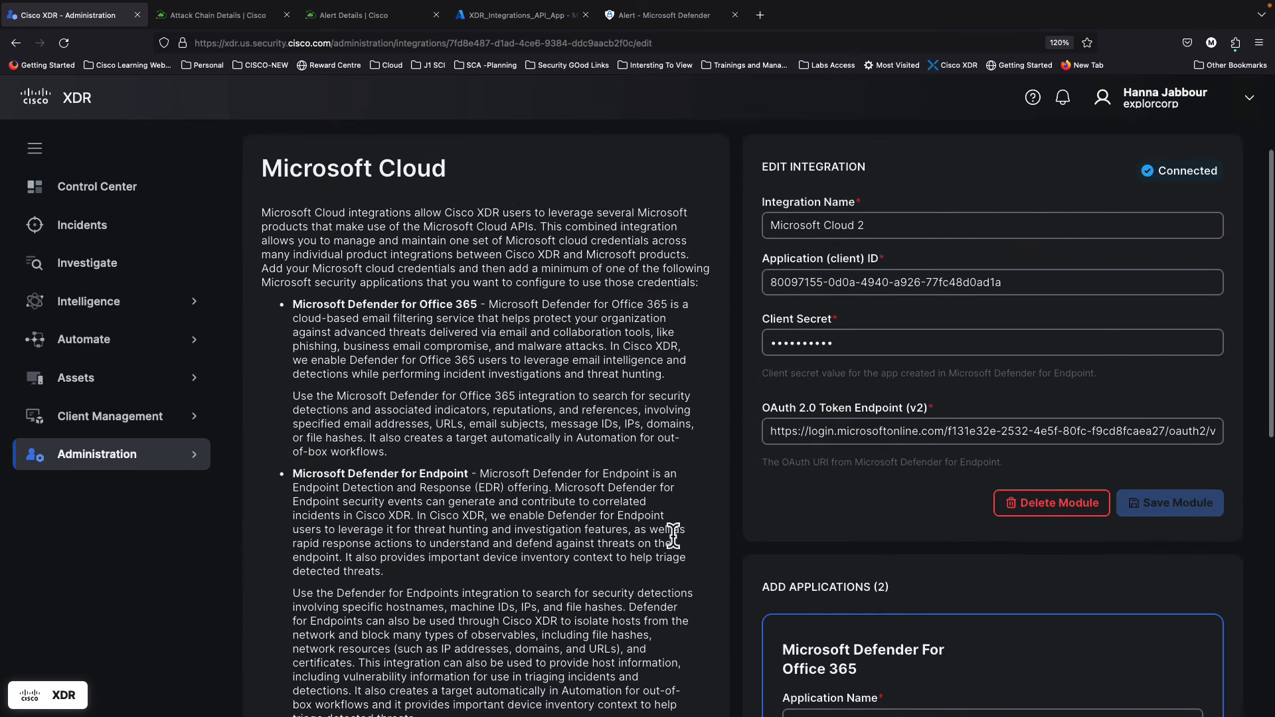
mouse_move(413, 226)
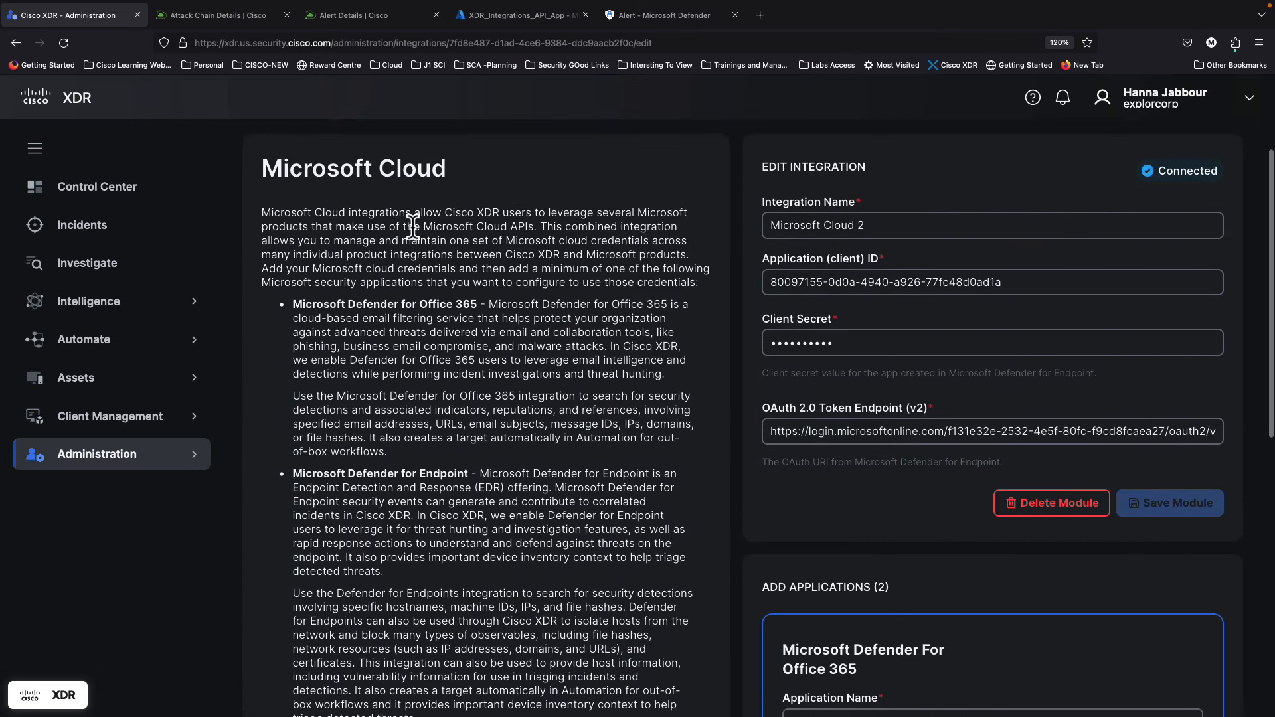